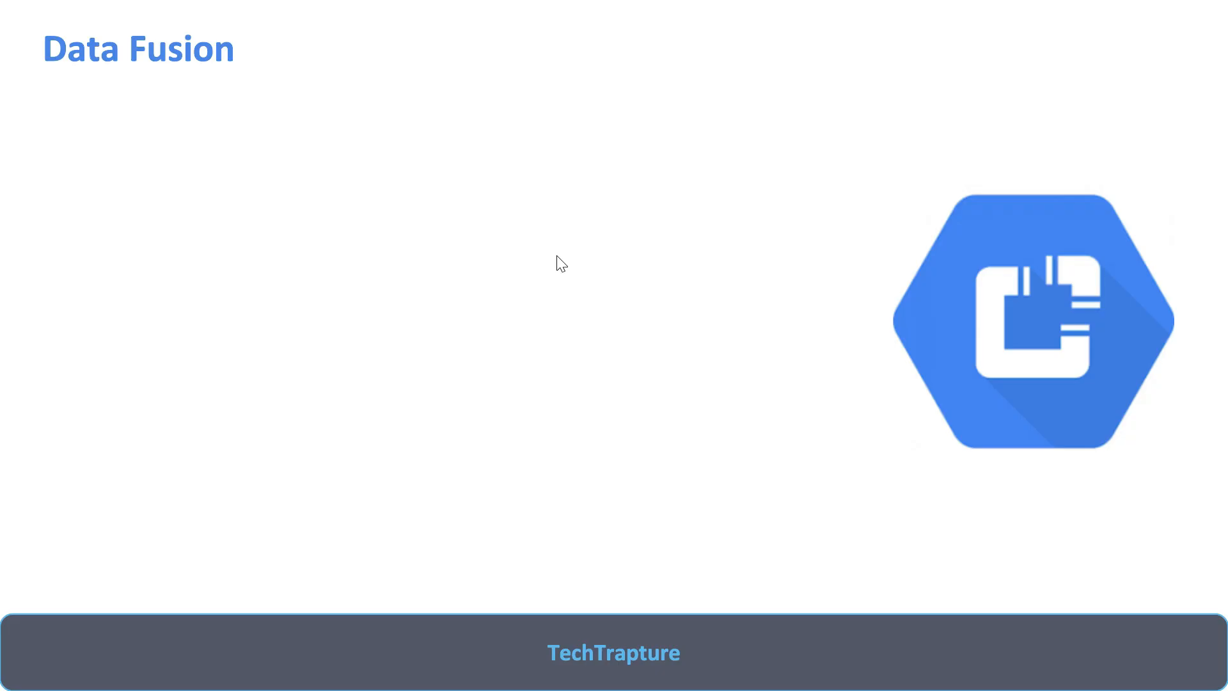
Step: Advance the slide to reveal the Data Fusion description of a managed, code-free ETL service
{"action": "left_click", "coordinate": [557, 254]}
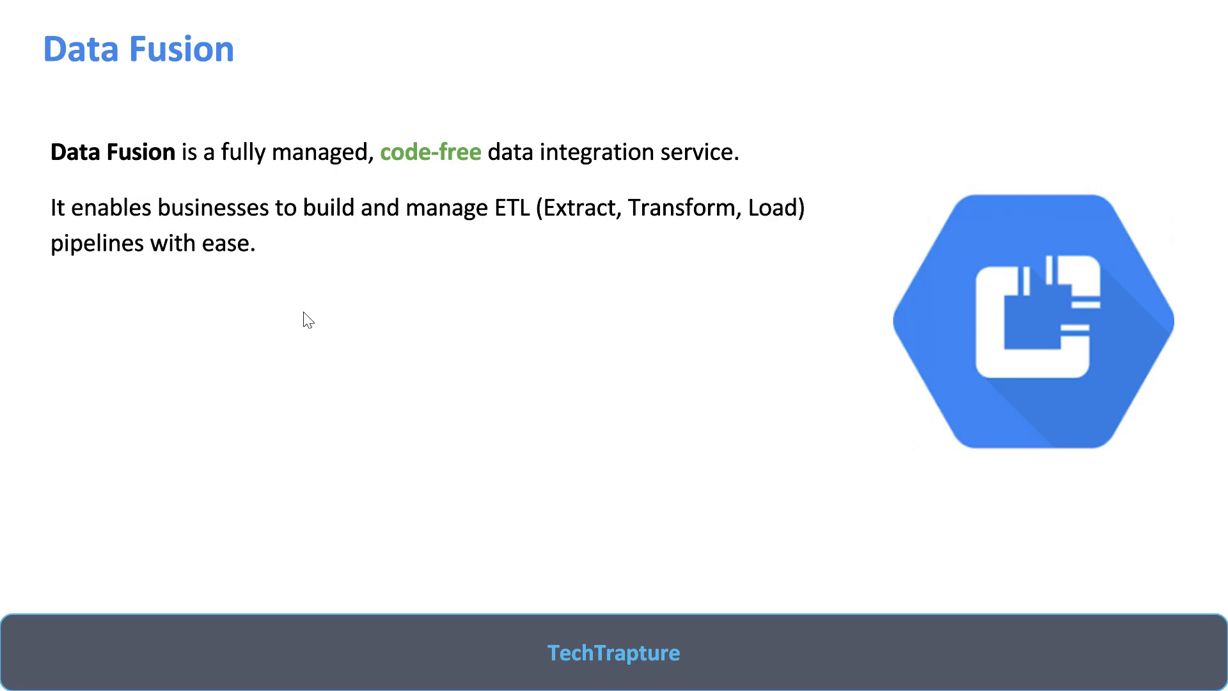
{"action": "mouse_move", "coordinate": [316, 276]}
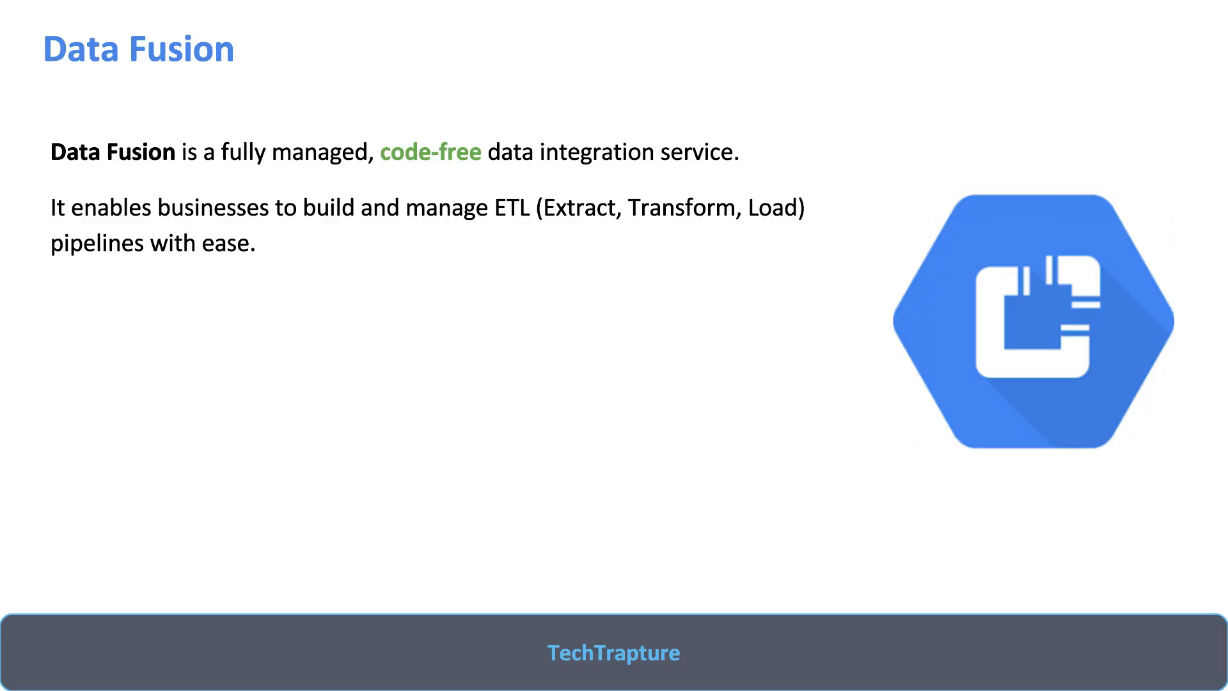
{"action": "mouse_move", "coordinate": [274, 264]}
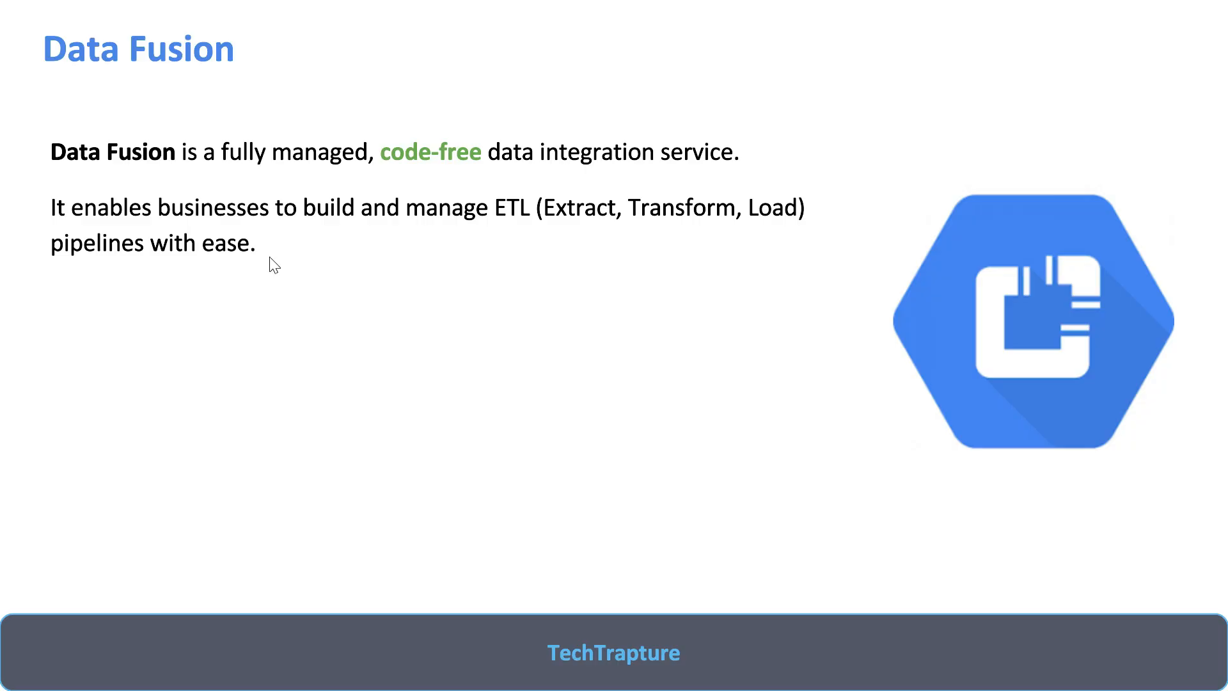
{"action": "mouse_move", "coordinate": [288, 295]}
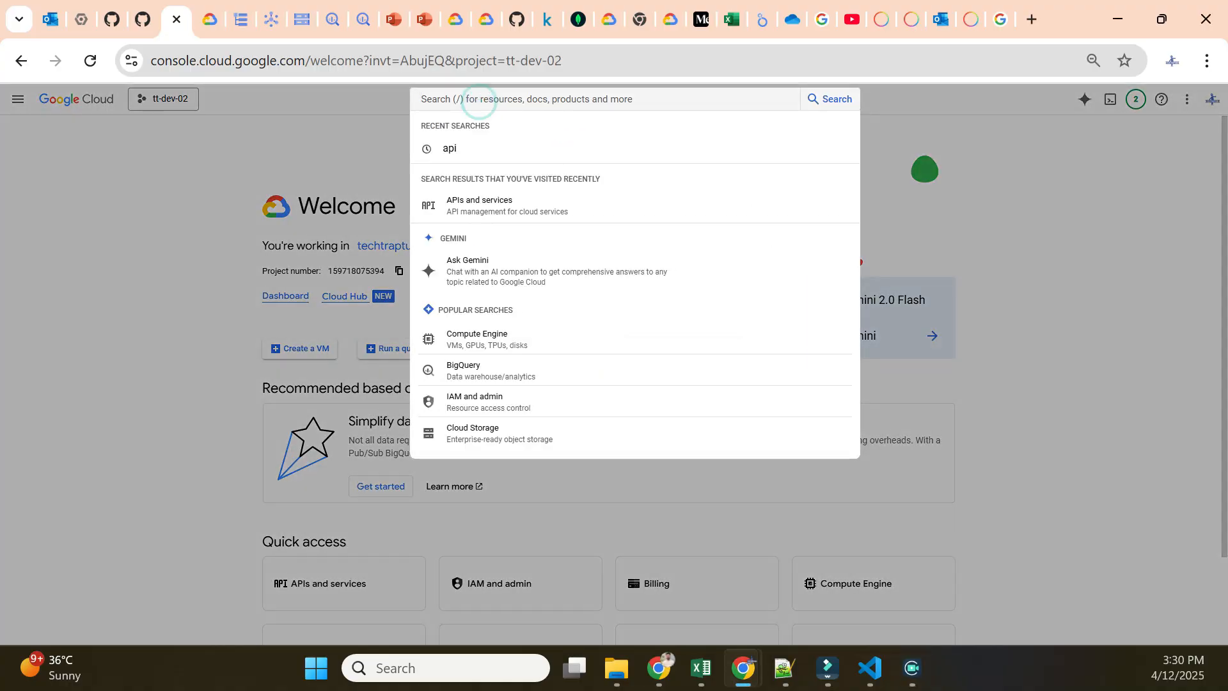
Step: Search 'fusion' in the console, go to Data Fusion and begin creating an instance
{"action": "type", "text": "i"}
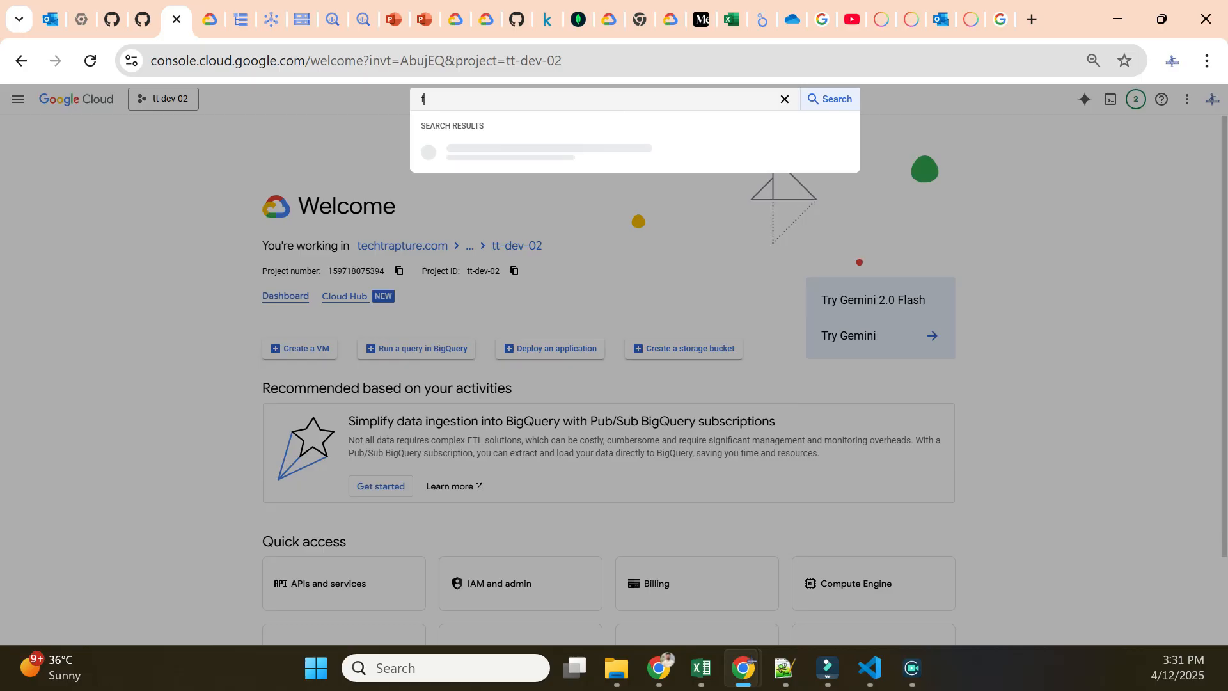
{"action": "type", "text": "us"}
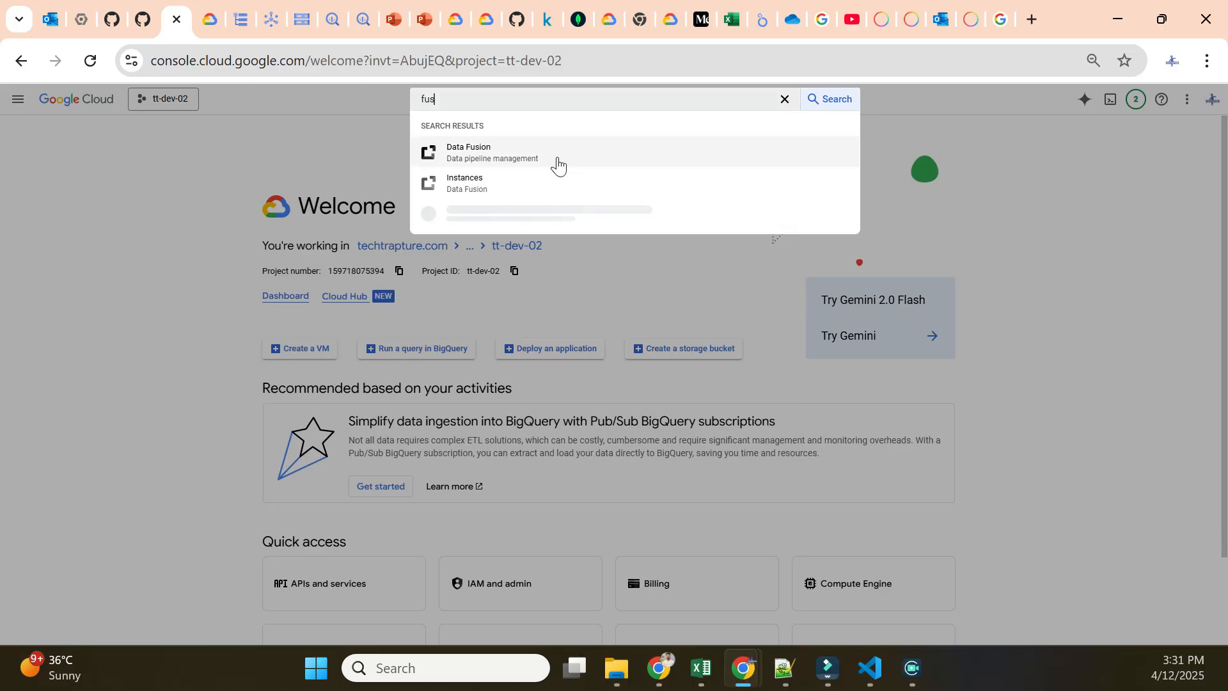
{"action": "left_click", "coordinate": [468, 153]}
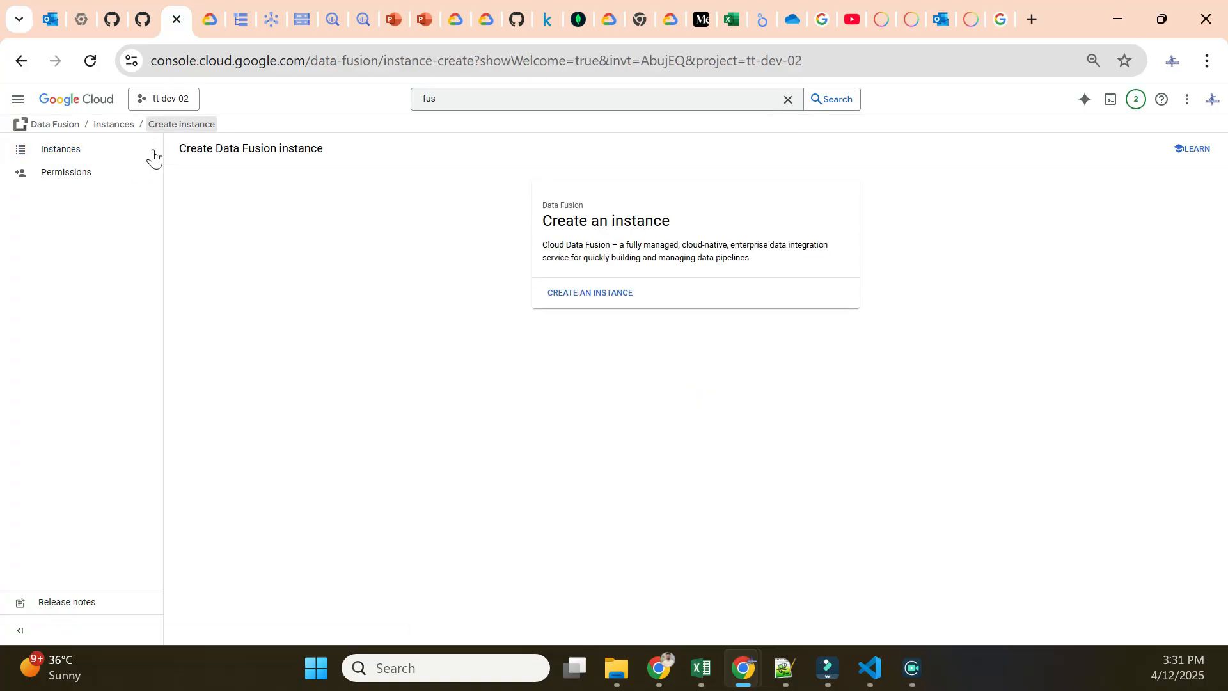
{"action": "mouse_move", "coordinate": [414, 348]}
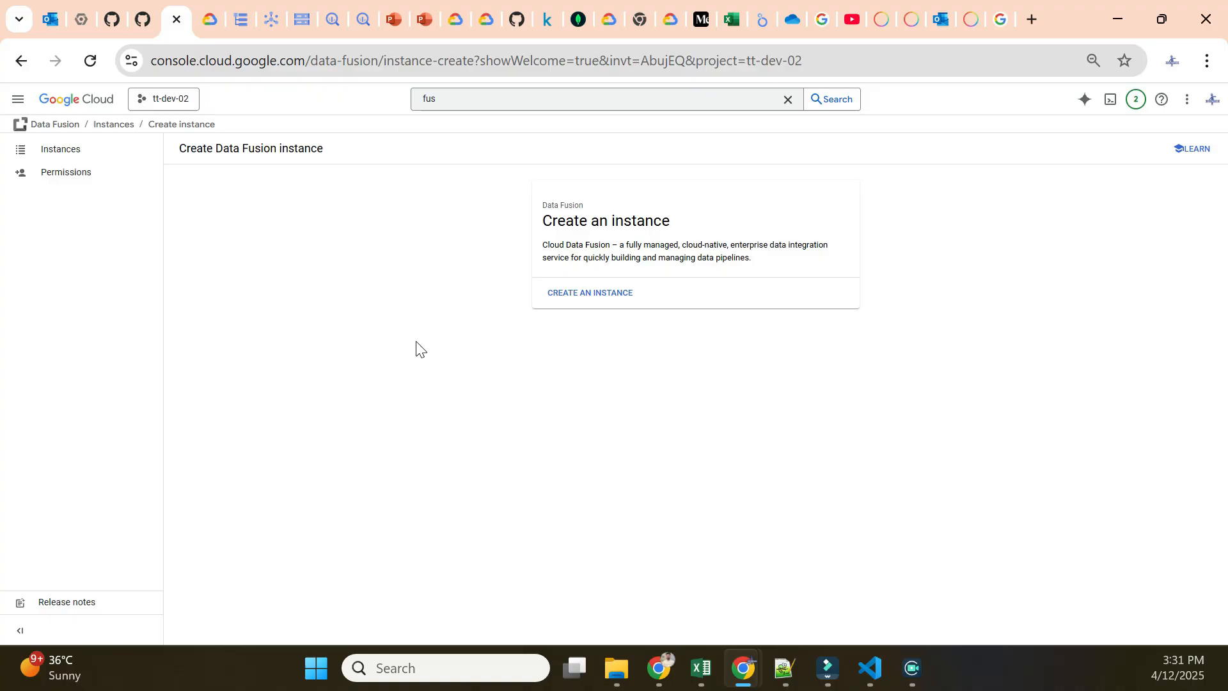
{"action": "left_click", "coordinate": [589, 292]}
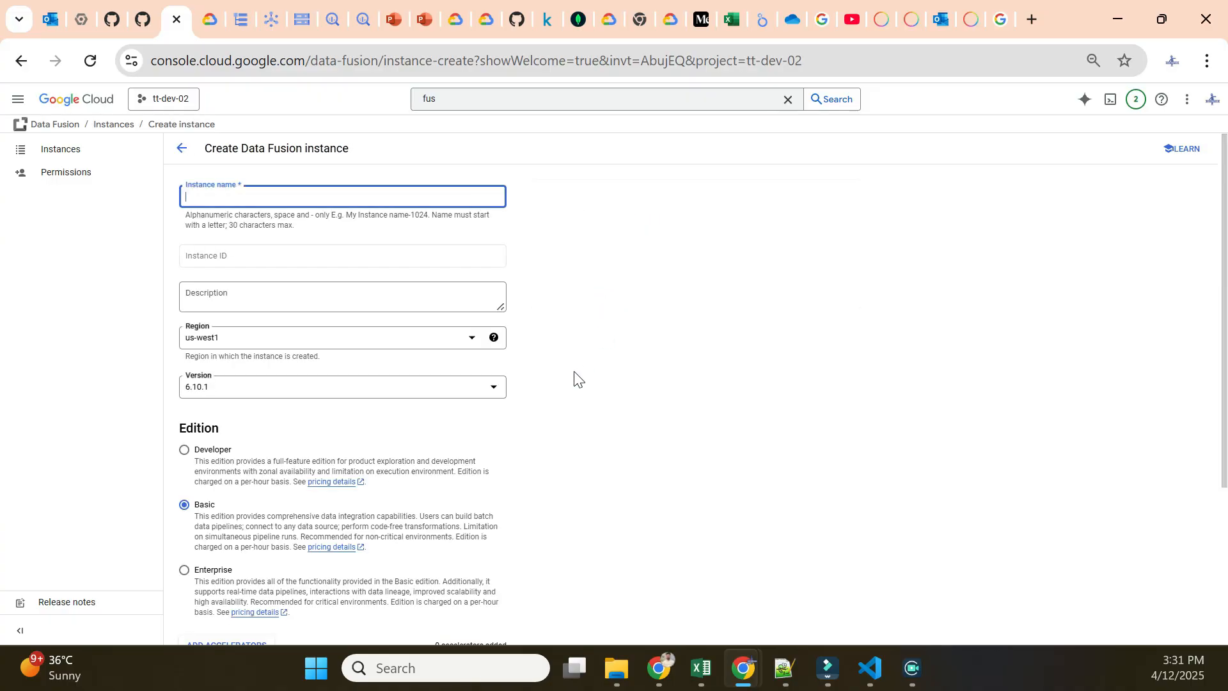
{"action": "mouse_move", "coordinate": [634, 282]}
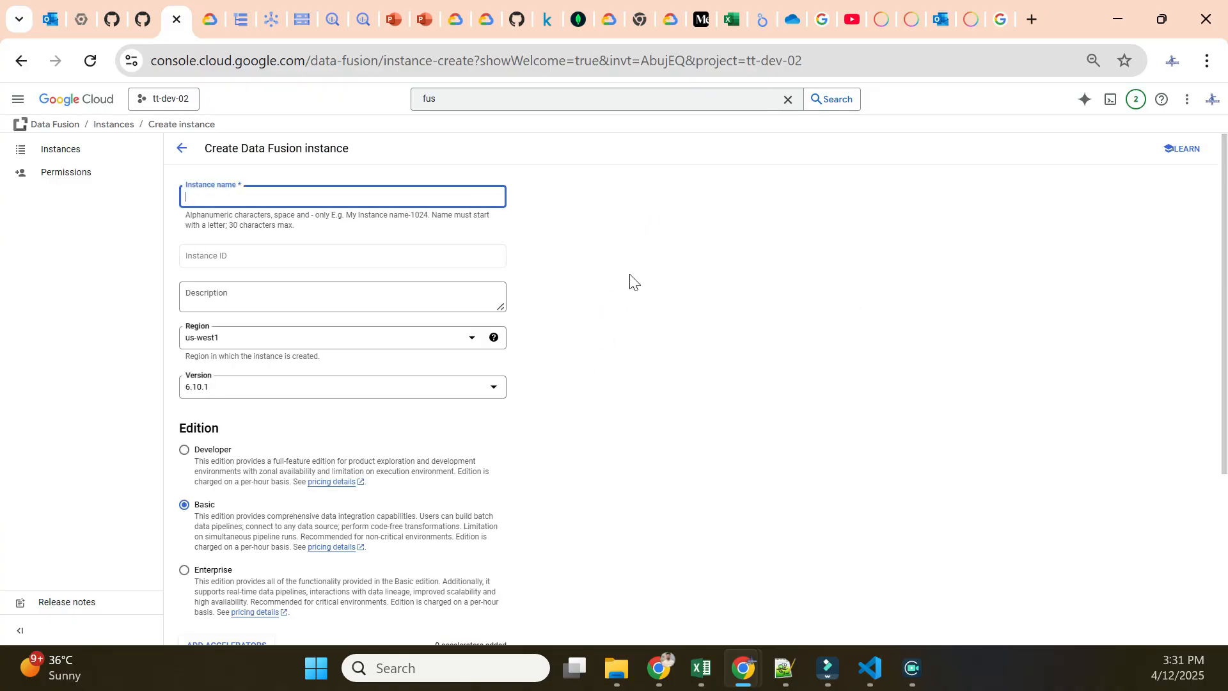
Step: Name the instance demo in region us-east4, then follow the editions' pricing details link
{"action": "type", "text": "demo"}
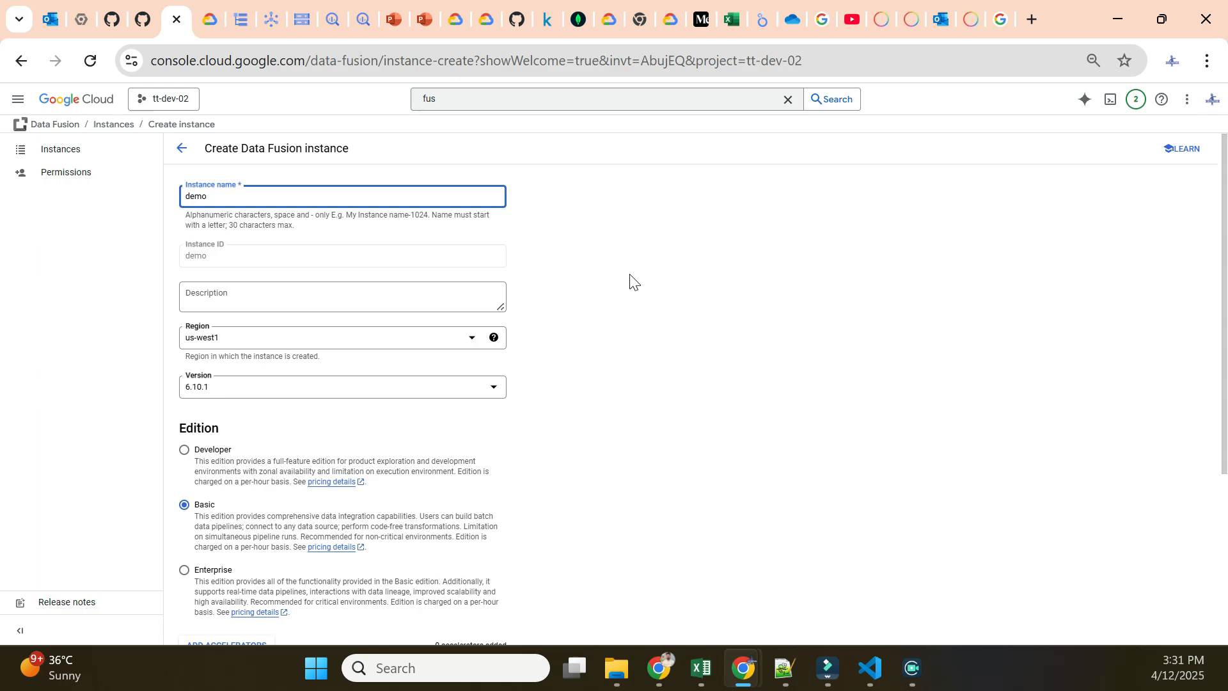
{"action": "left_click", "coordinate": [341, 337]}
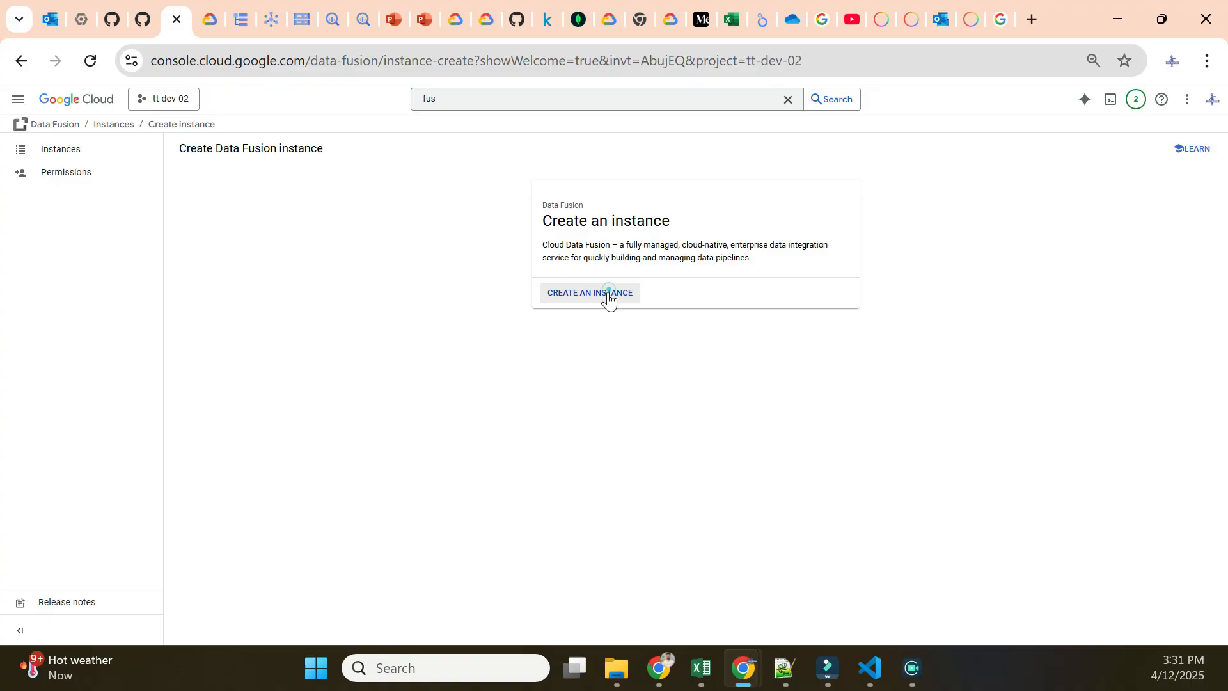
{"action": "left_click", "coordinate": [588, 291]}
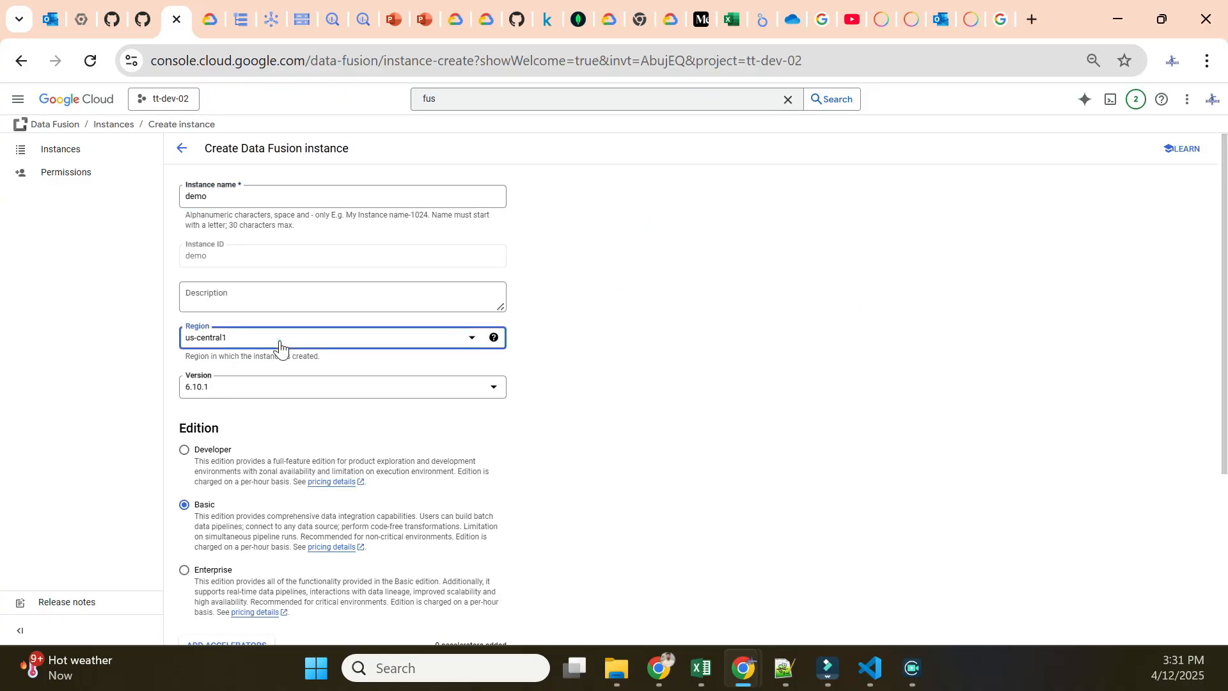
{"action": "left_click", "coordinate": [341, 336]}
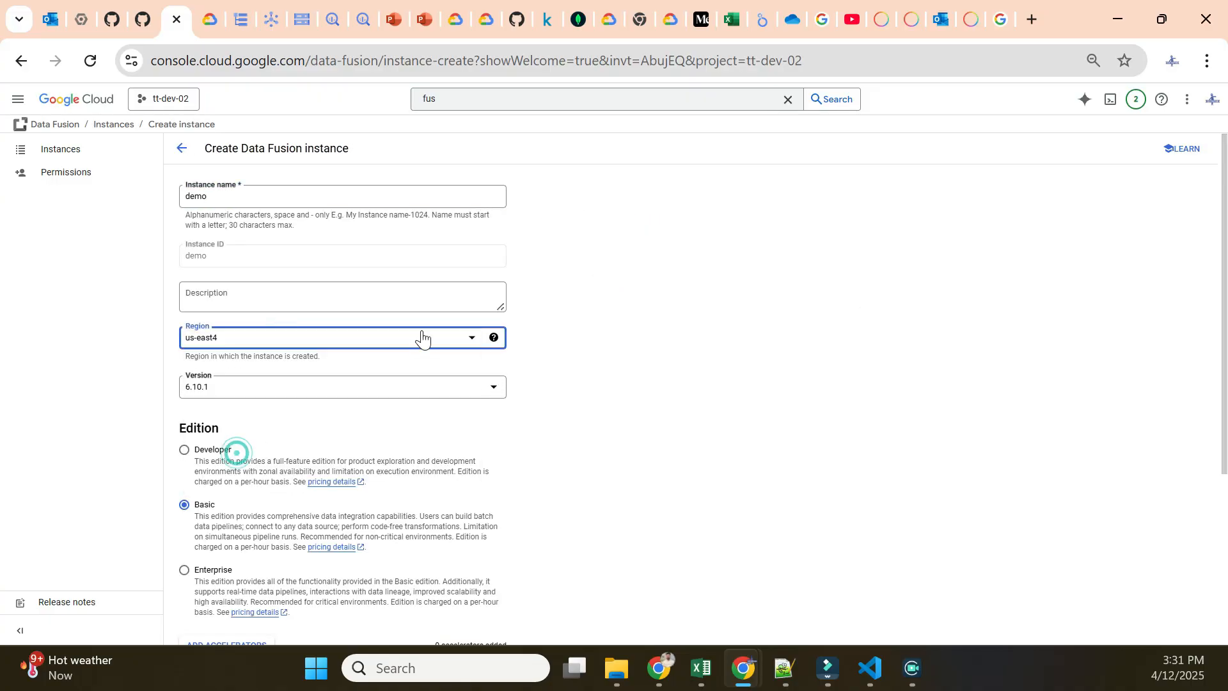
{"action": "scroll", "scroll_direction": "down", "scroll_amount": 3}
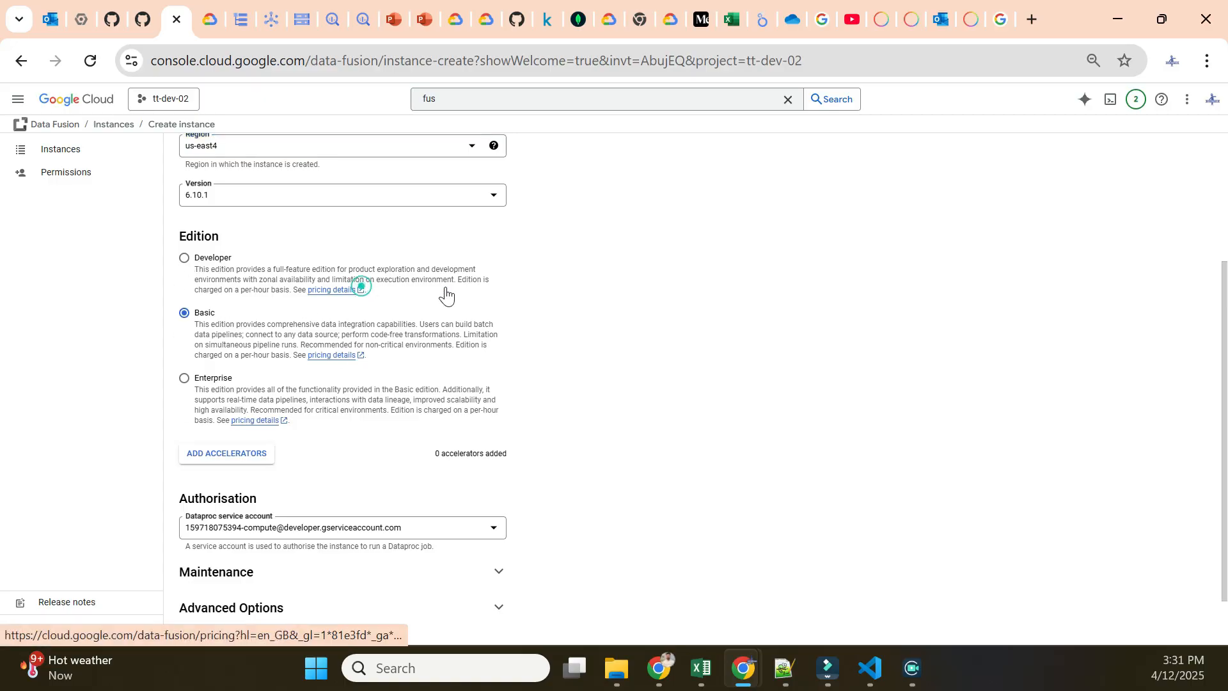
{"action": "left_click", "coordinate": [332, 289]}
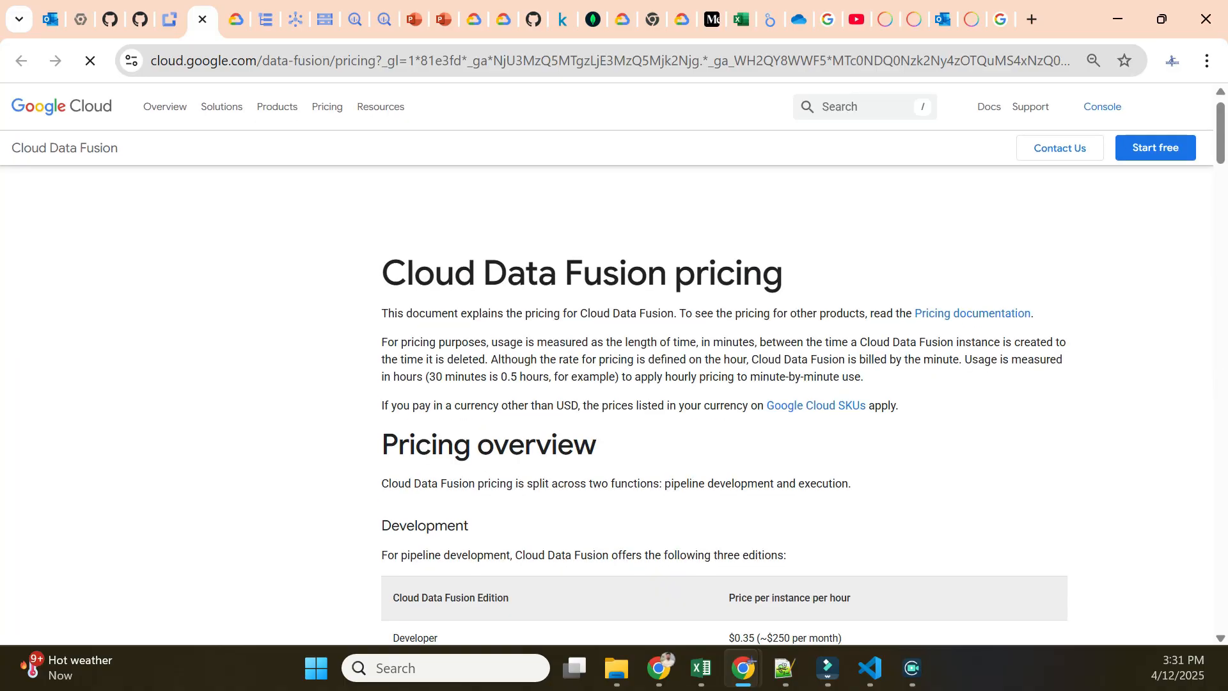
Step: Highlight Basic edition's 120 free hours per month note on the pricing page, then return to the console tab
{"action": "scroll", "scroll_direction": "down", "scroll_amount": 3}
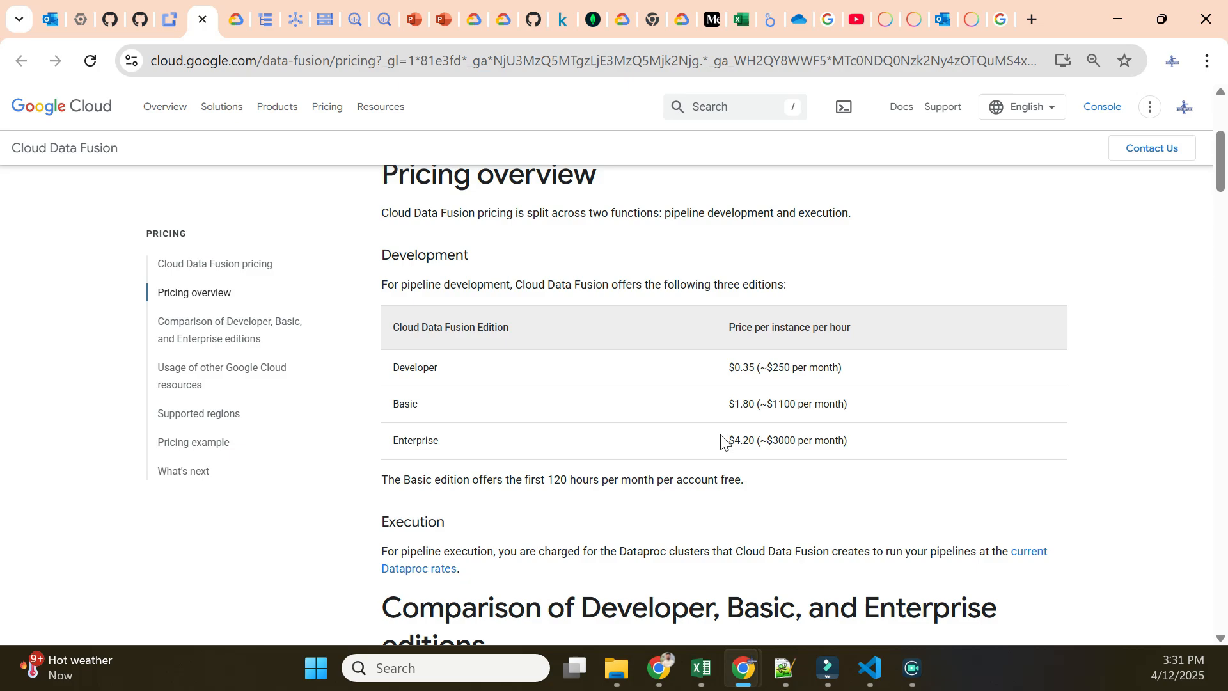
{"action": "double_click", "coordinate": [741, 440]}
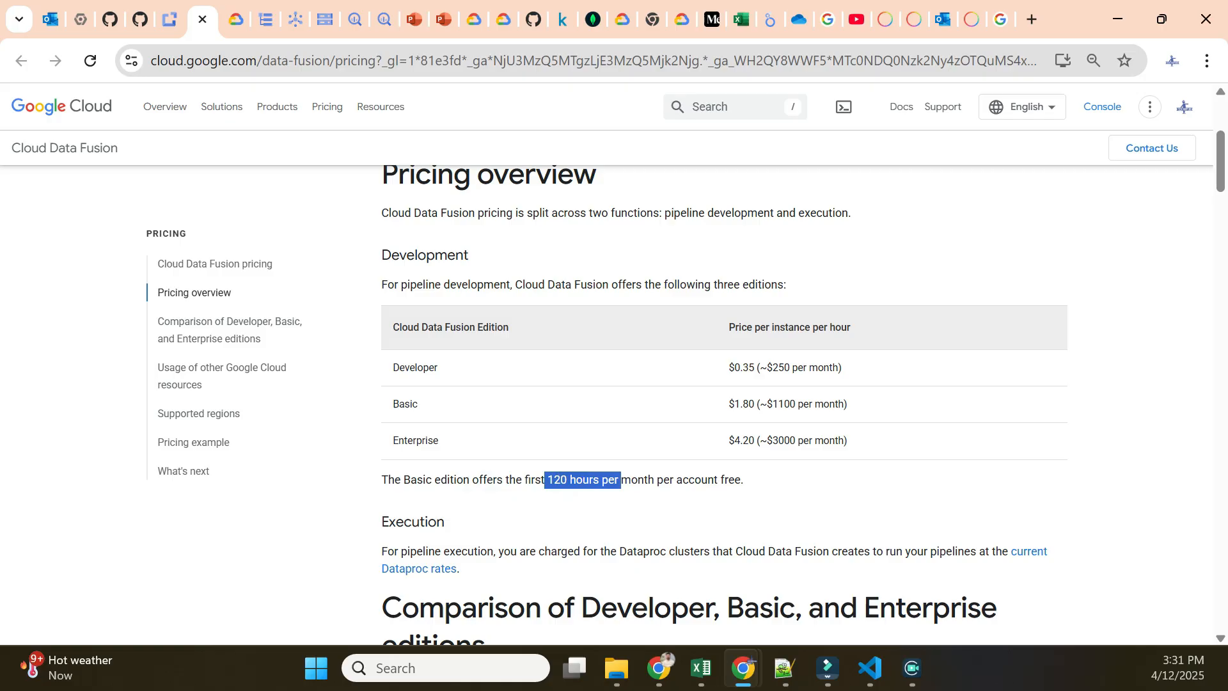
{"action": "left_click_drag", "start_coordinate": [617, 480], "coordinate": [740, 480]}
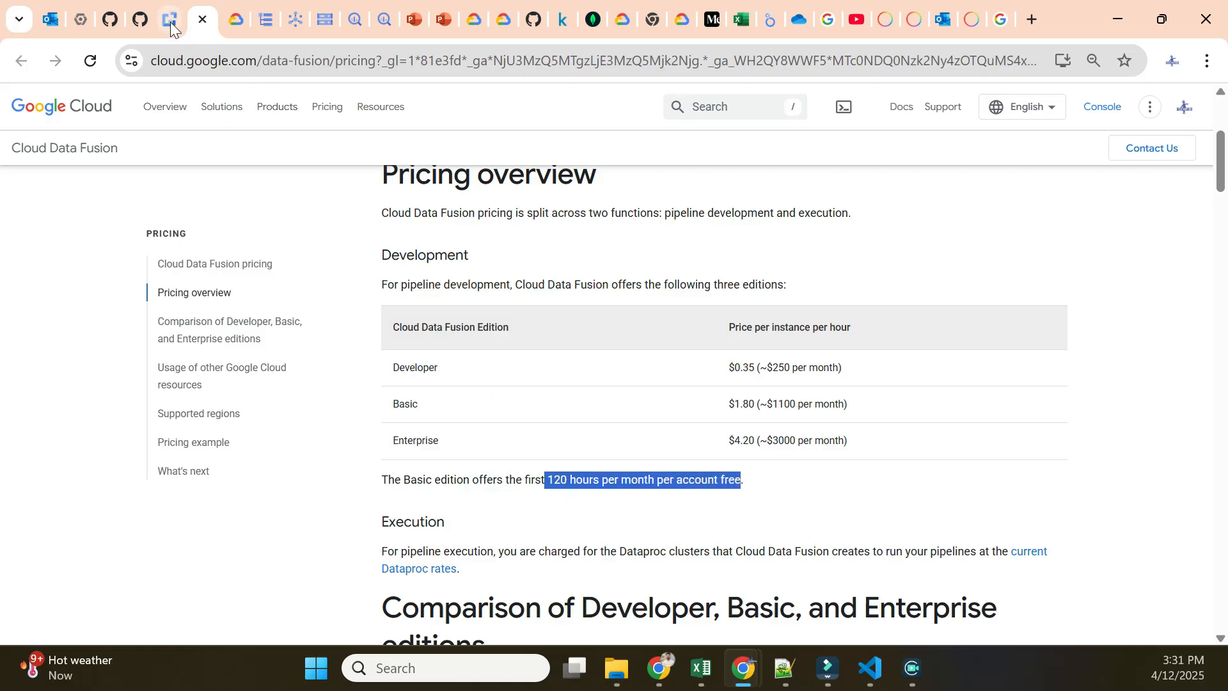
{"action": "left_click", "coordinate": [169, 19]}
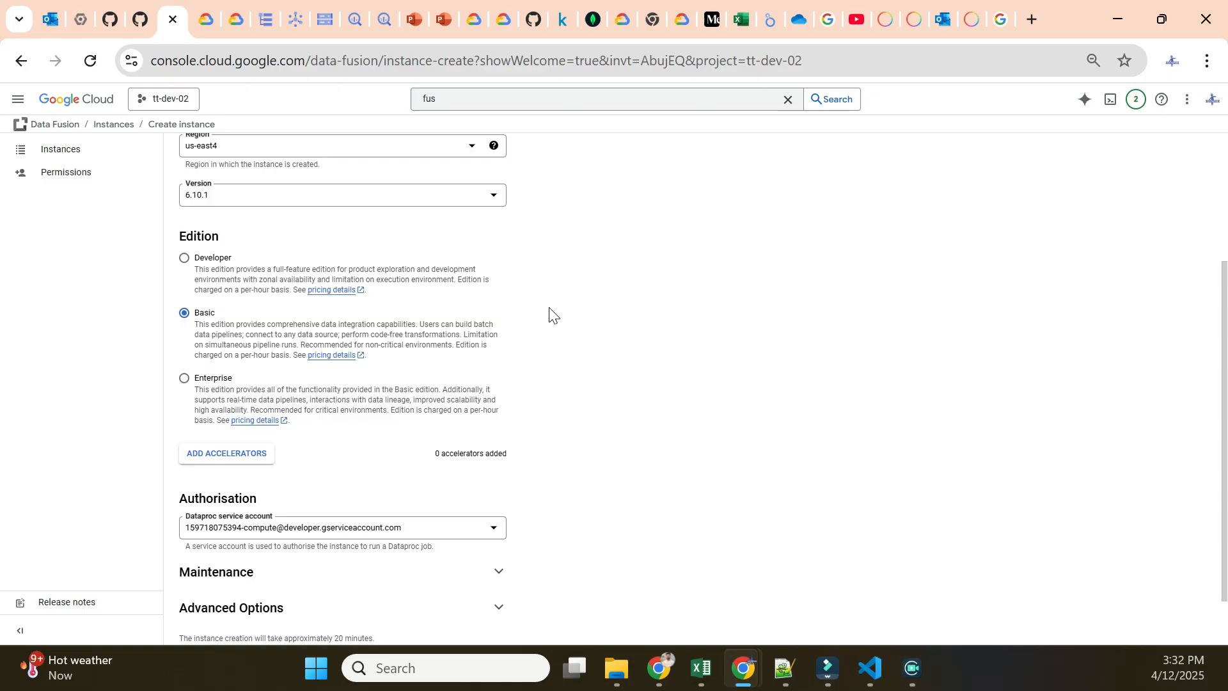
{"action": "mouse_move", "coordinate": [253, 303]}
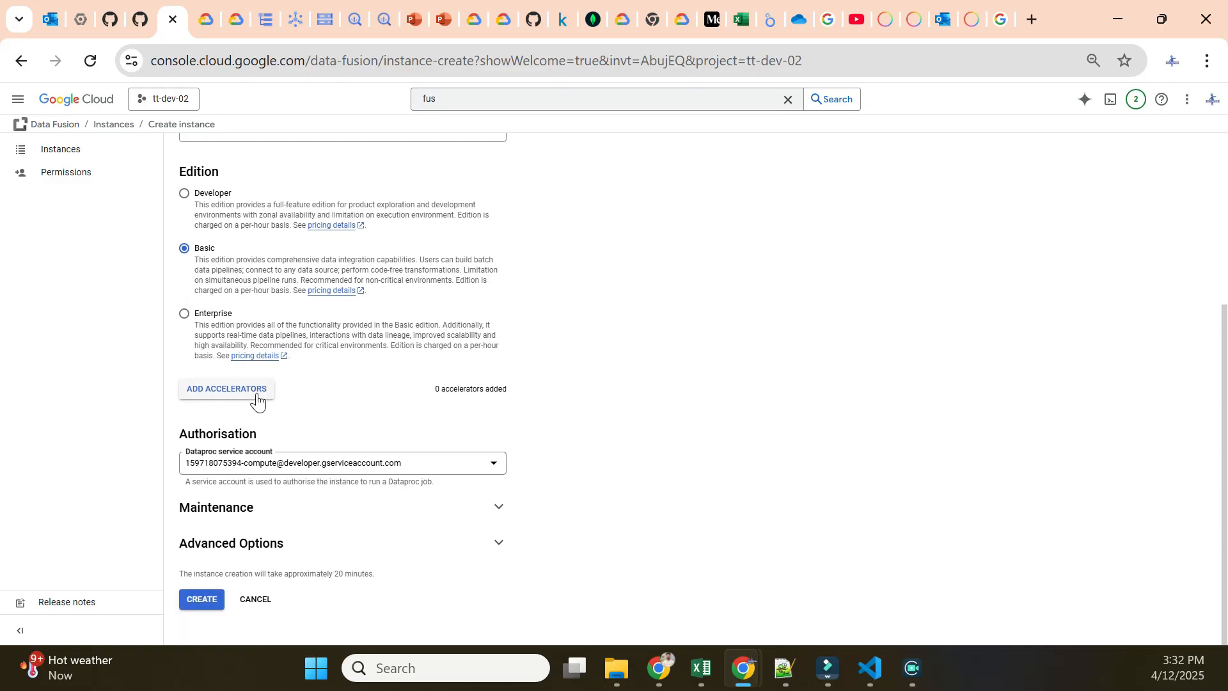
{"action": "mouse_move", "coordinate": [226, 477]}
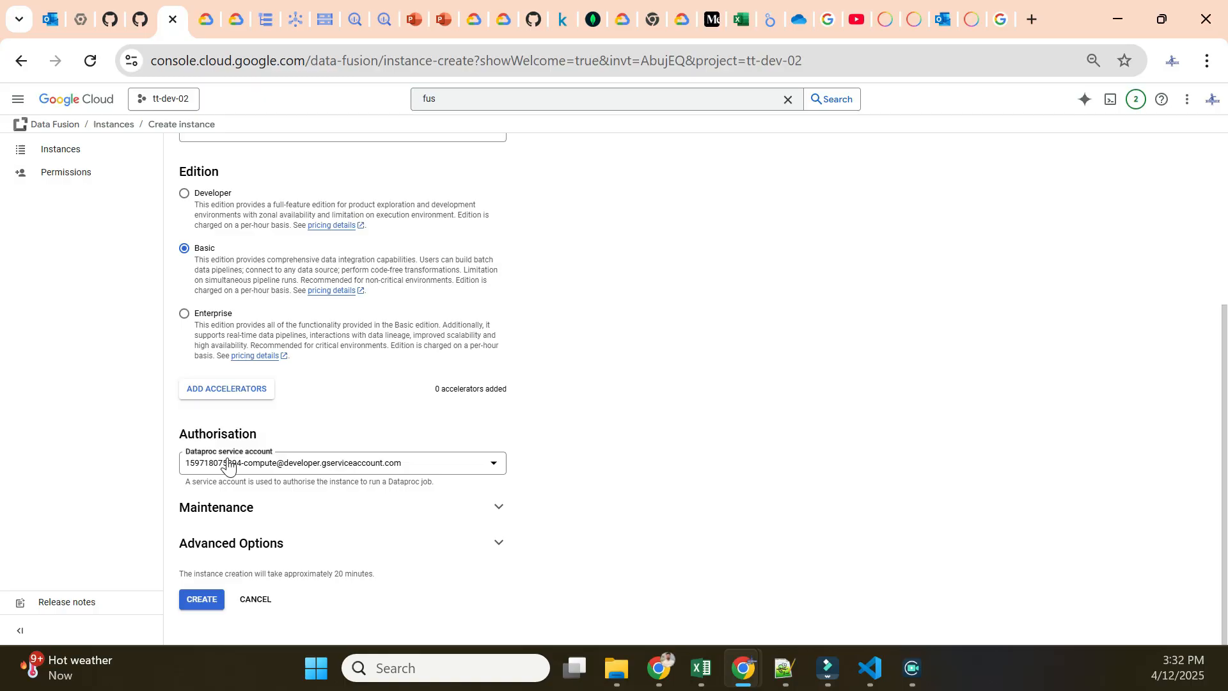
{"action": "mouse_move", "coordinate": [307, 459]}
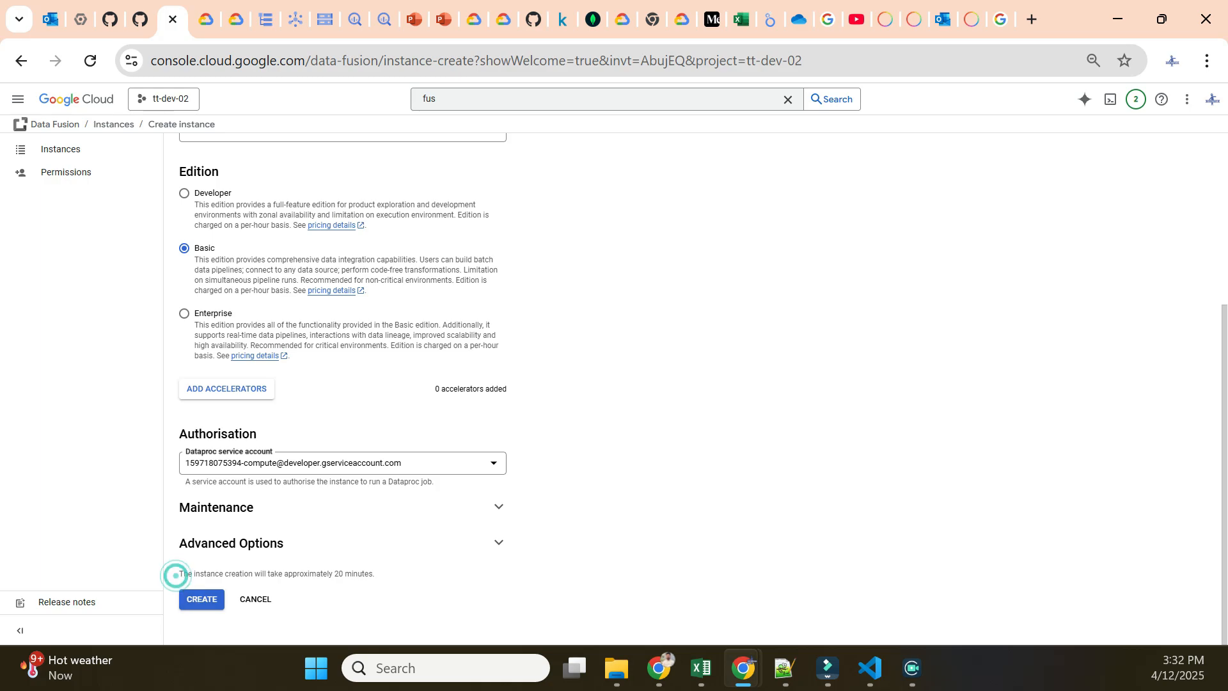
Step: Submit the Basic-edition demo instance for creation with CREATE
{"action": "triple_click", "coordinate": [274, 573]}
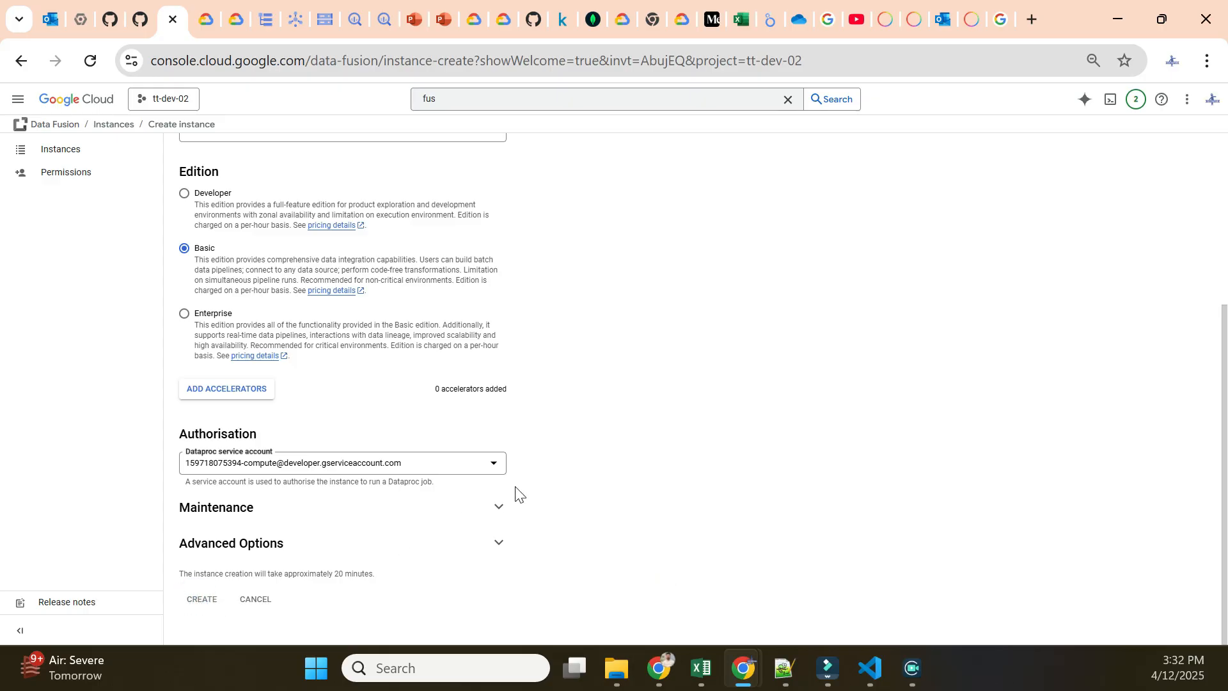
{"action": "mouse_move", "coordinate": [666, 381]}
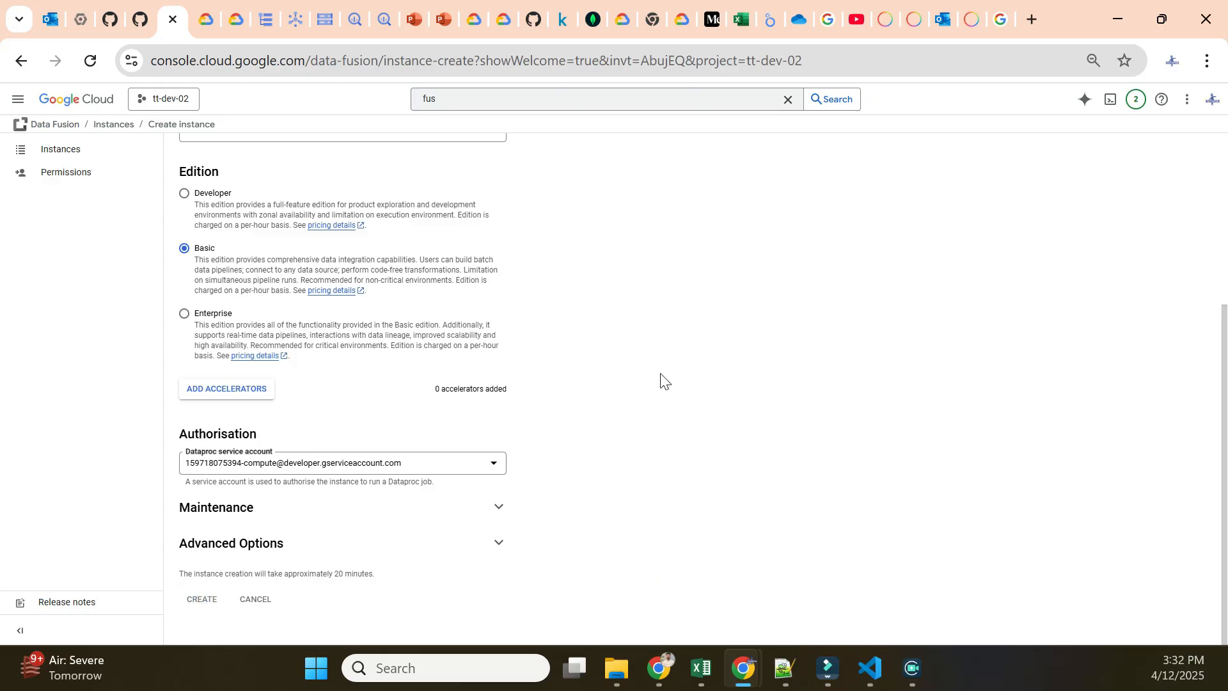
{"action": "left_click", "coordinate": [201, 599]}
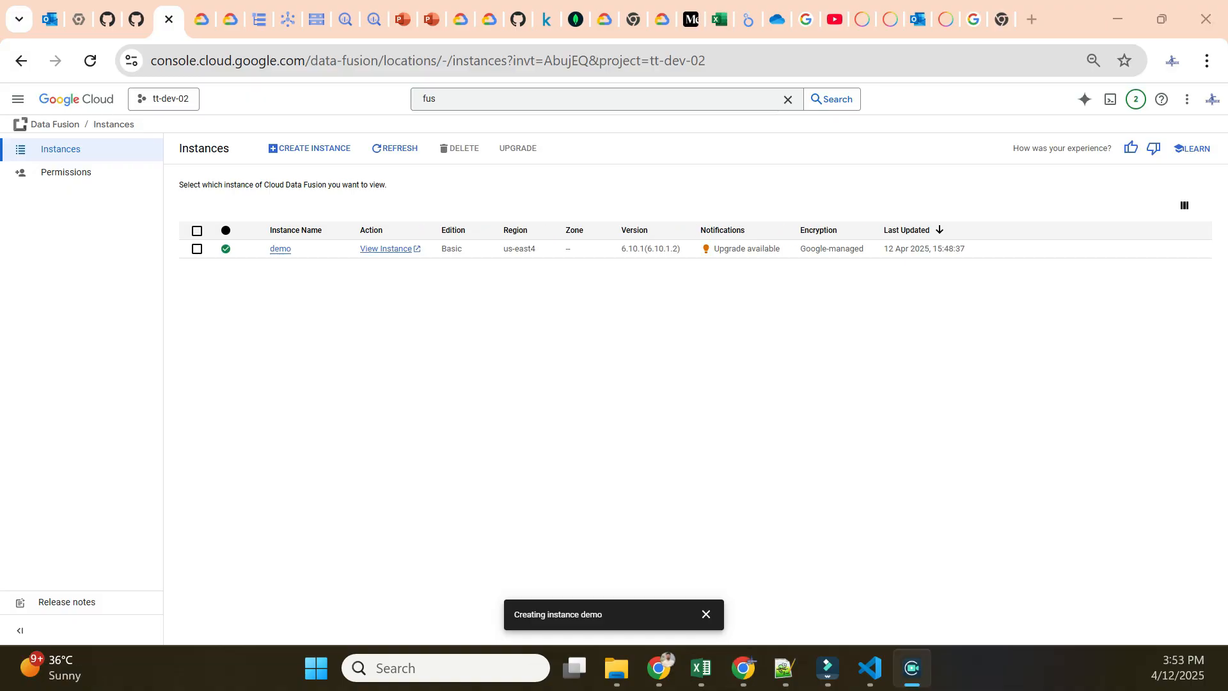
{"action": "mouse_move", "coordinate": [458, 348]}
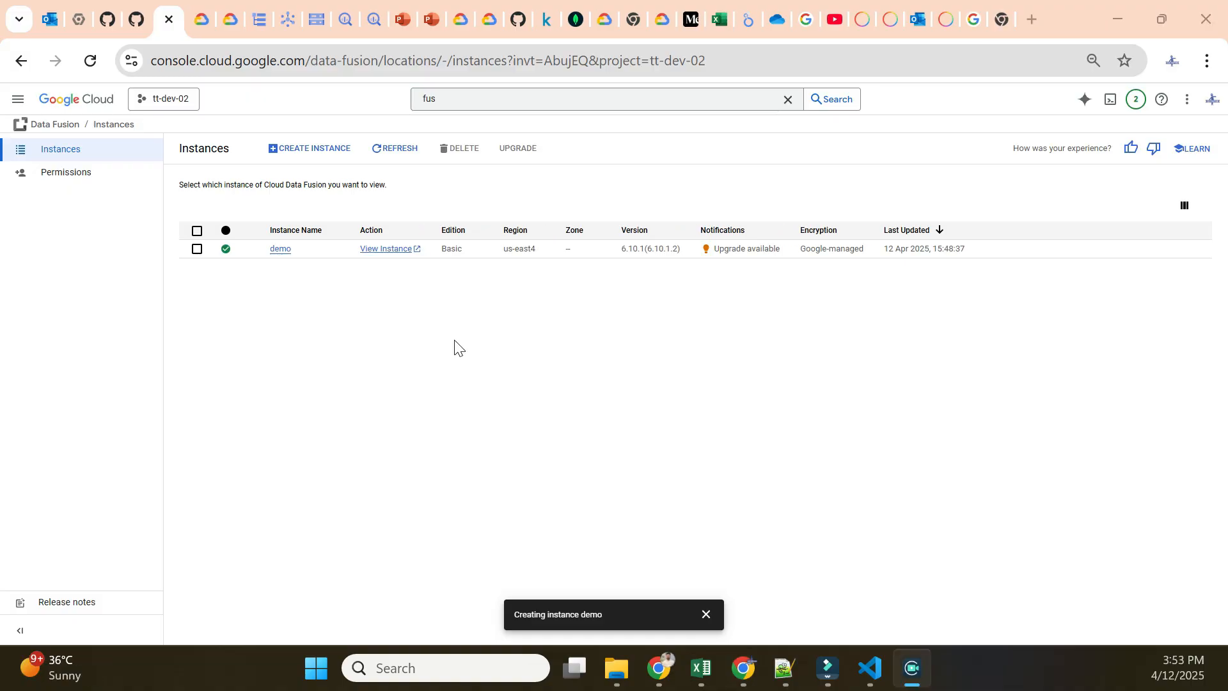
{"action": "mouse_move", "coordinate": [161, 382]}
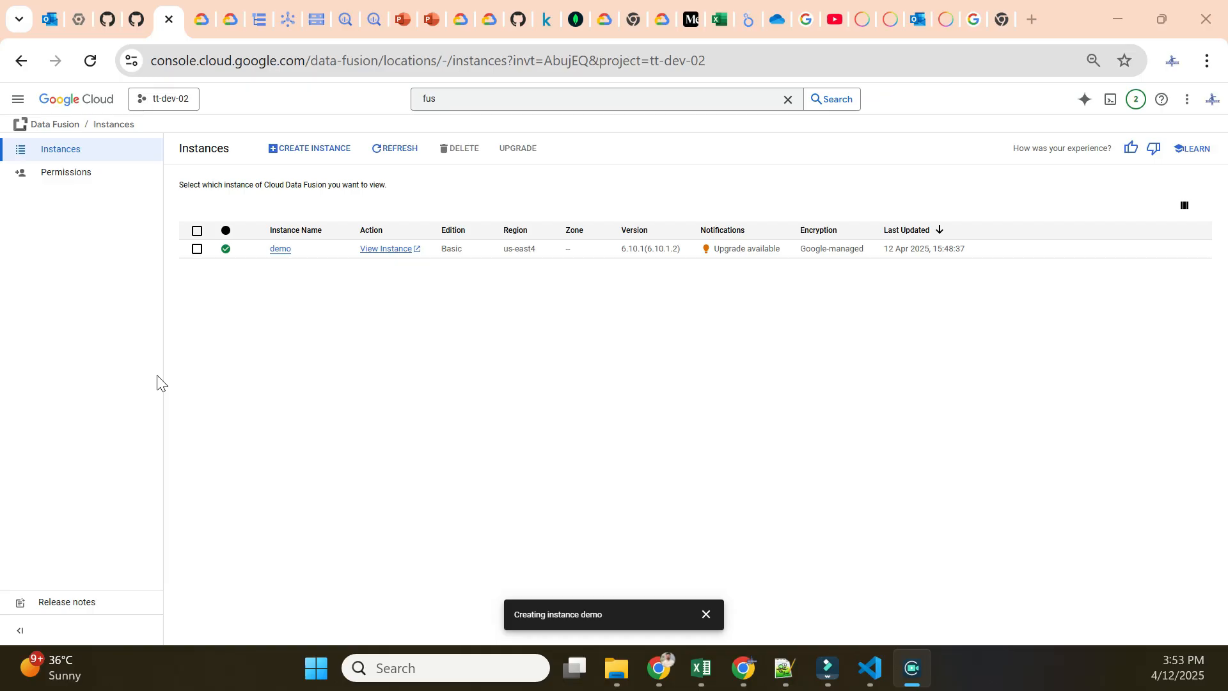
{"action": "mouse_move", "coordinate": [456, 347]}
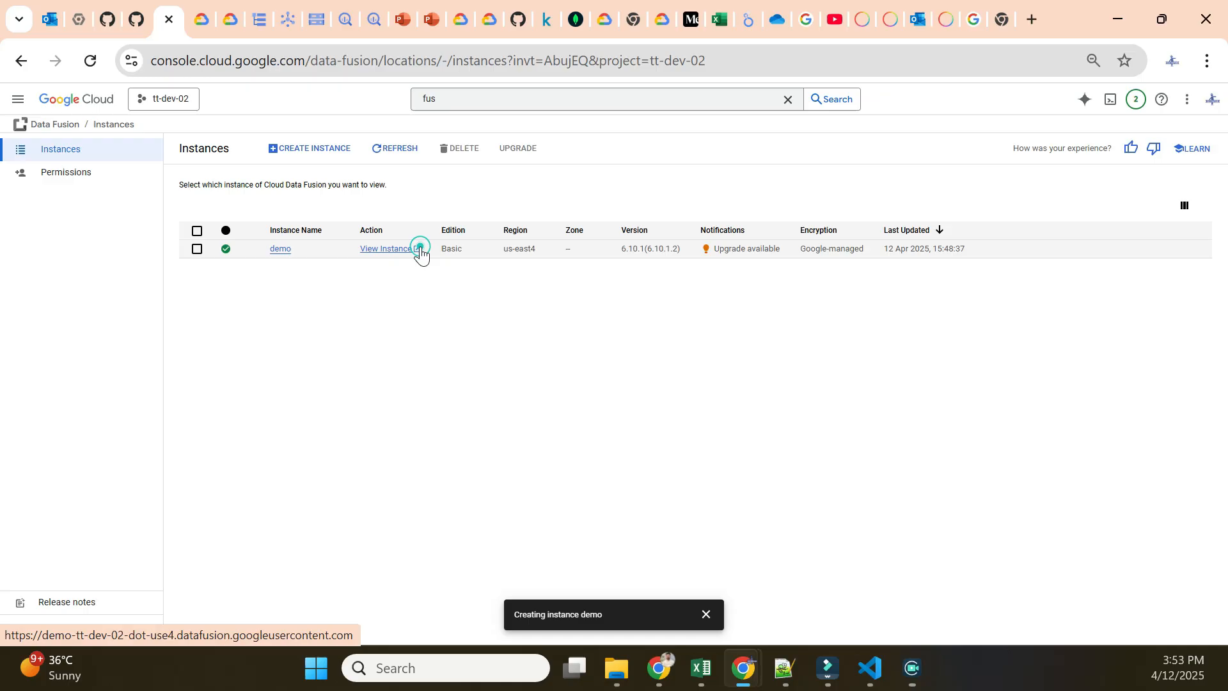
Step: View the ready demo instance from the Data Fusion Instances list
{"action": "left_click", "coordinate": [385, 249]}
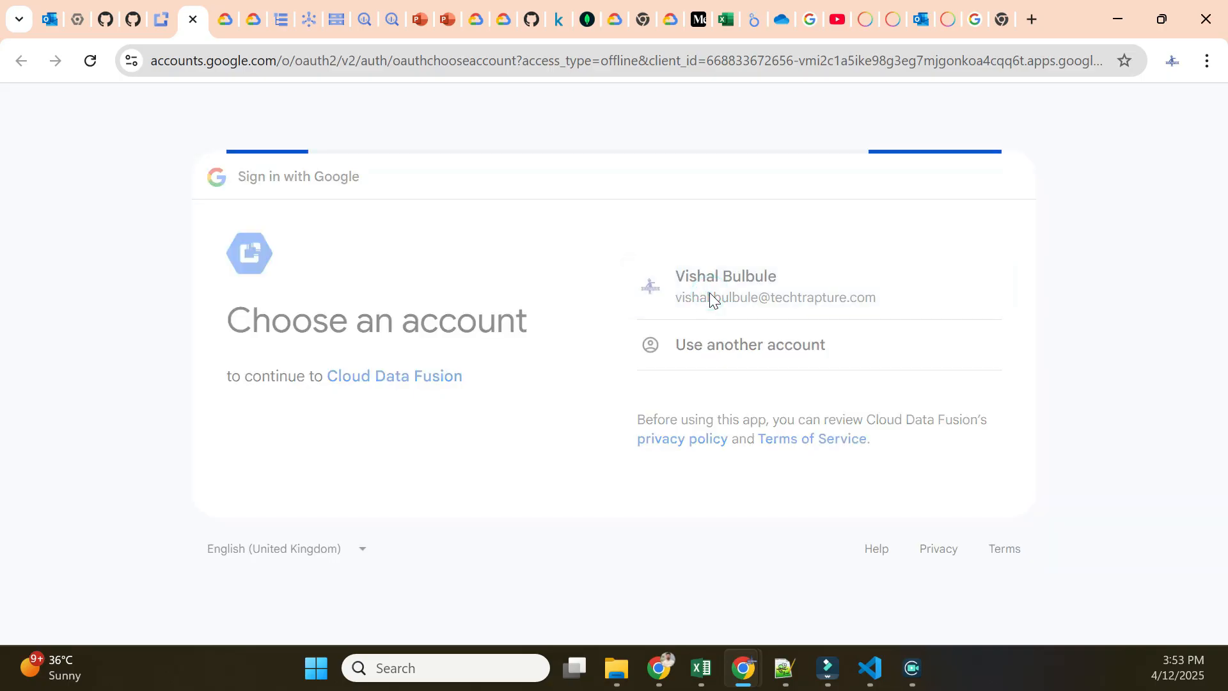
Step: Choose the signed-in account and grant Cloud Data Fusion access, then retry after the 500 error
{"action": "left_click", "coordinate": [724, 286]}
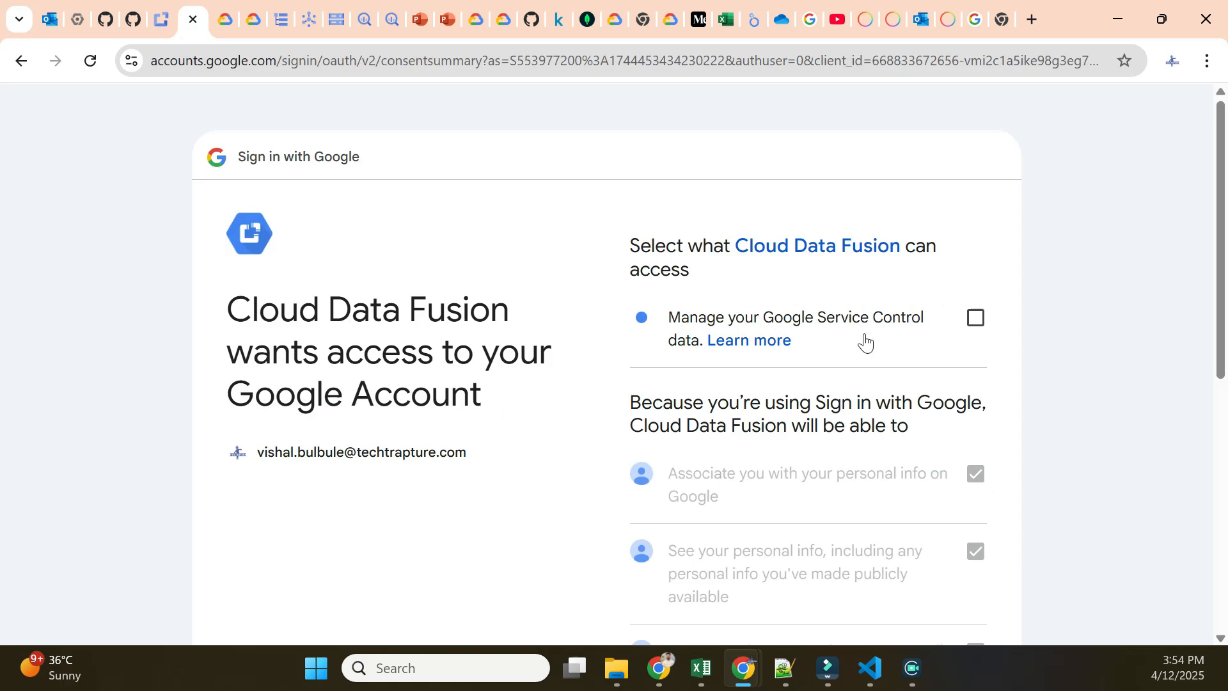
{"action": "scroll", "scroll_direction": "down", "scroll_amount": 3}
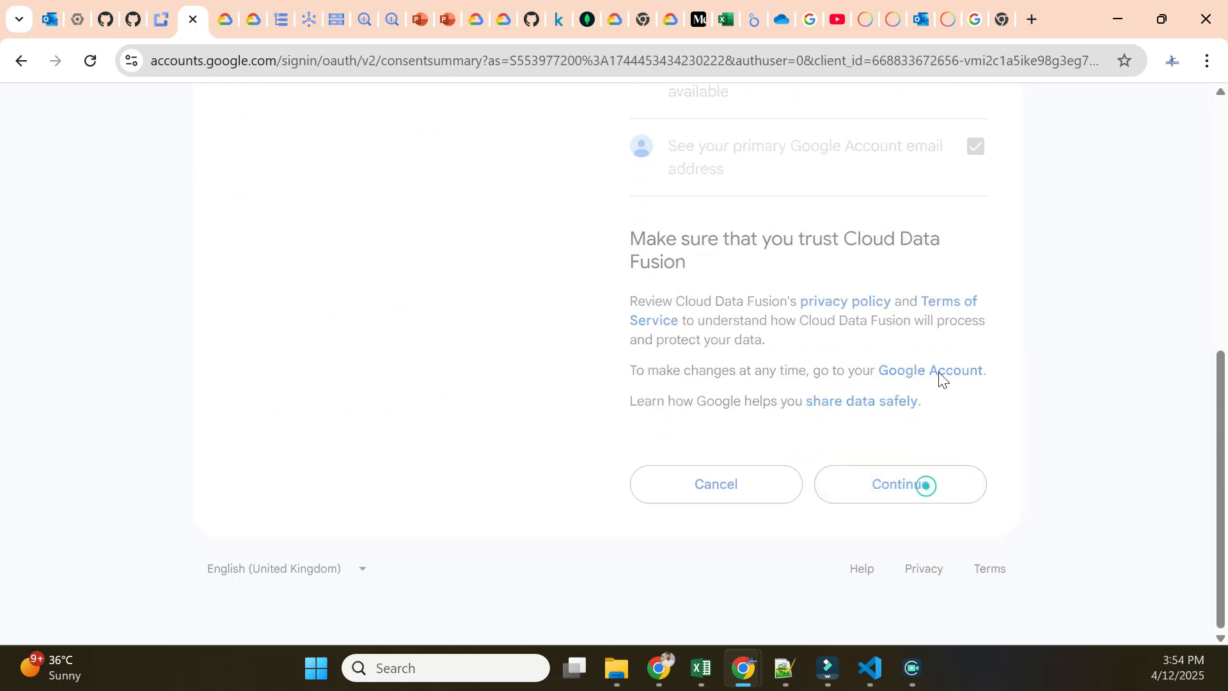
{"action": "left_click", "coordinate": [898, 483]}
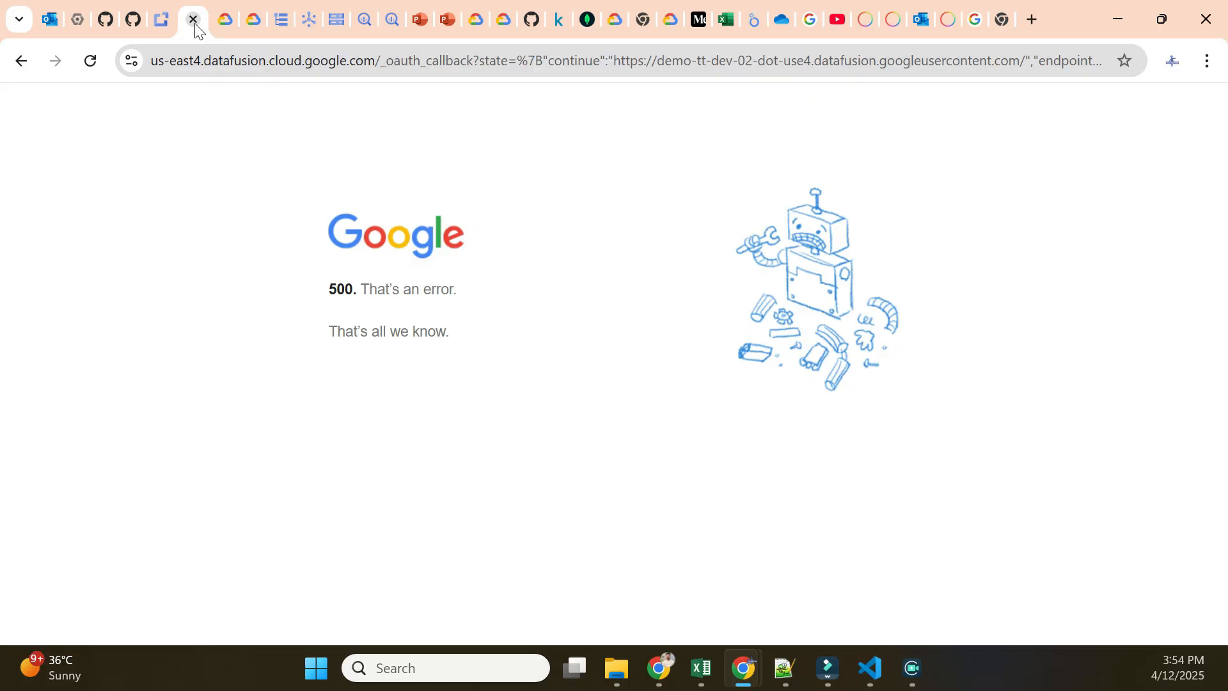
{"action": "left_click", "coordinate": [193, 19]}
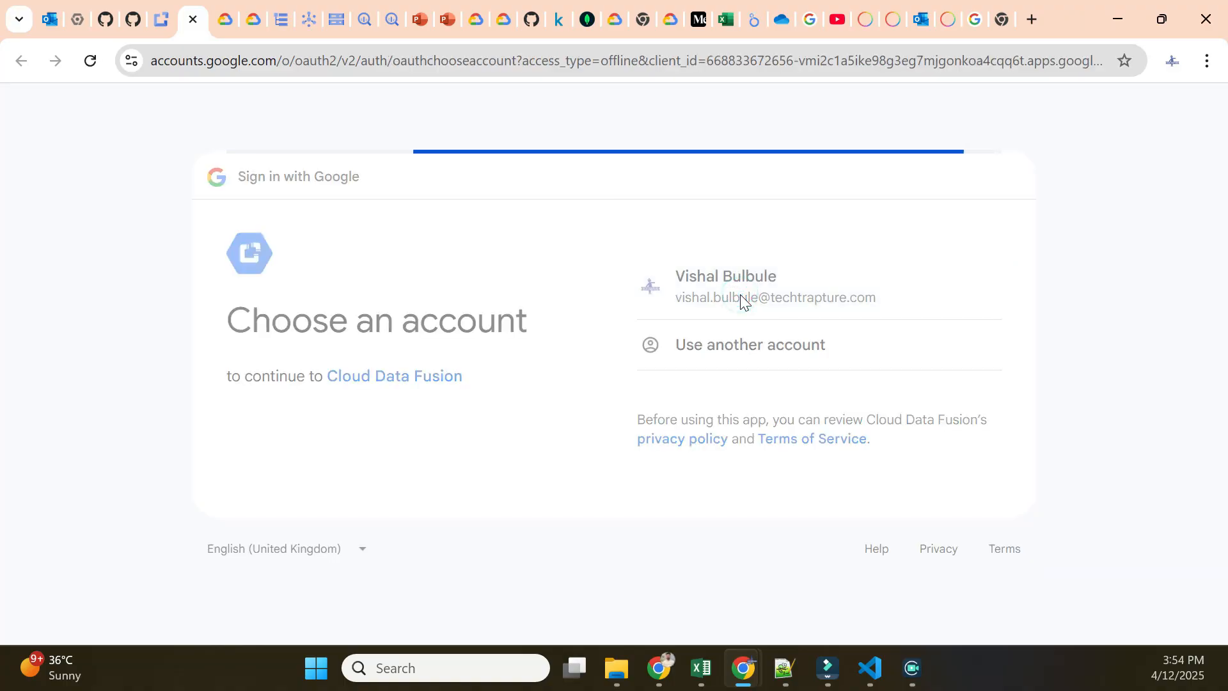
Step: Choose the account again and confirm Cloud Data Fusion's access to reach the demo instance home
{"action": "left_click", "coordinate": [741, 286]}
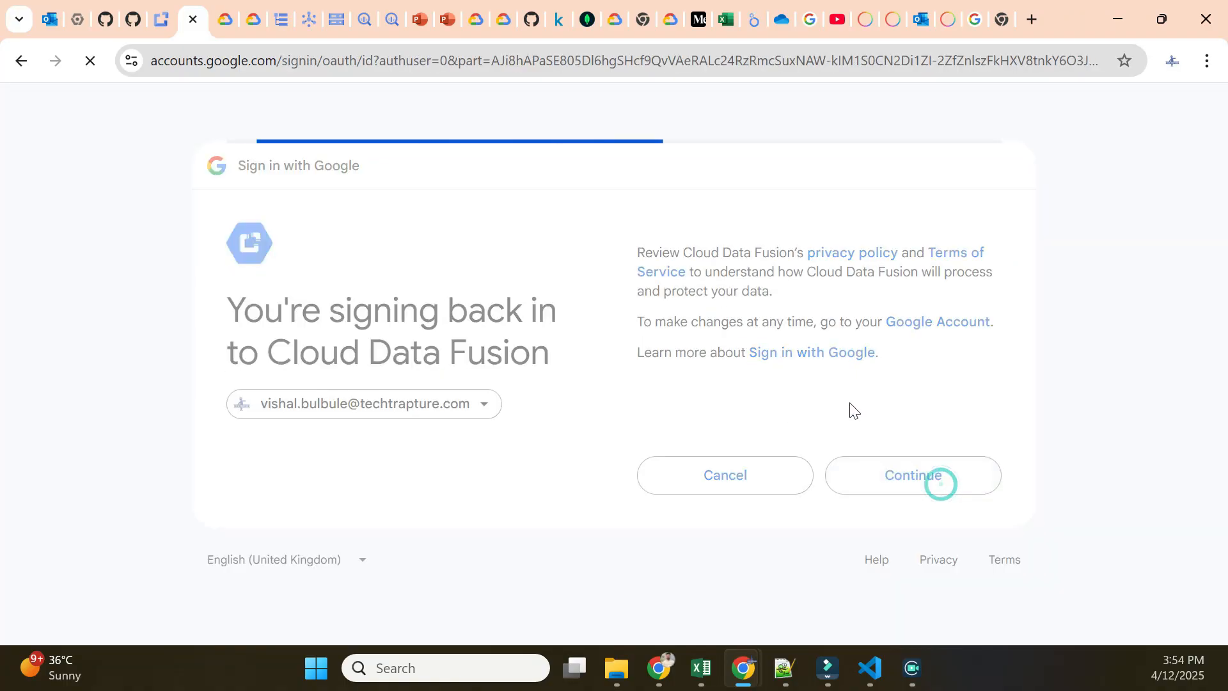
{"action": "left_click", "coordinate": [911, 474]}
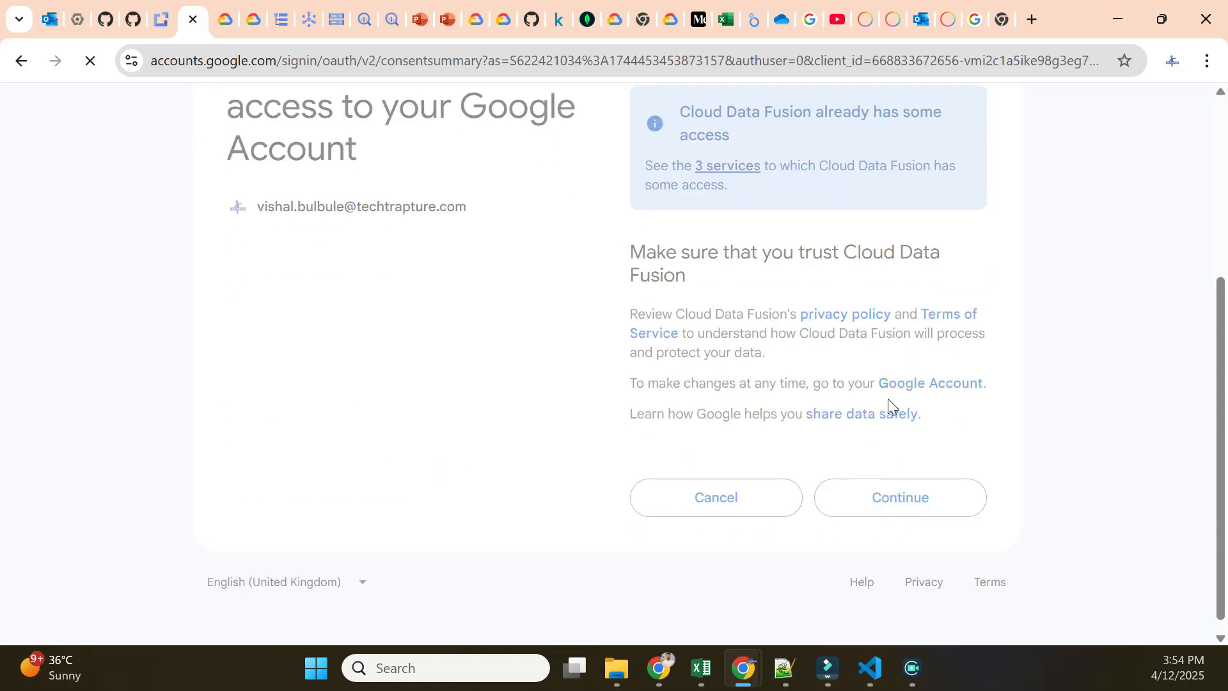
{"action": "left_click", "coordinate": [899, 497]}
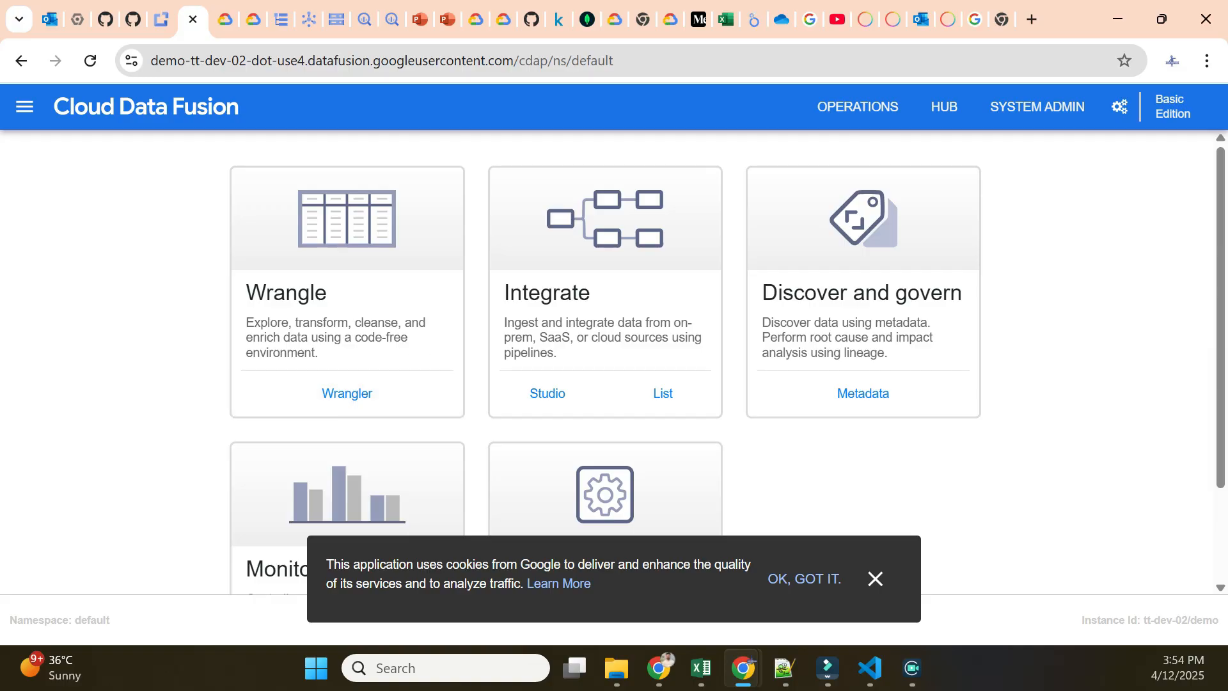
{"action": "mouse_move", "coordinate": [780, 562]}
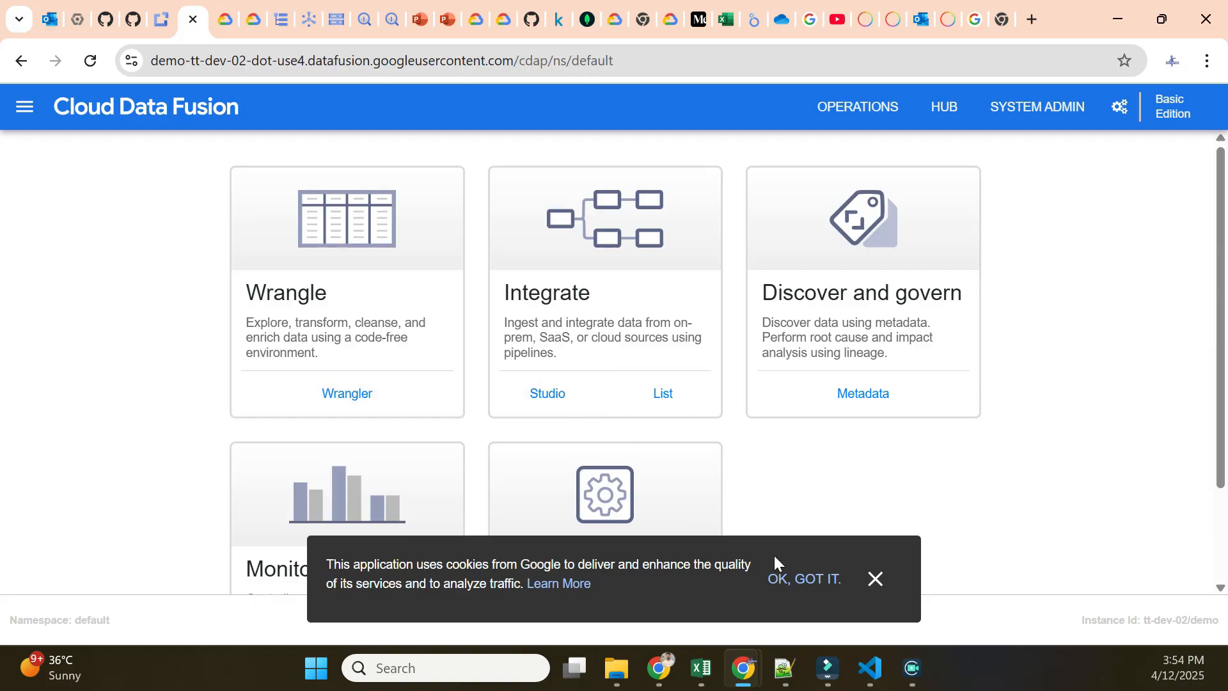
Step: Accept the cookie notice and survey the home page's Wrangle, Integrate, Monitor and Manage areas
{"action": "left_click", "coordinate": [802, 578]}
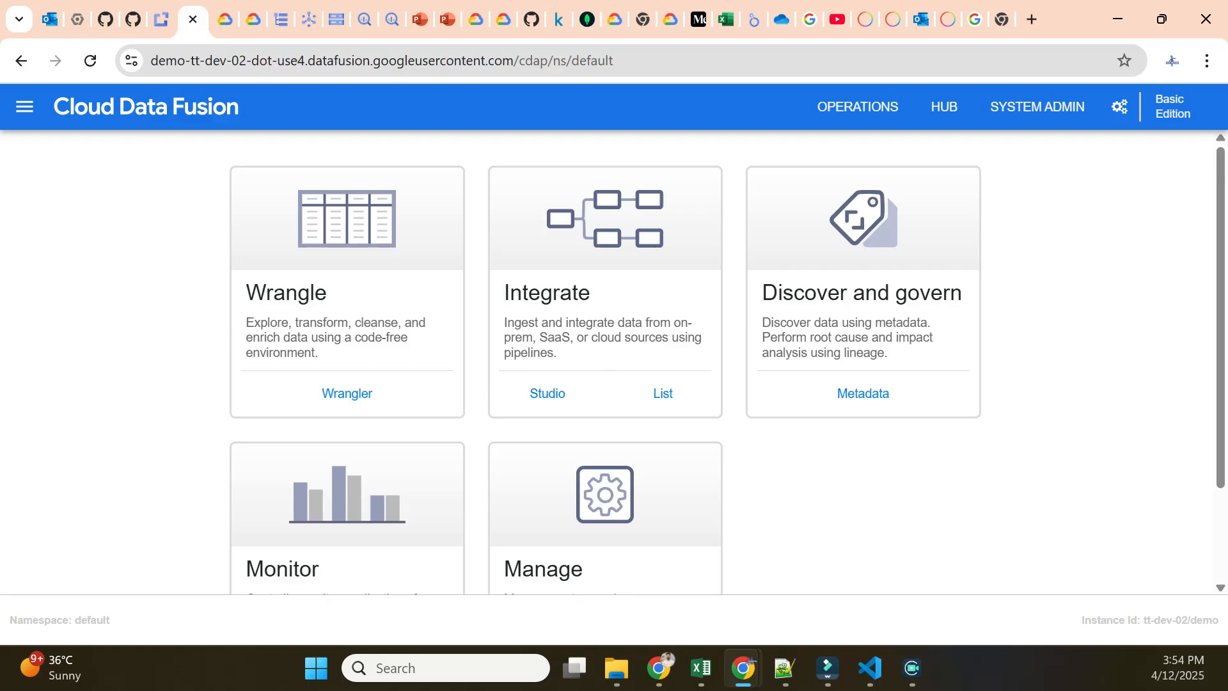
{"action": "scroll", "scroll_direction": "down", "scroll_amount": 3}
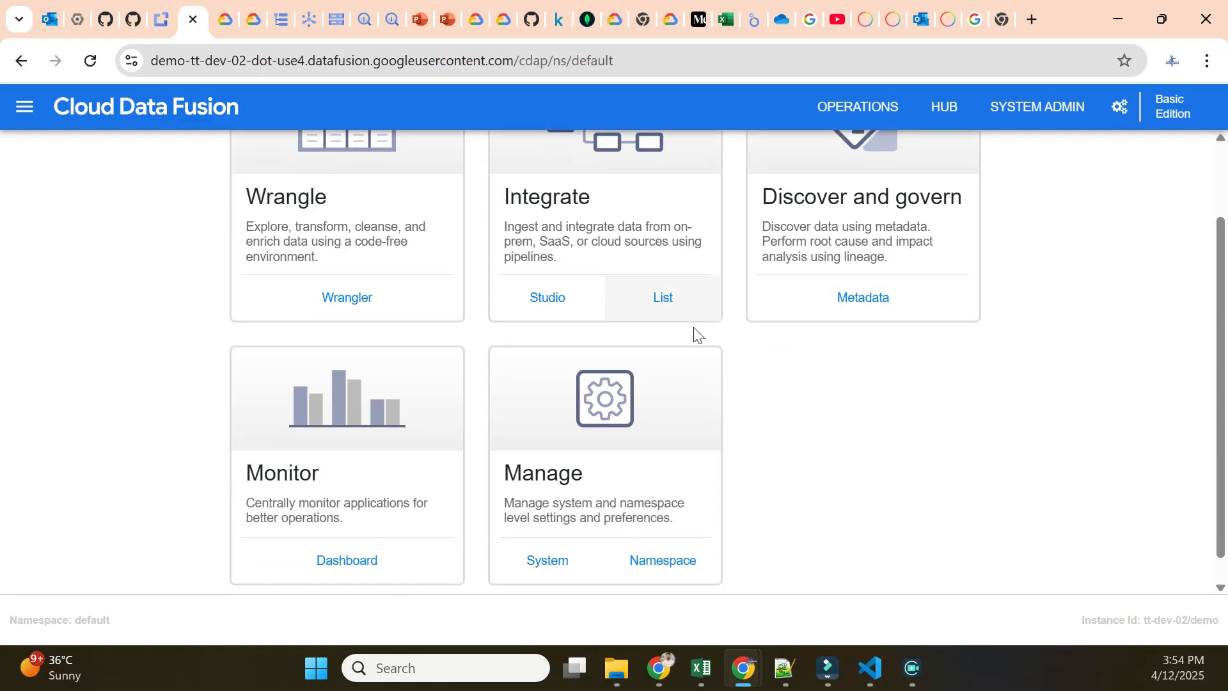
{"action": "scroll", "scroll_direction": "up", "scroll_amount": 3}
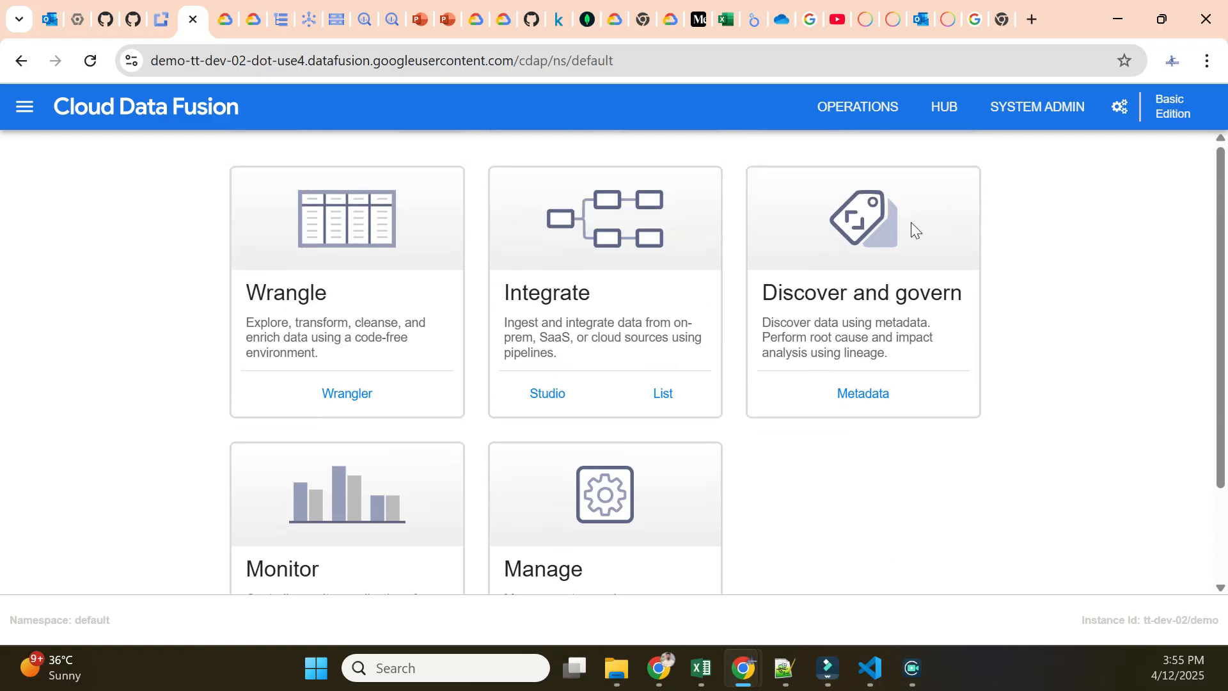
Step: Enter Wrangler, expand the CloudSQL MySQL group and scroll the Cloud Storage Default bucket list to tt-test001
{"action": "left_click", "coordinate": [347, 393]}
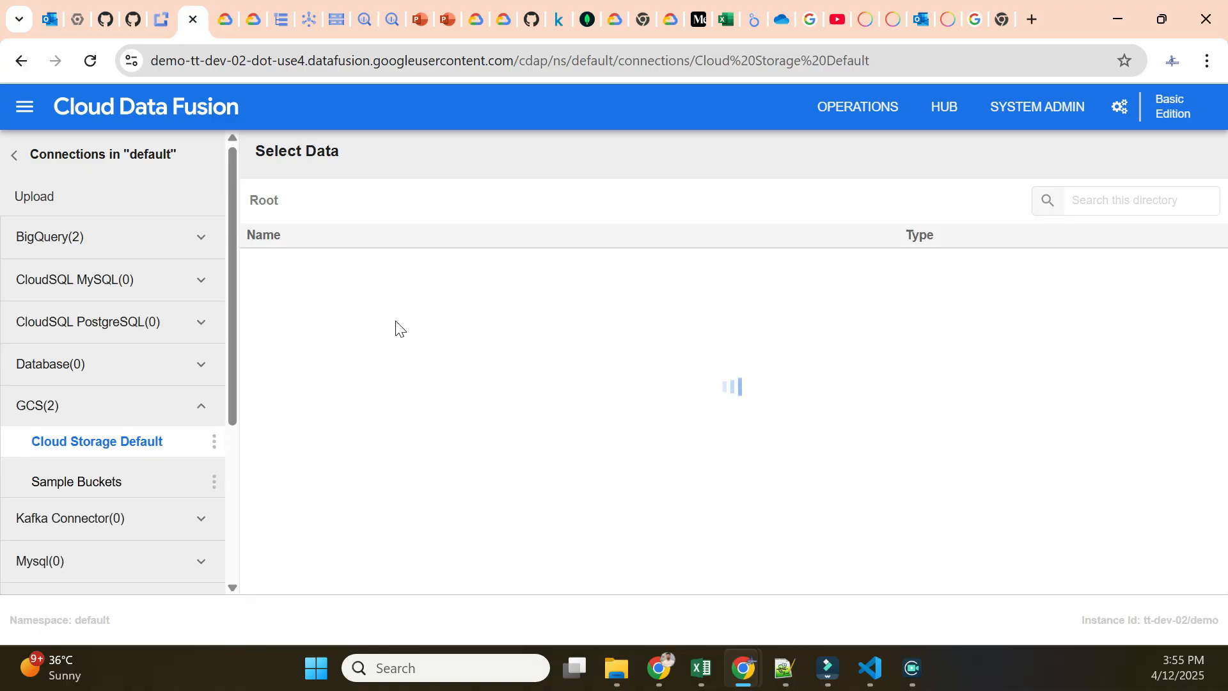
{"action": "mouse_move", "coordinate": [151, 254]}
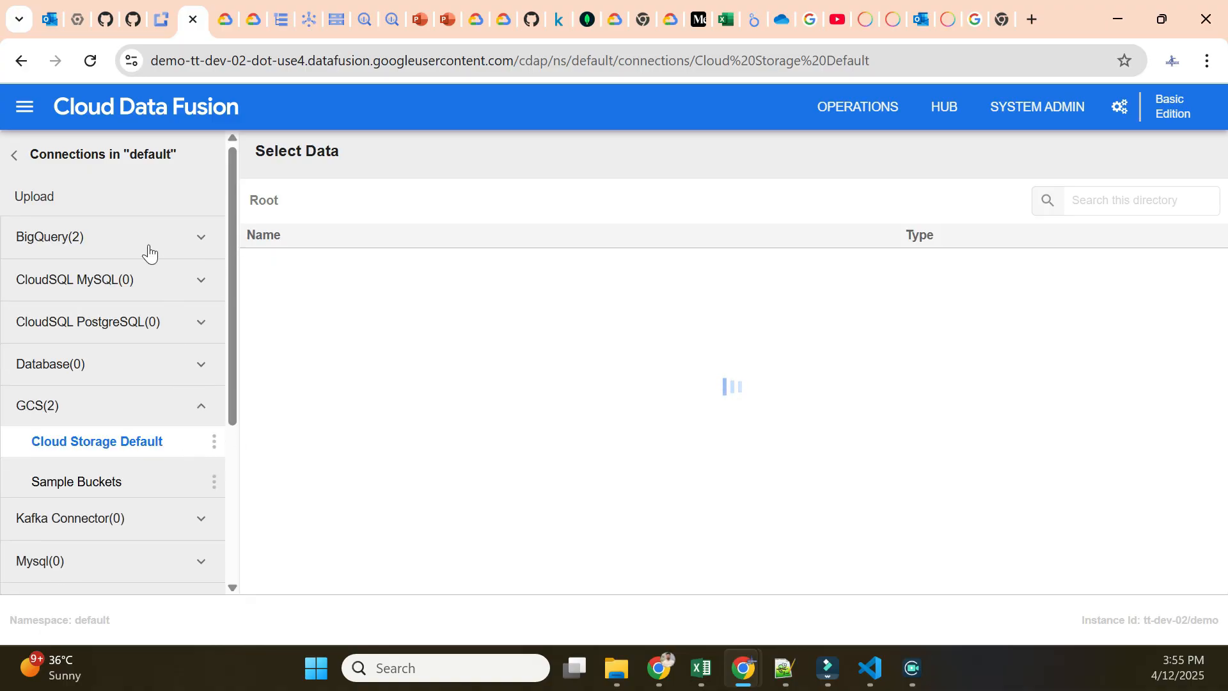
{"action": "mouse_move", "coordinate": [204, 243]}
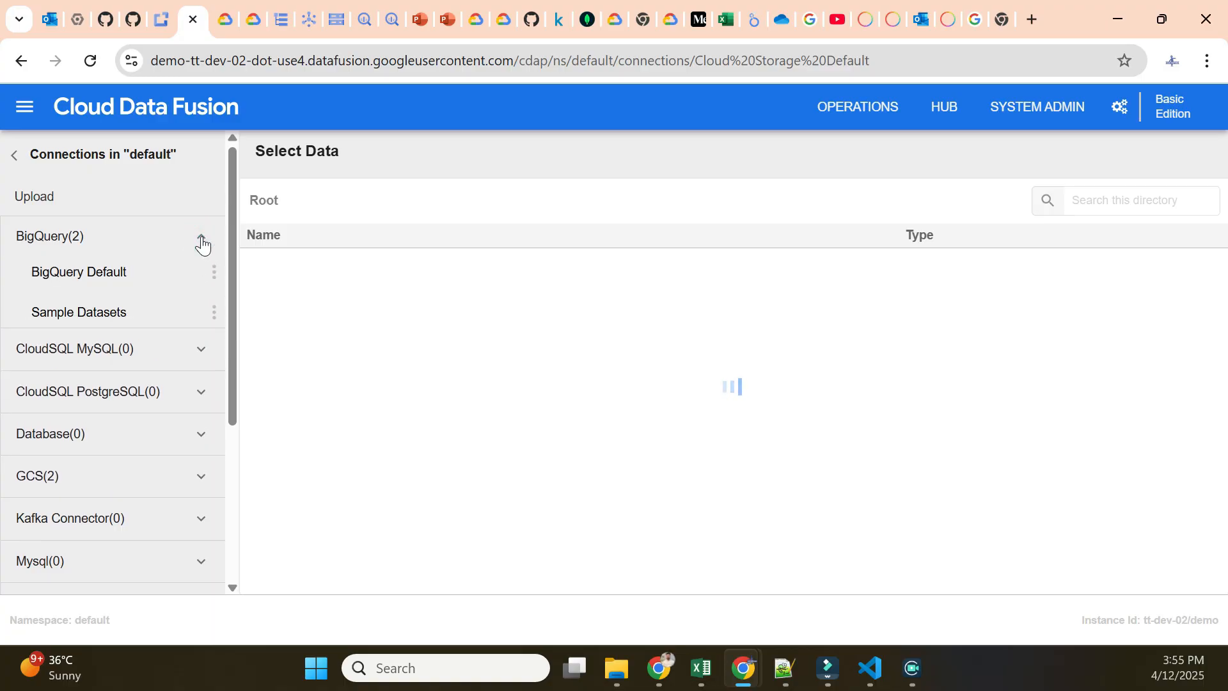
{"action": "left_click", "coordinate": [201, 238]}
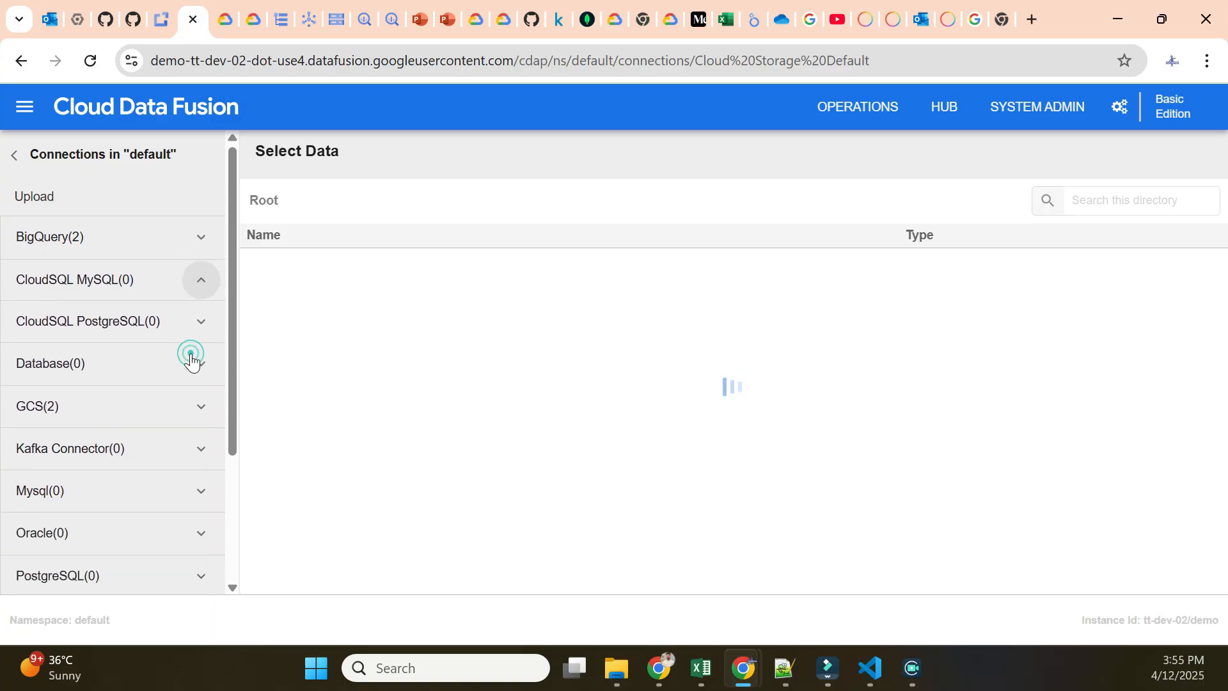
{"action": "scroll", "scroll_direction": "down", "scroll_amount": 3}
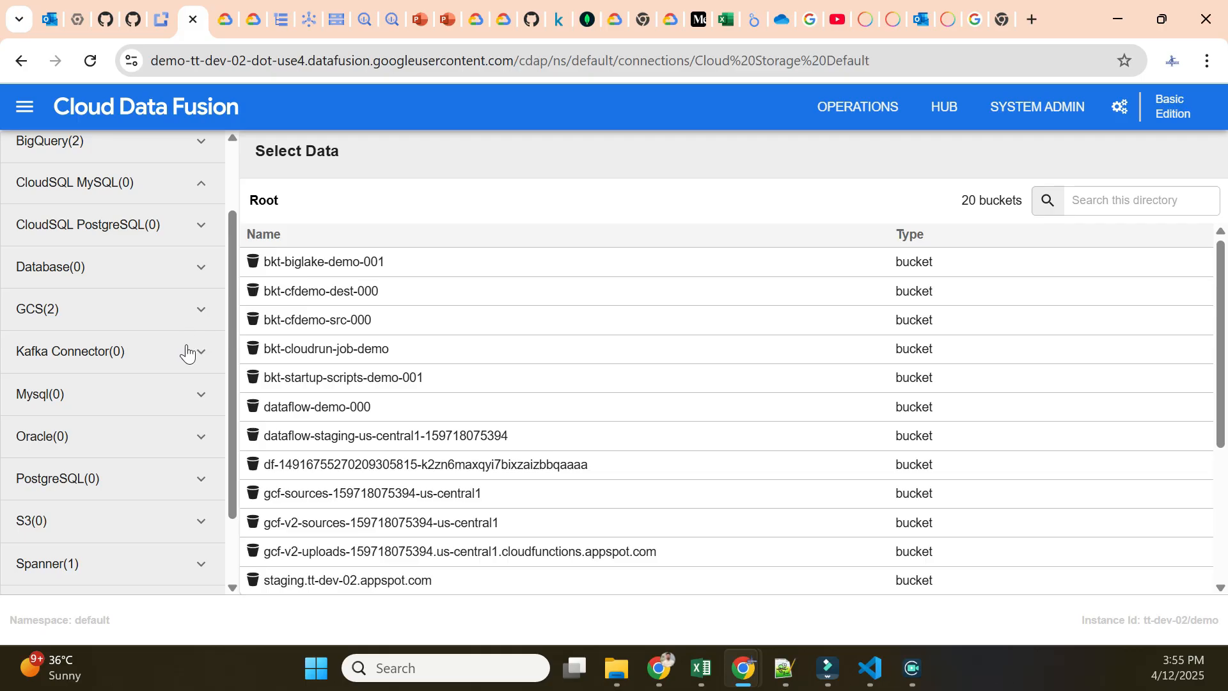
{"action": "scroll", "scroll_direction": "down", "scroll_amount": 3}
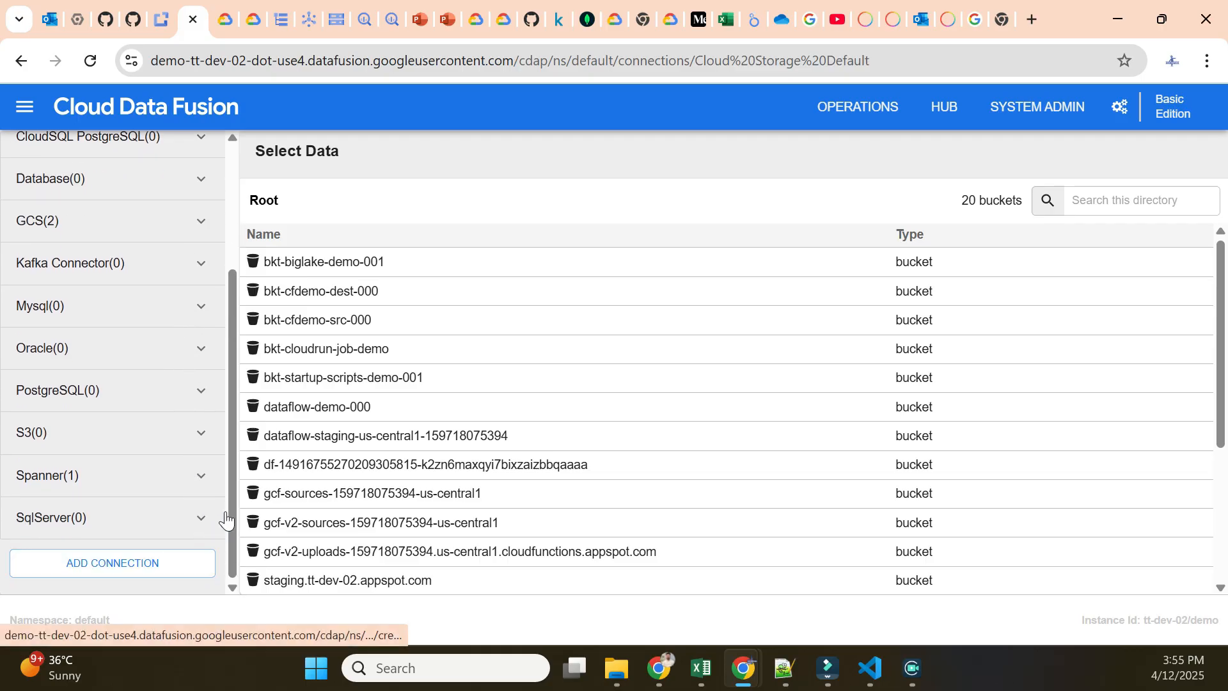
{"action": "mouse_move", "coordinate": [161, 458]}
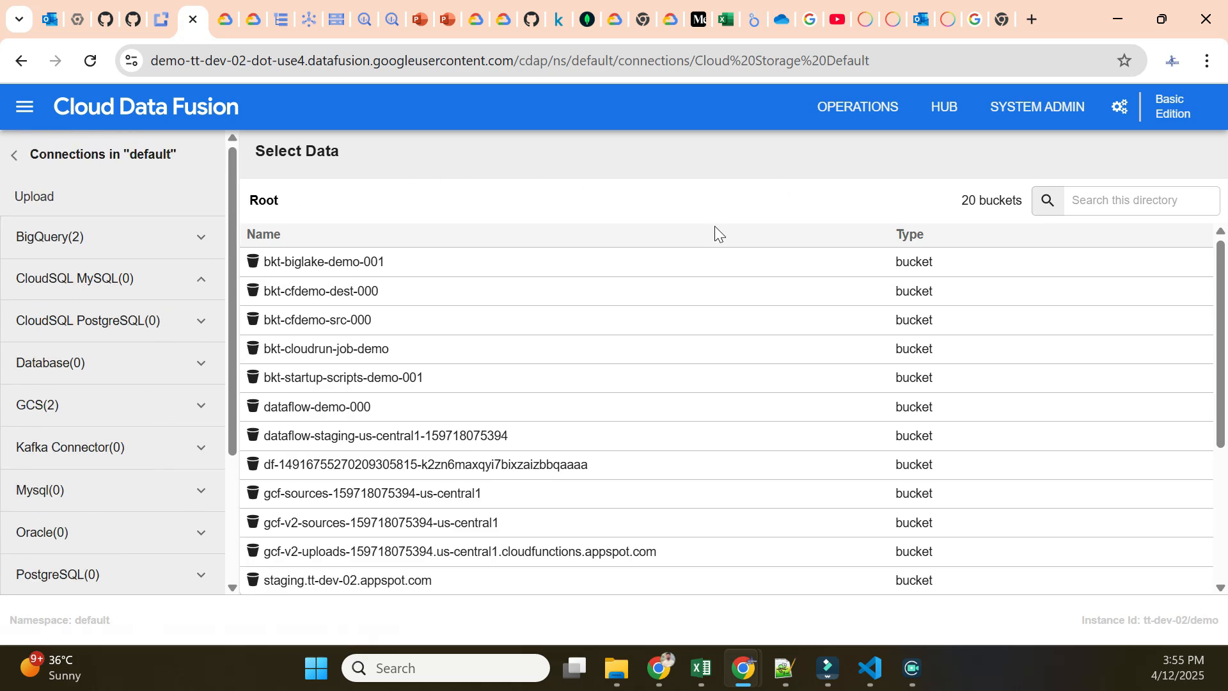
{"action": "mouse_move", "coordinate": [118, 208]}
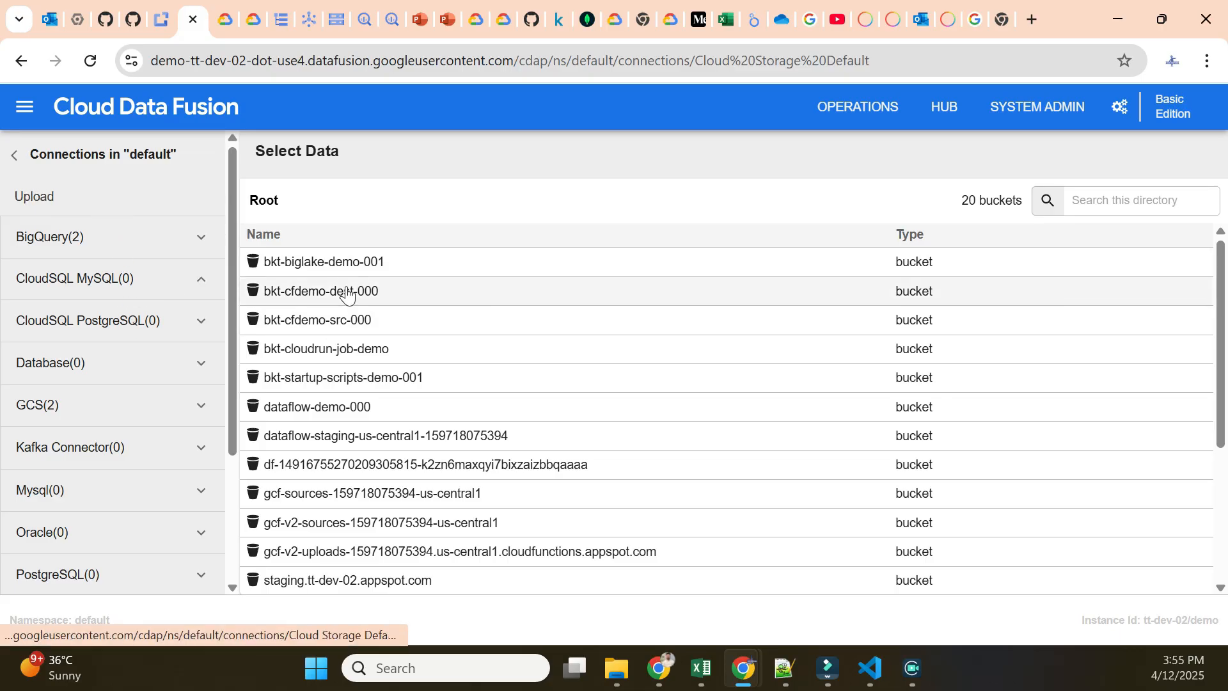
{"action": "scroll", "scroll_direction": "down", "scroll_amount": 3}
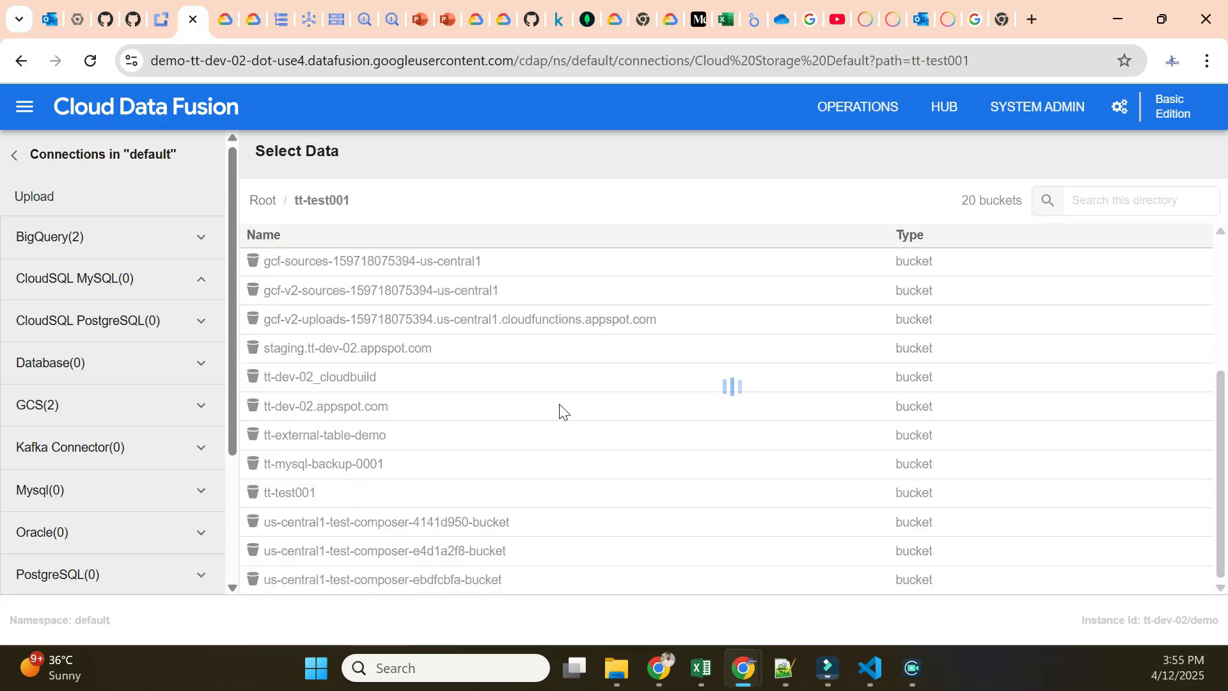
{"action": "mouse_move", "coordinate": [801, 350]}
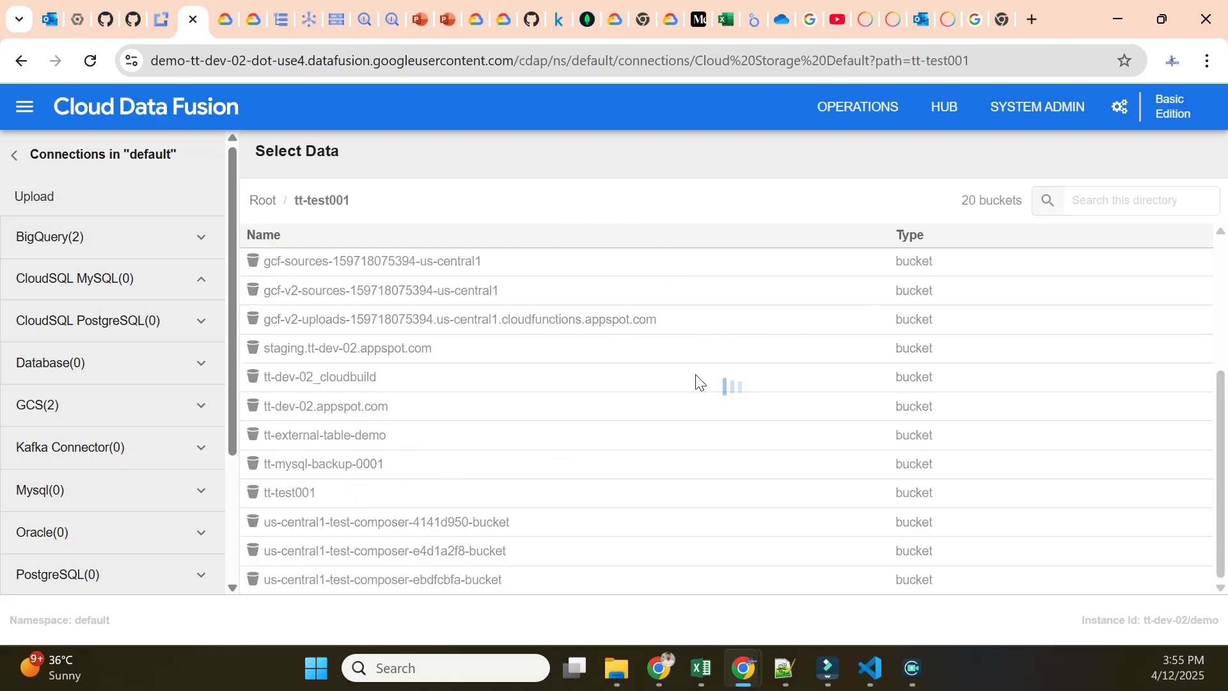
Step: Collapse the connections panel to see tt-test001's five CSV files, return home and reenter Wrangler
{"action": "left_click", "coordinate": [288, 491]}
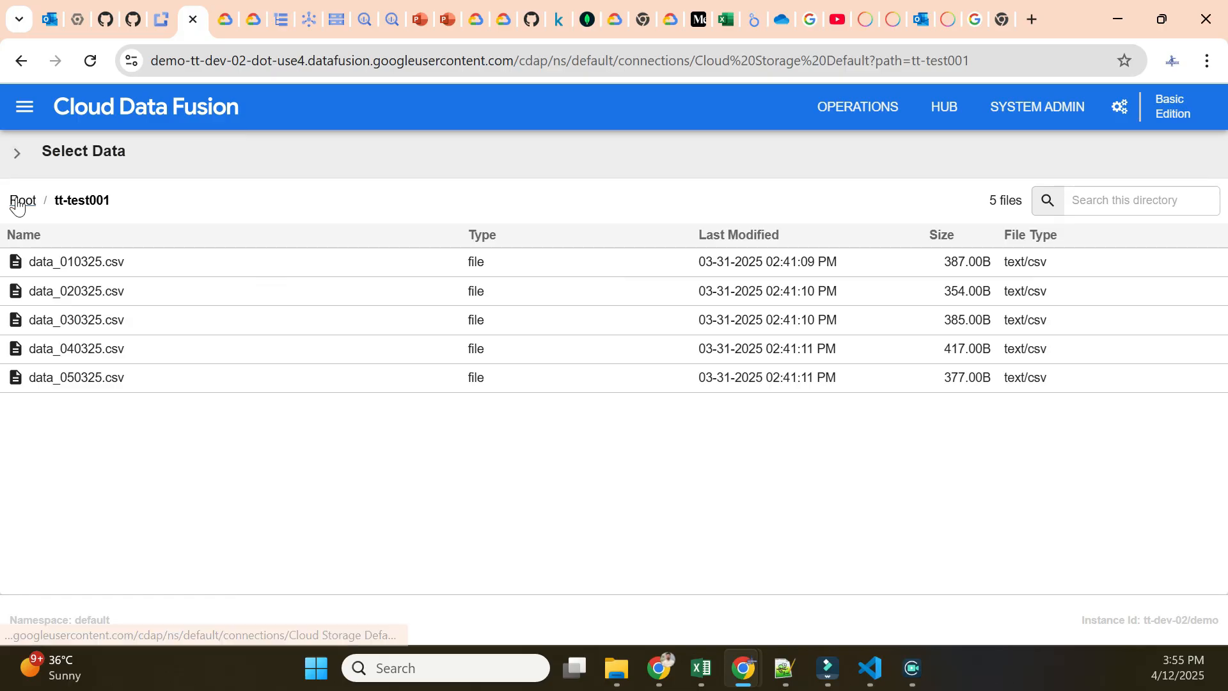
{"action": "left_click", "coordinate": [23, 106]}
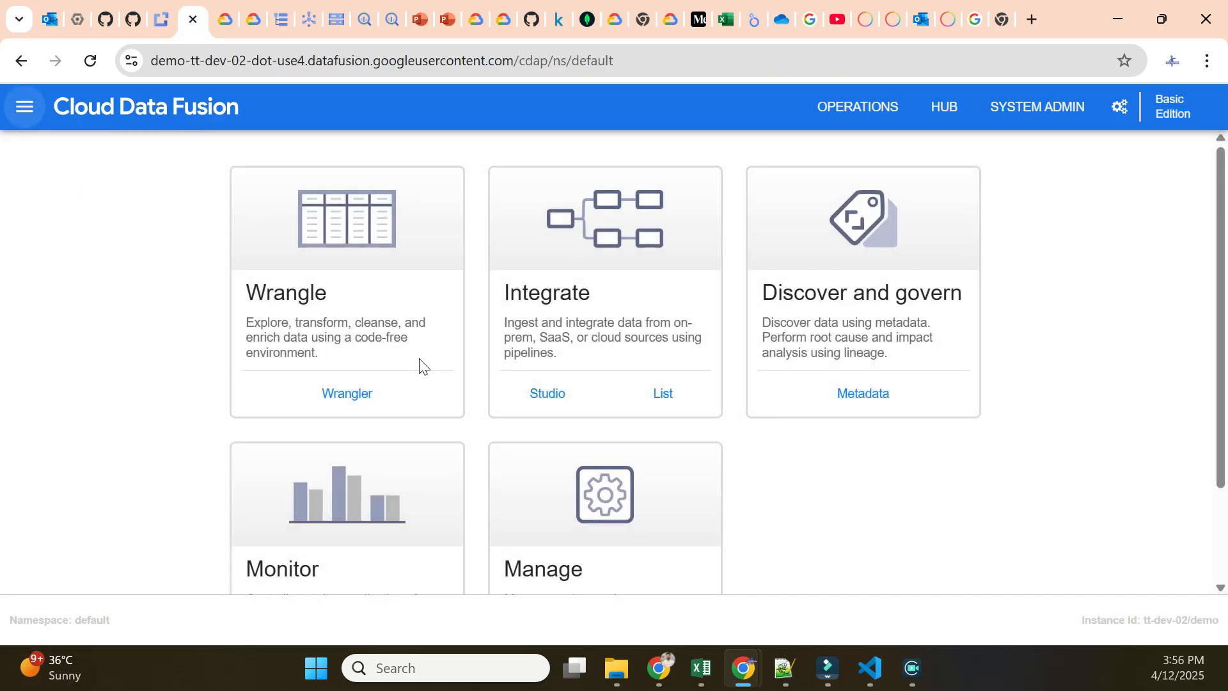
{"action": "left_click", "coordinate": [347, 393]}
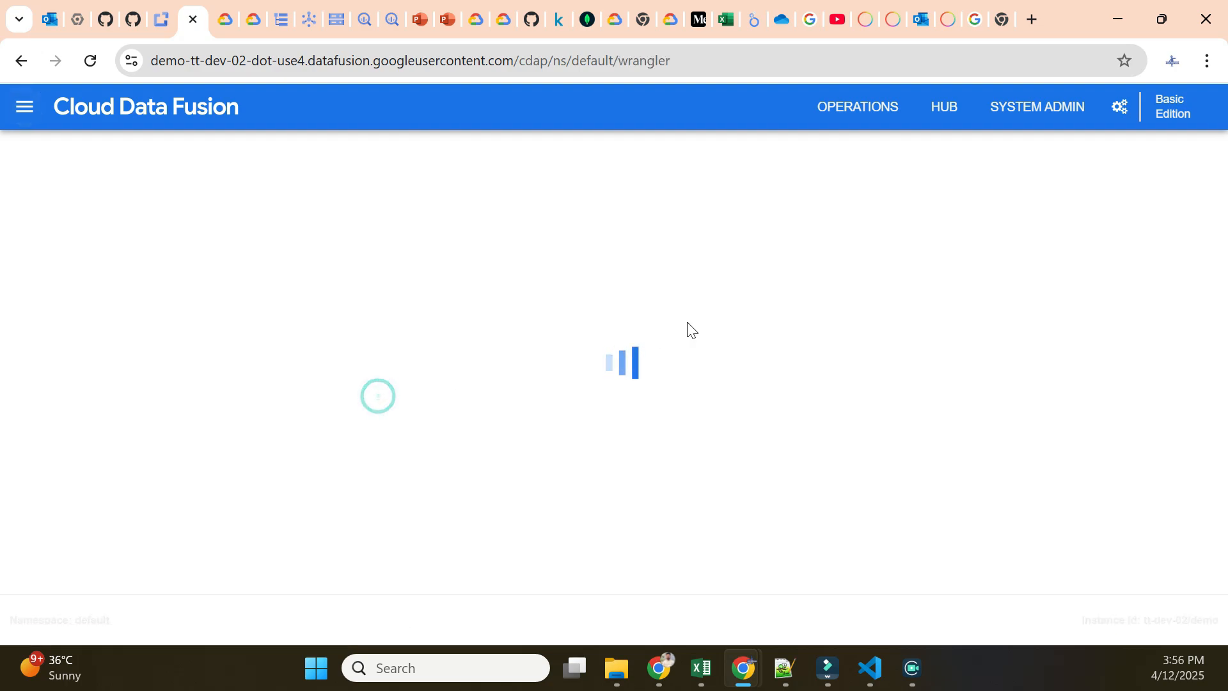
{"action": "mouse_move", "coordinate": [462, 407]}
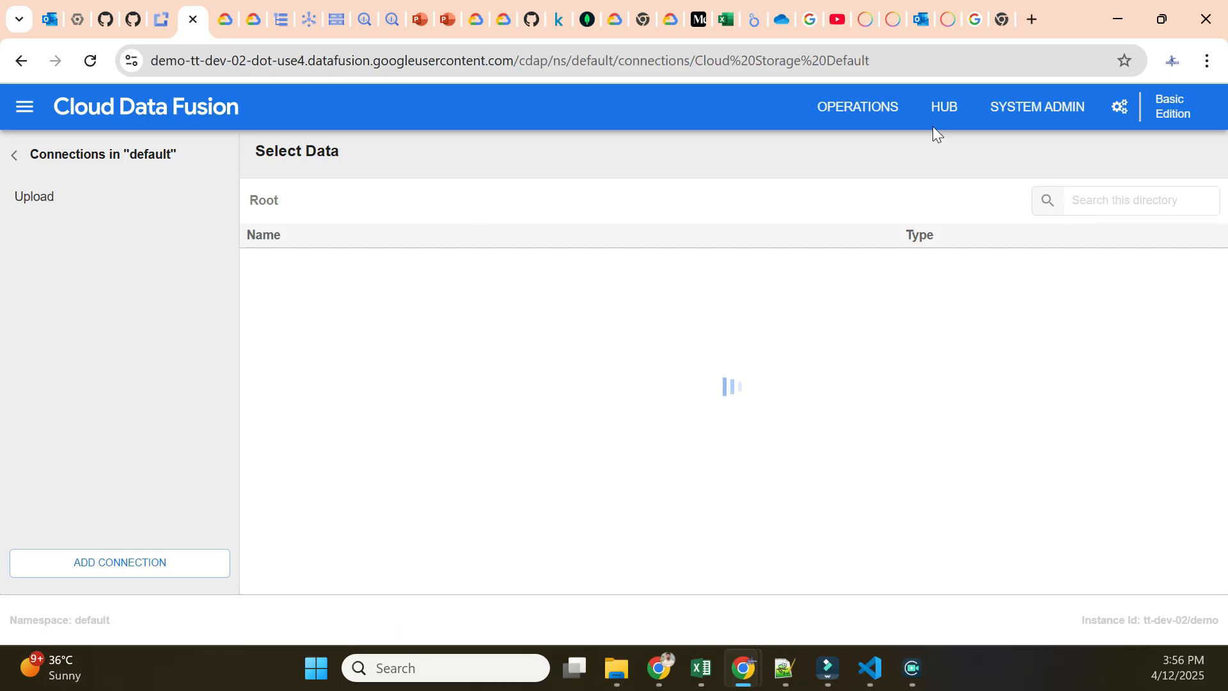
Step: Enter Studio, dismiss the clipboard request and expand the Transform plugin group
{"action": "left_click", "coordinate": [25, 106]}
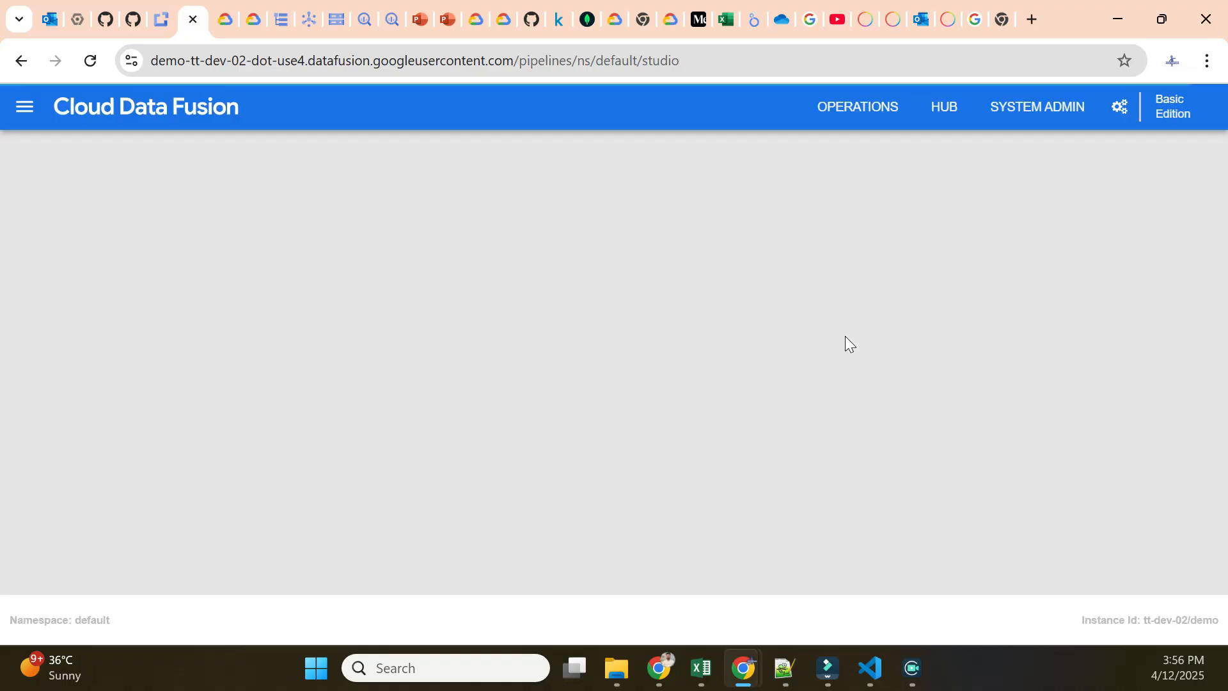
{"action": "mouse_move", "coordinate": [671, 332]}
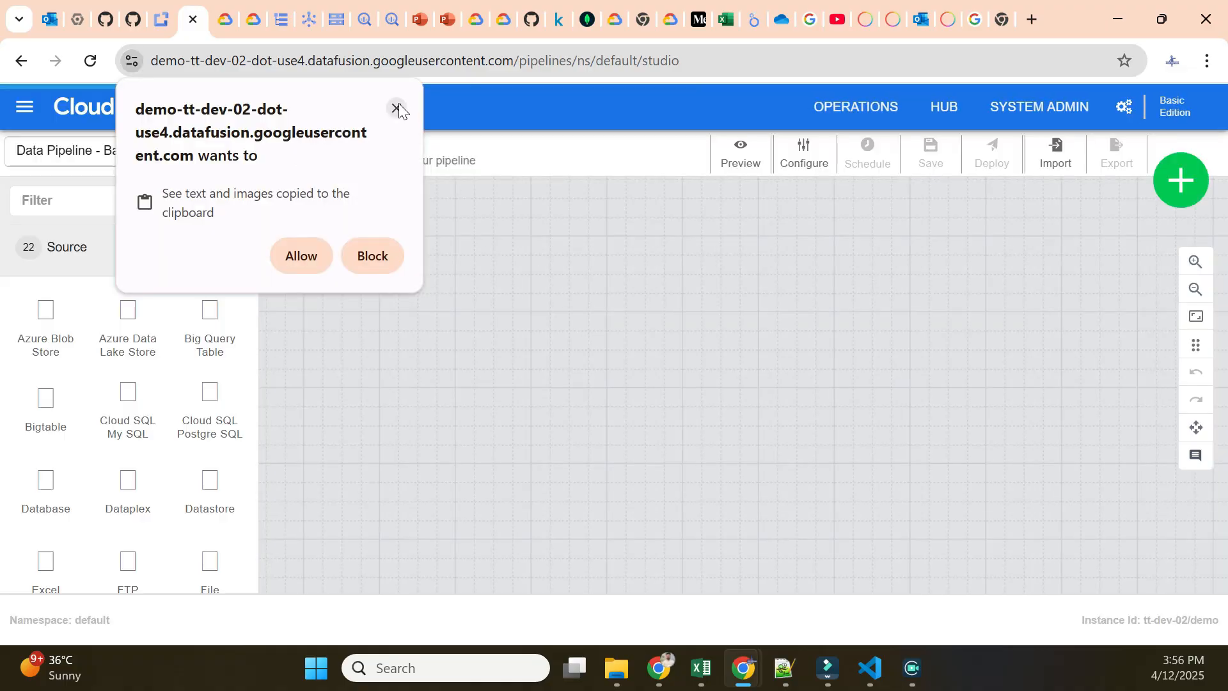
{"action": "left_click", "coordinate": [399, 107]}
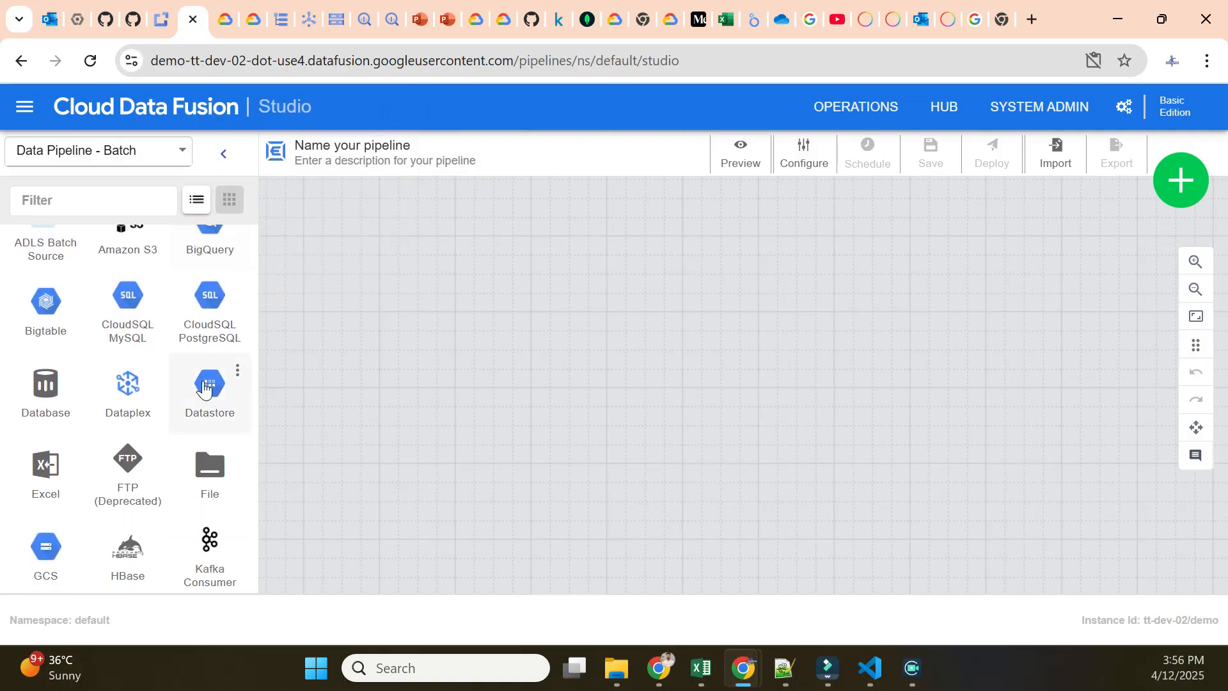
{"action": "scroll", "scroll_direction": "down", "scroll_amount": 3}
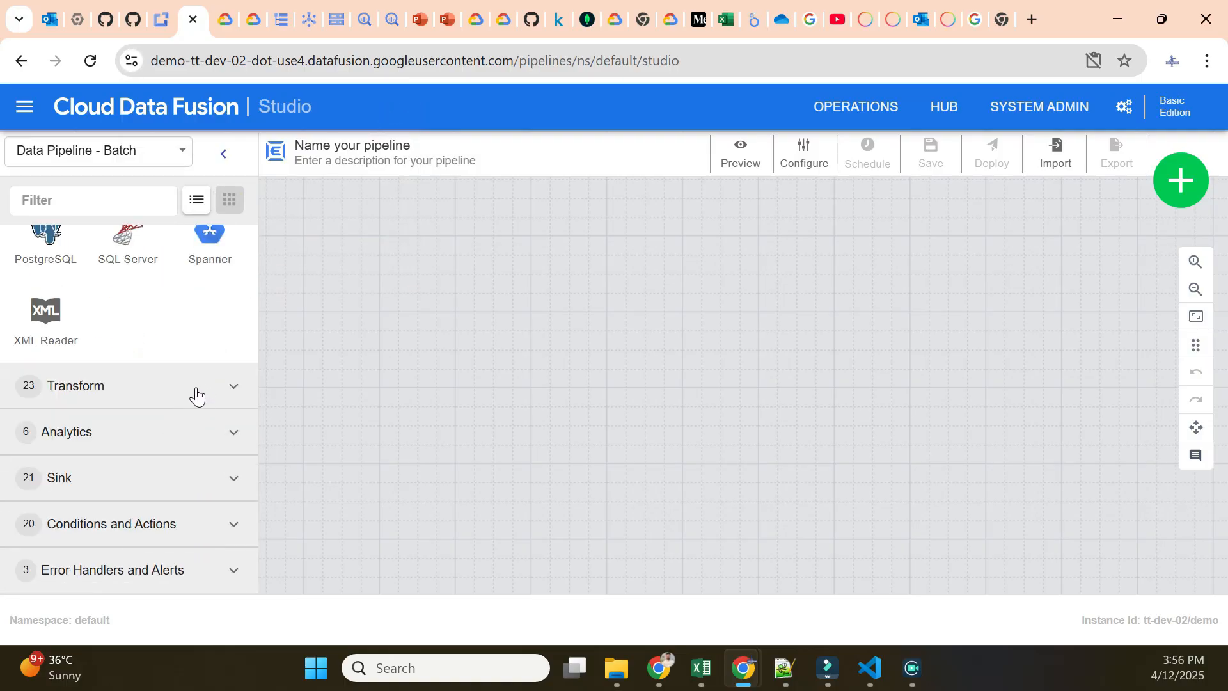
{"action": "left_click", "coordinate": [197, 386]}
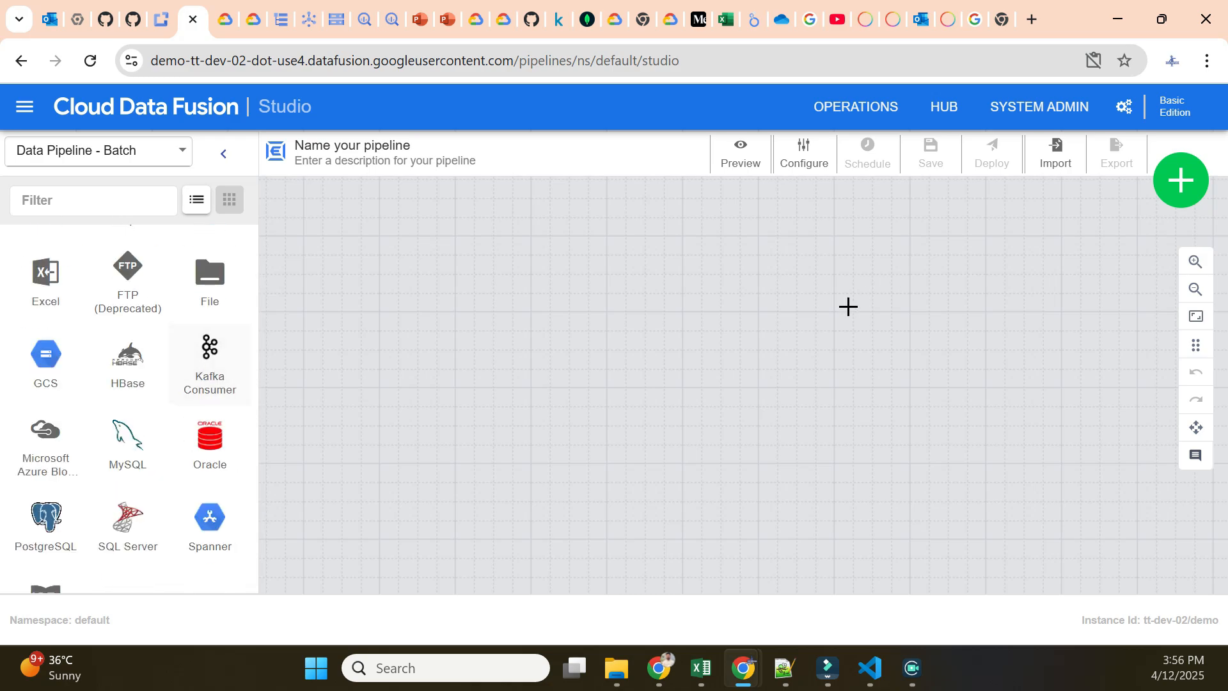
Step: Scroll through the Transform and Sink plugins and expand the Error Handlers and Alerts group
{"action": "scroll", "scroll_direction": "down", "scroll_amount": 3}
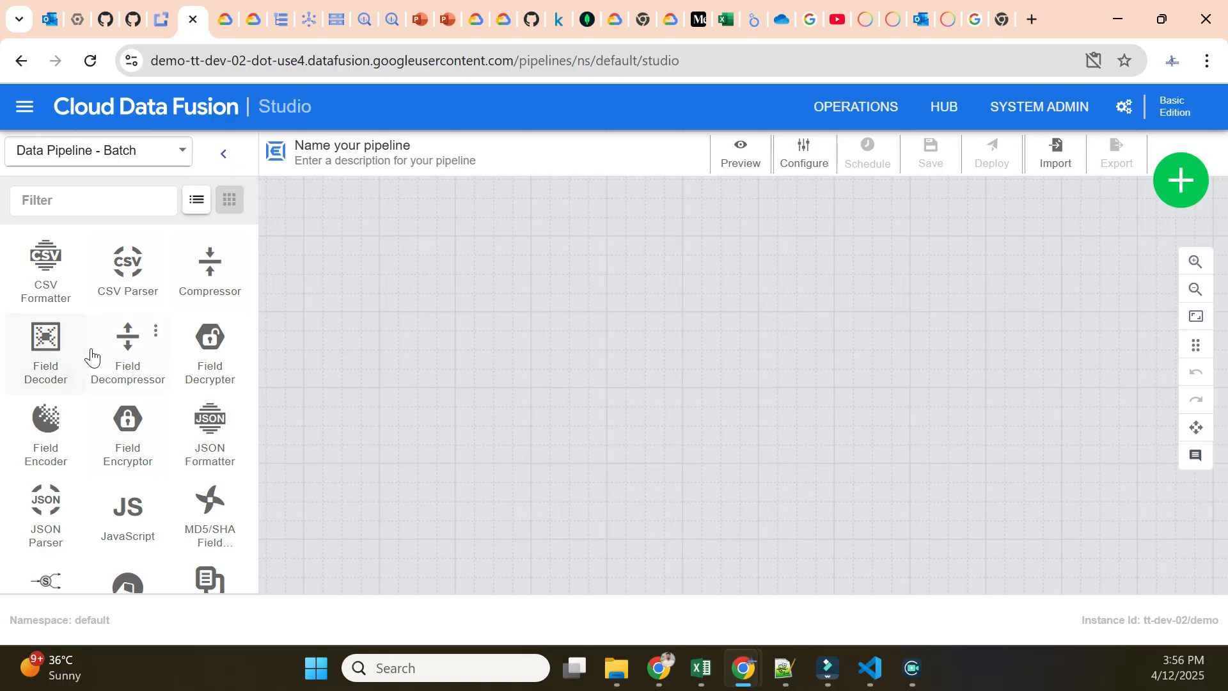
{"action": "scroll", "scroll_direction": "down", "scroll_amount": 3}
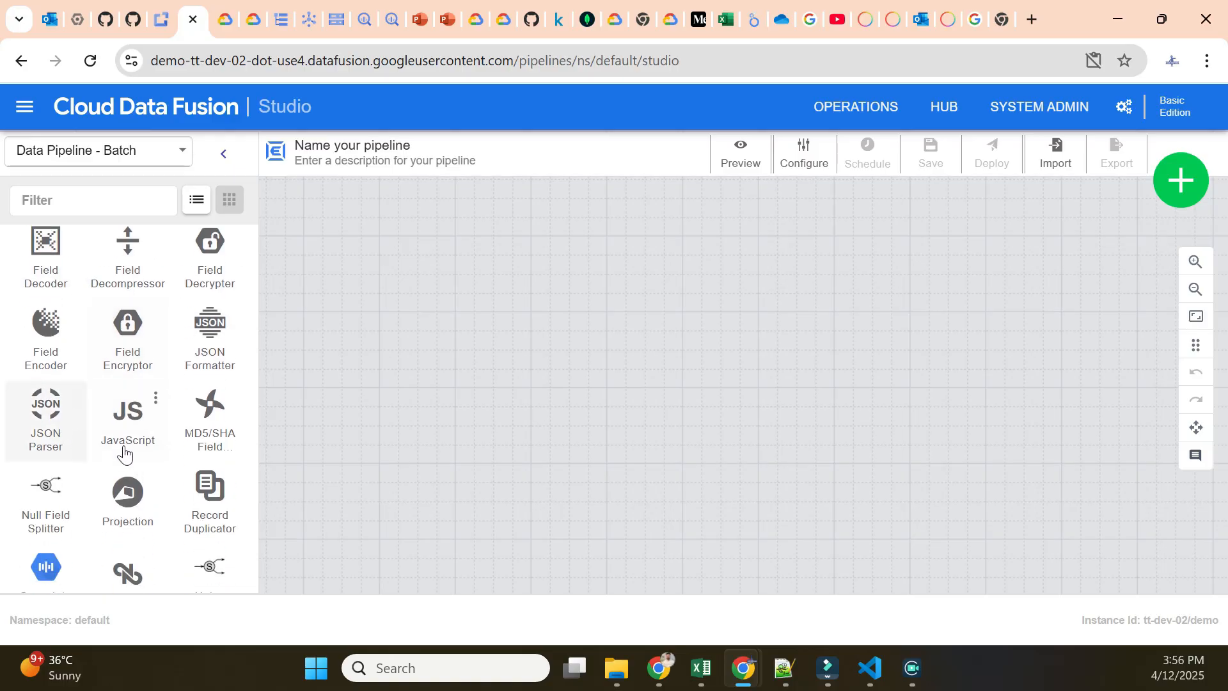
{"action": "scroll", "scroll_direction": "down", "scroll_amount": 3}
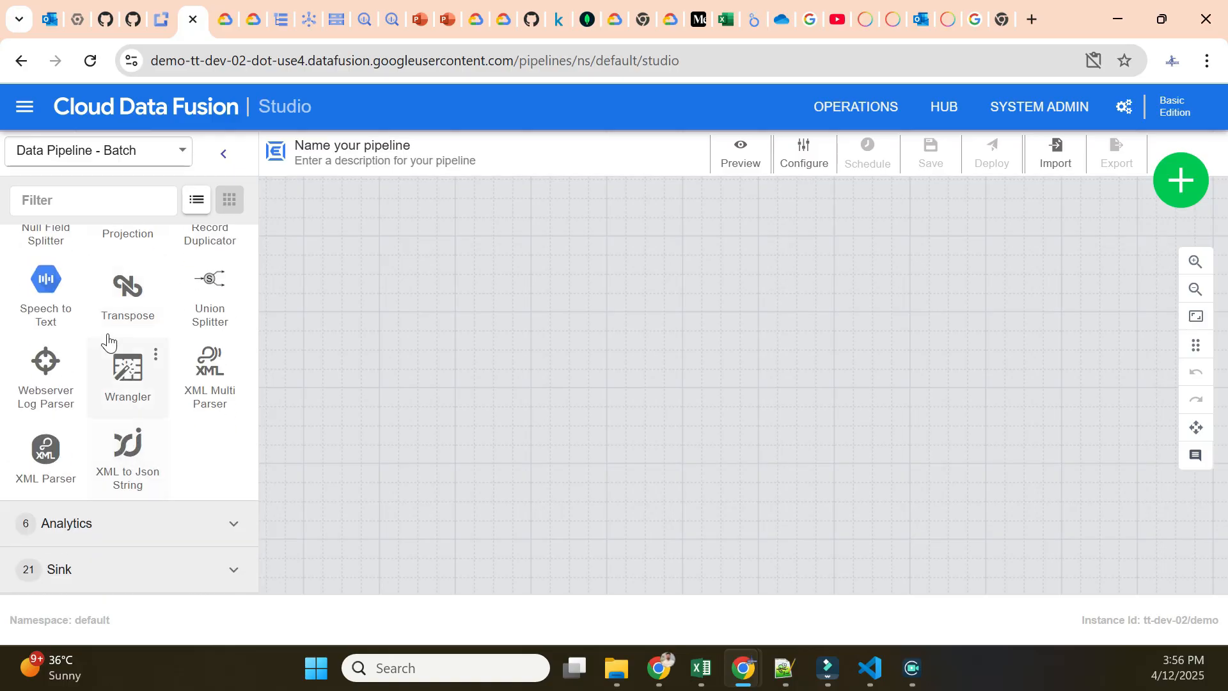
{"action": "scroll", "scroll_direction": "down", "scroll_amount": 3}
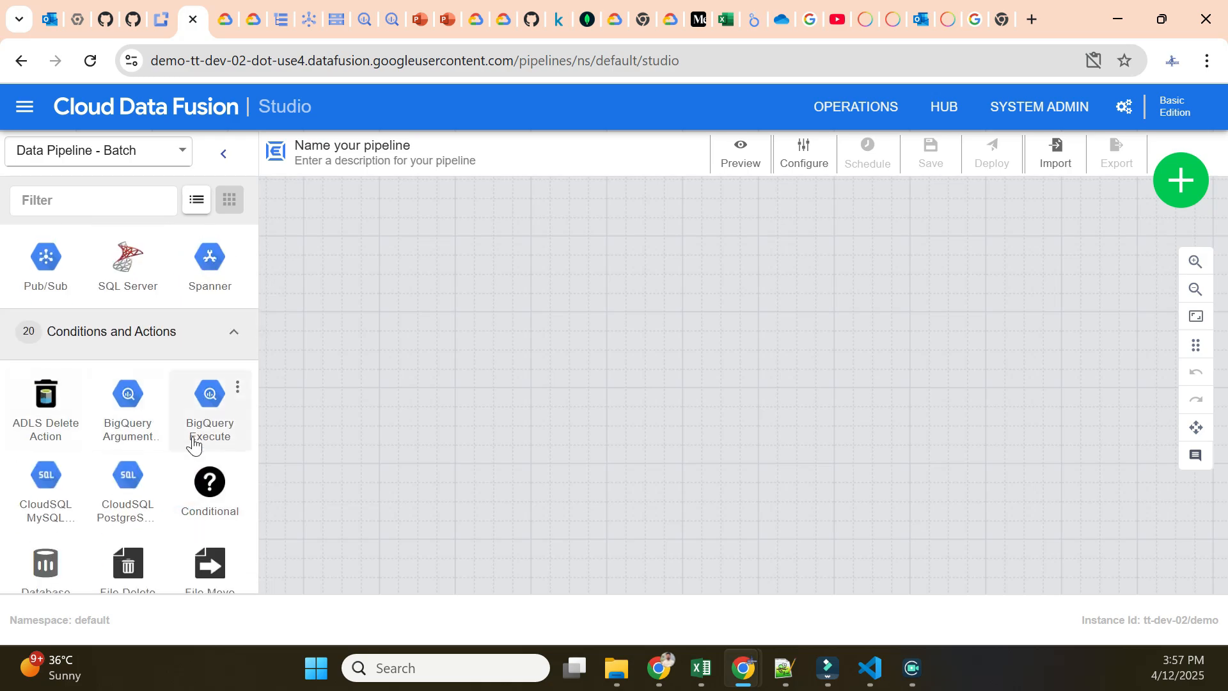
{"action": "scroll", "scroll_direction": "down", "scroll_amount": 3}
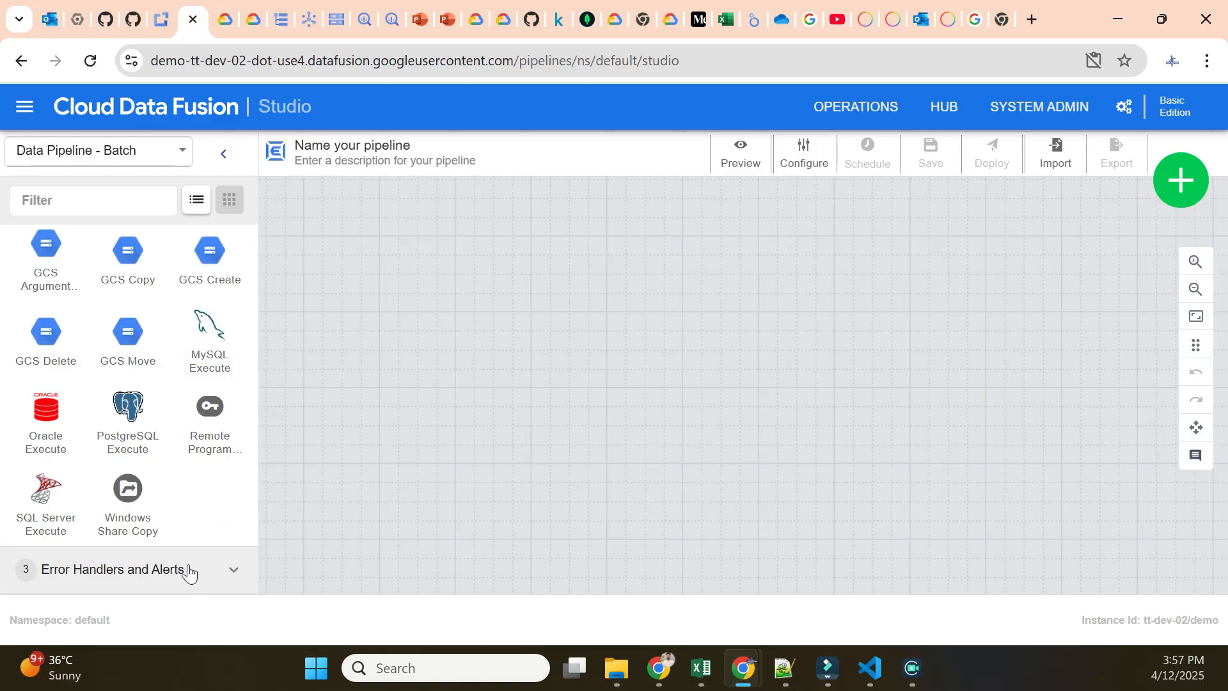
{"action": "left_click", "coordinate": [114, 570]}
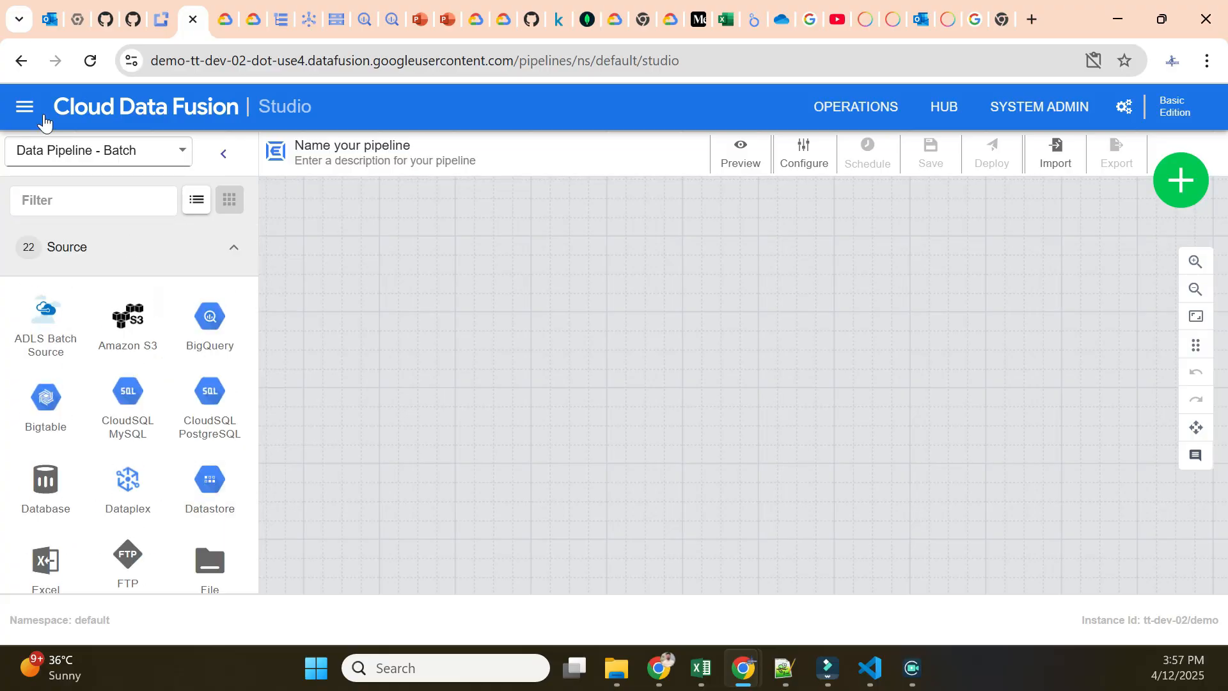
Step: Navigate via the main menu to the Pipeline list and highlight the 'no pipelines' message
{"action": "left_click", "coordinate": [25, 107]}
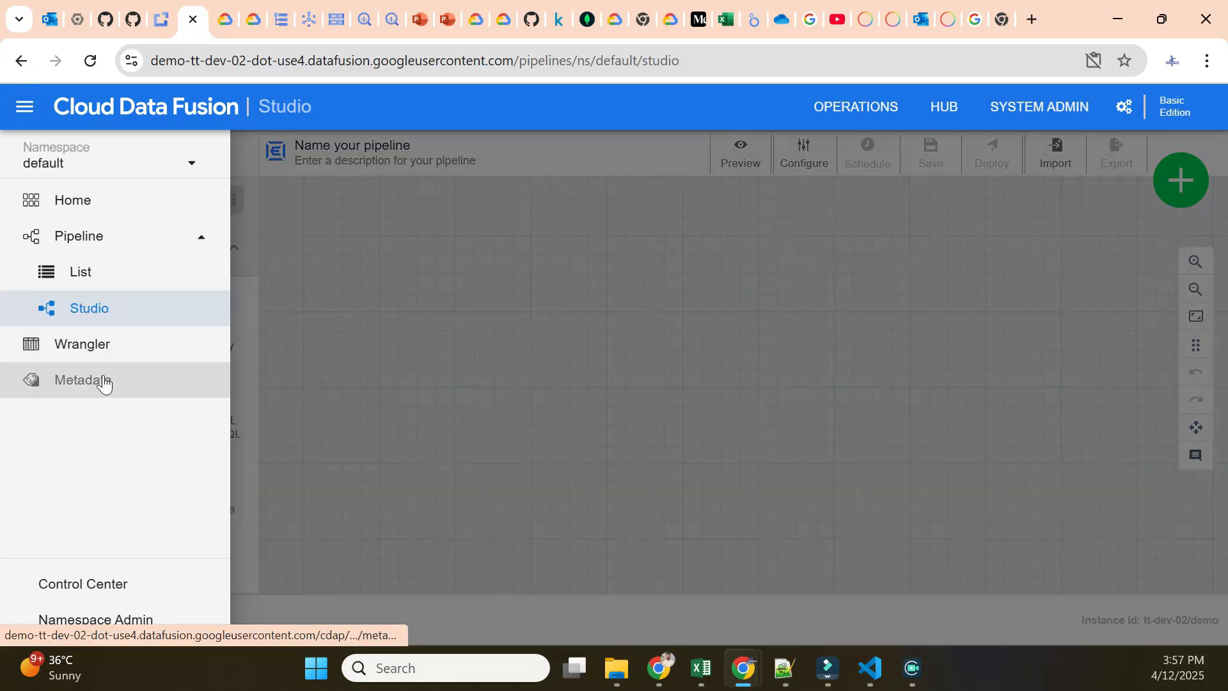
{"action": "left_click", "coordinate": [80, 272]}
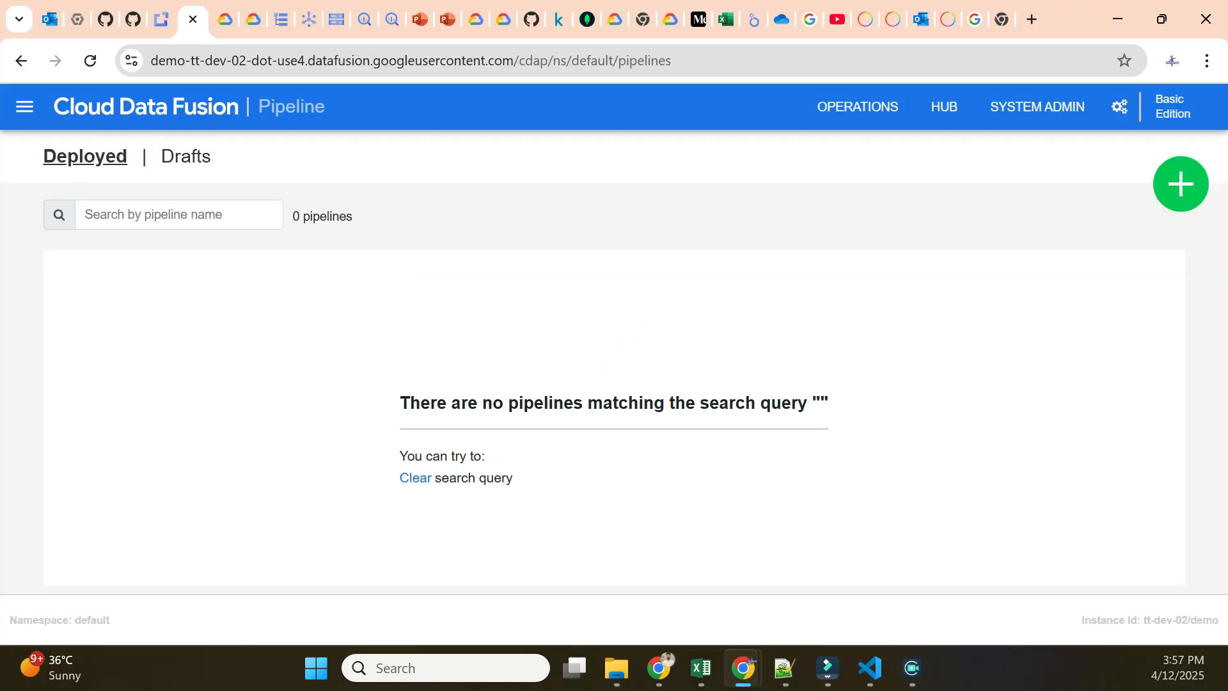
{"action": "left_click_drag", "start_coordinate": [439, 403], "coordinate": [828, 403]}
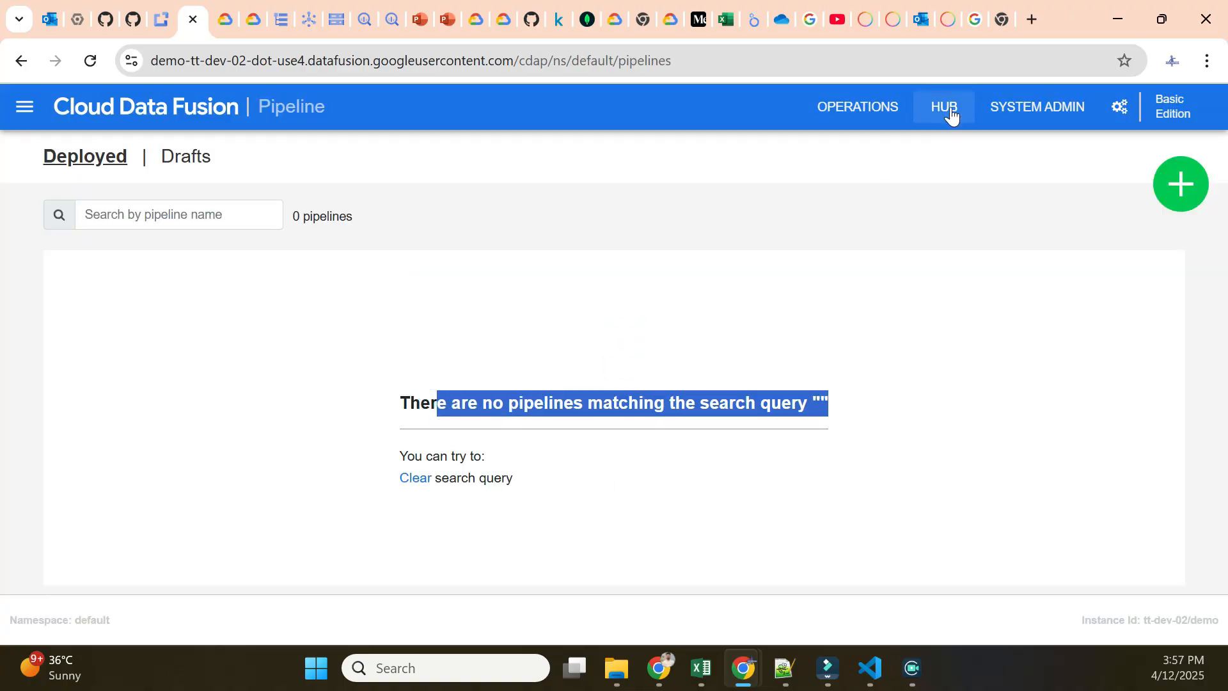
Step: Browse the Hub's General plugin catalog by scrolling through it
{"action": "left_click", "coordinate": [943, 106]}
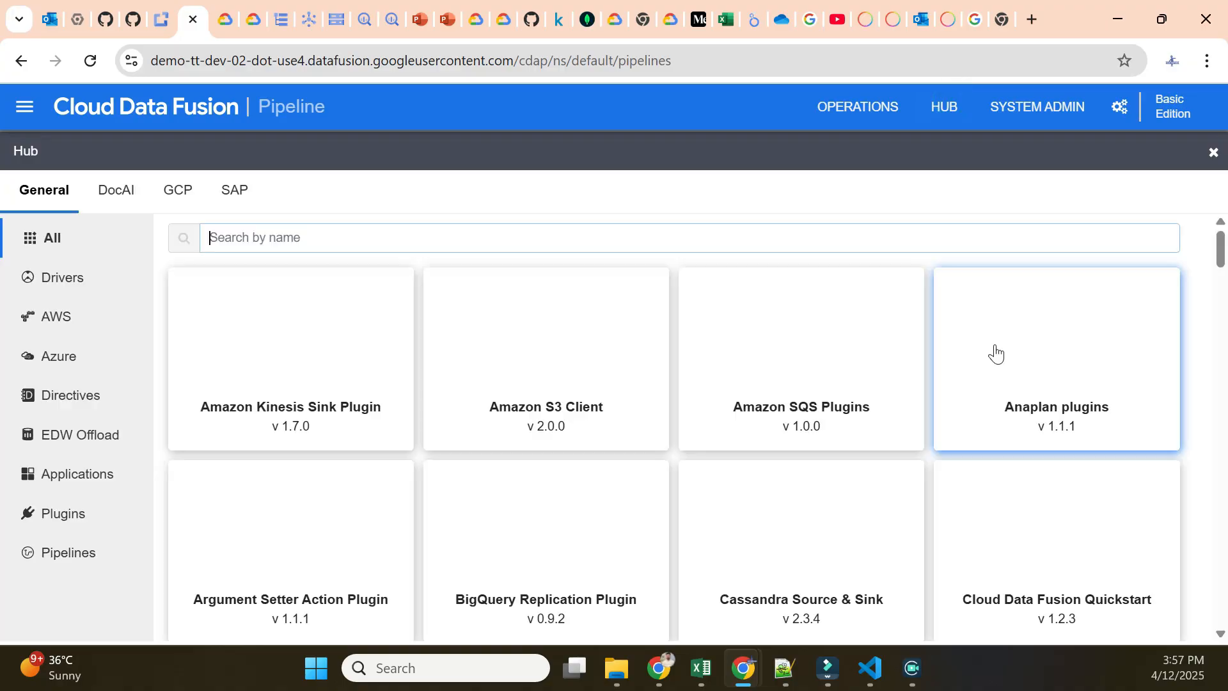
{"action": "mouse_move", "coordinate": [360, 346]}
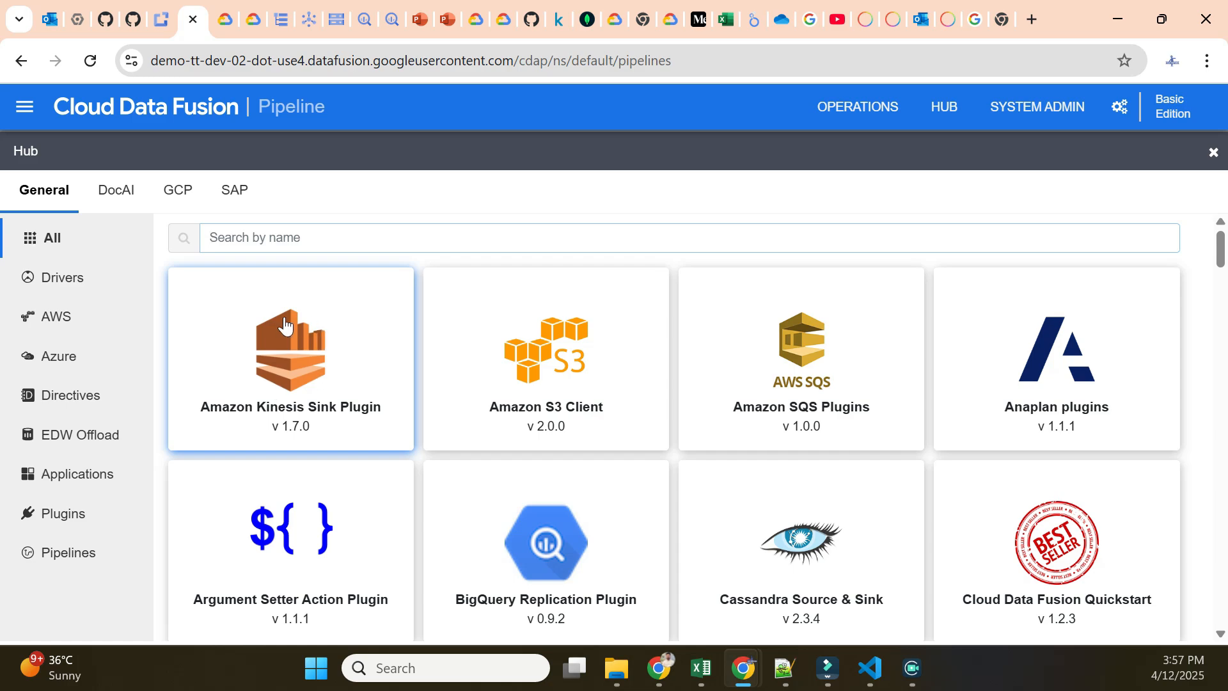
{"action": "scroll", "scroll_direction": "down", "scroll_amount": 3}
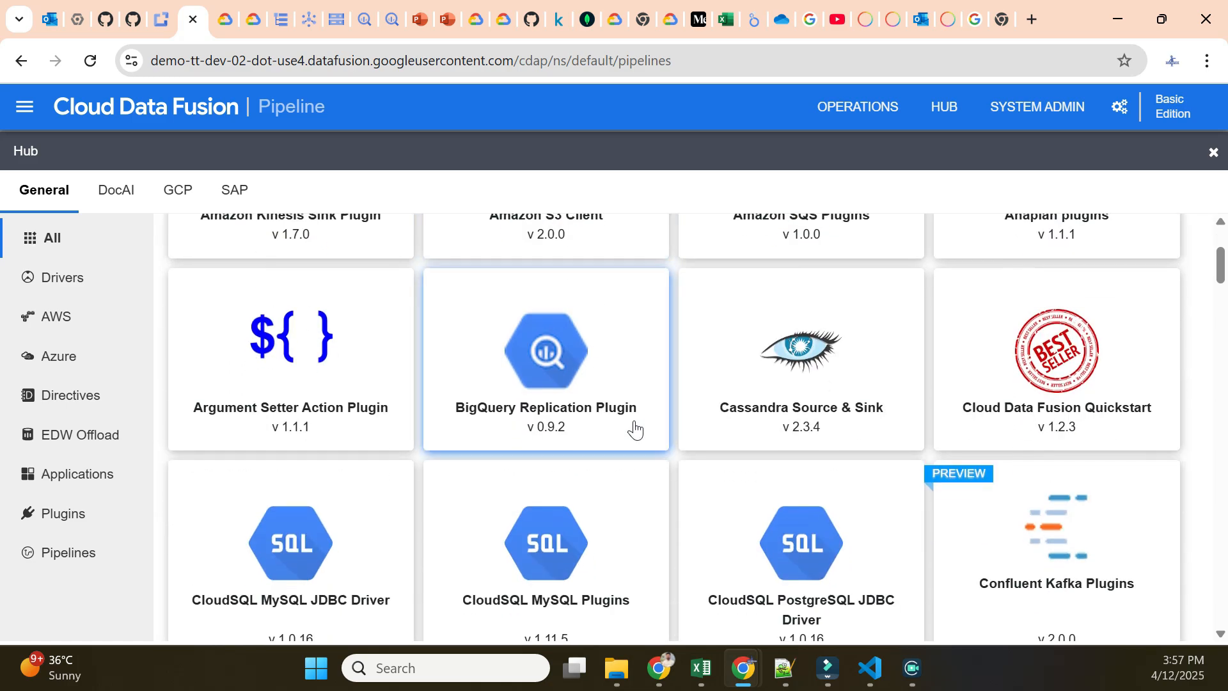
{"action": "scroll", "scroll_direction": "down", "scroll_amount": 3}
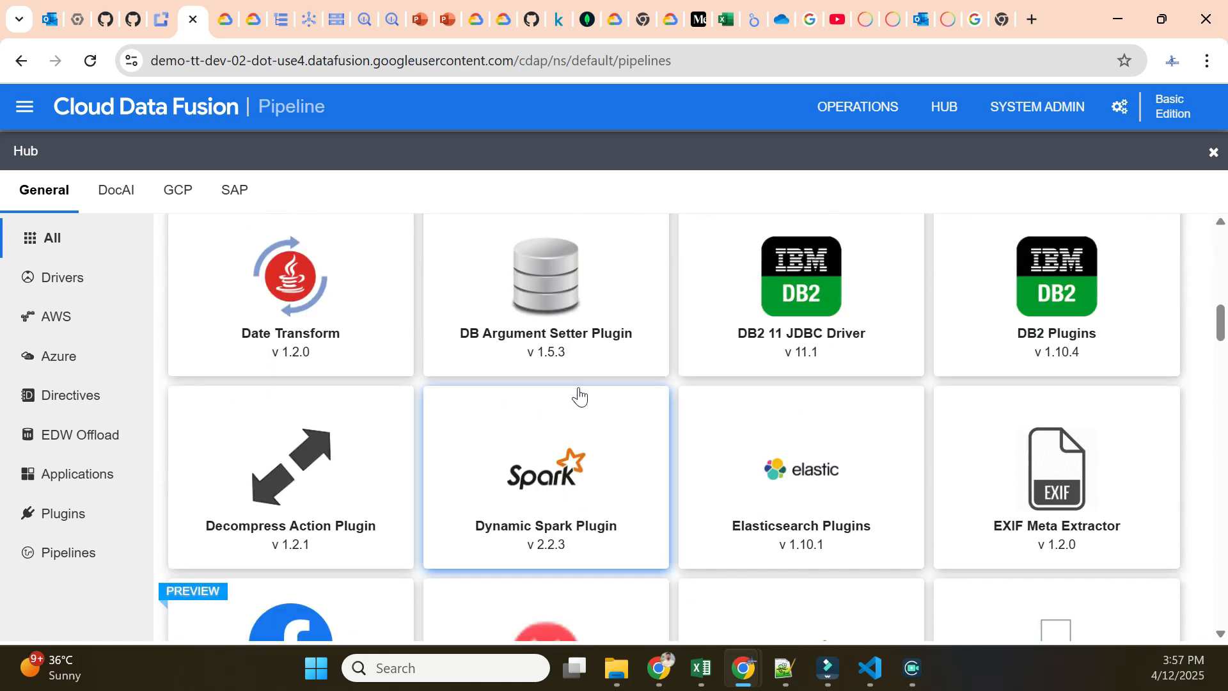
{"action": "scroll", "scroll_direction": "down", "scroll_amount": 3}
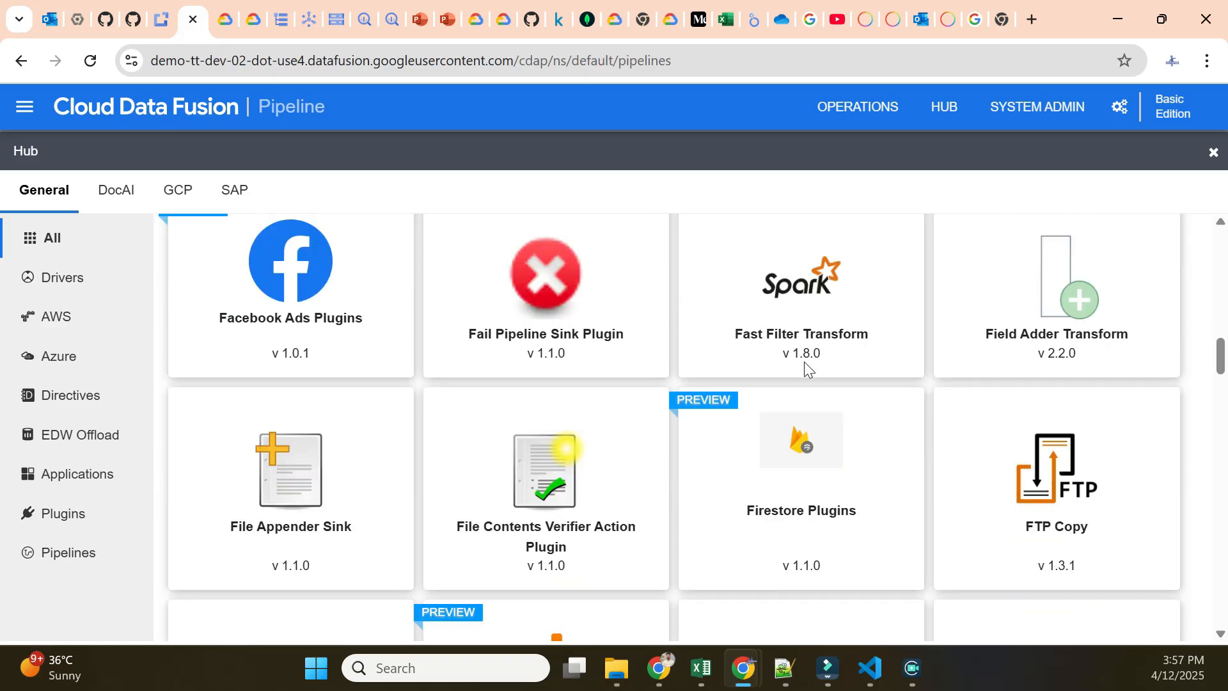
{"action": "scroll", "scroll_direction": "down", "scroll_amount": 3}
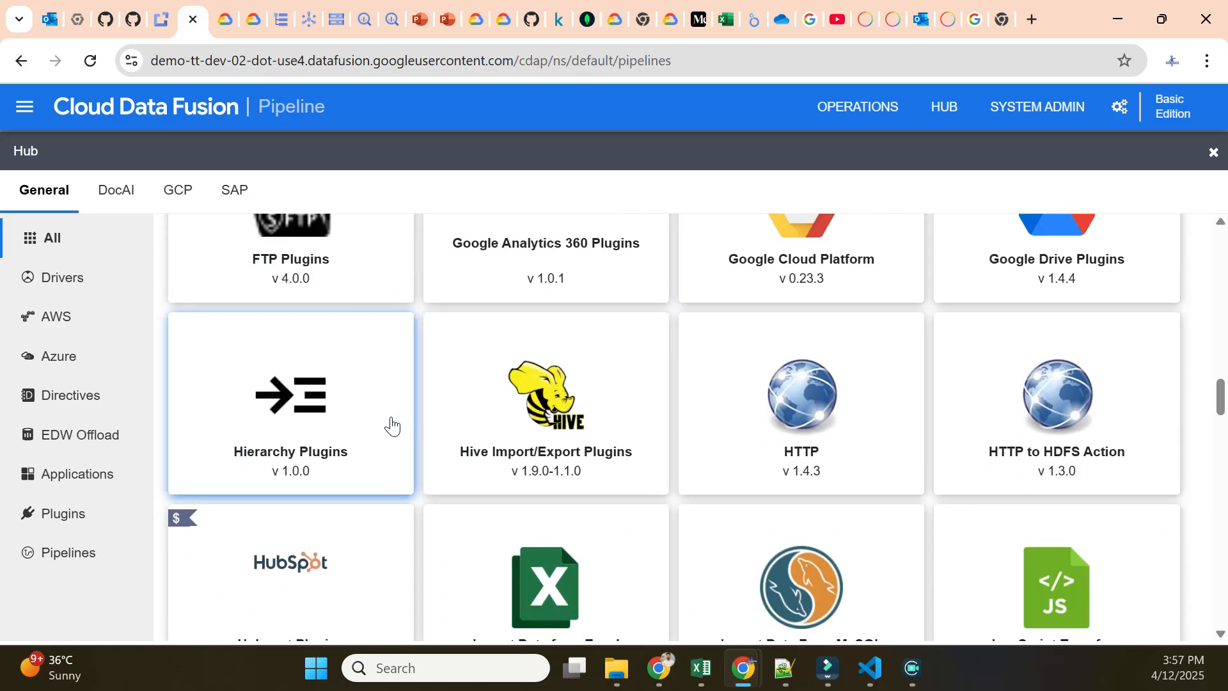
{"action": "mouse_move", "coordinate": [159, 197]}
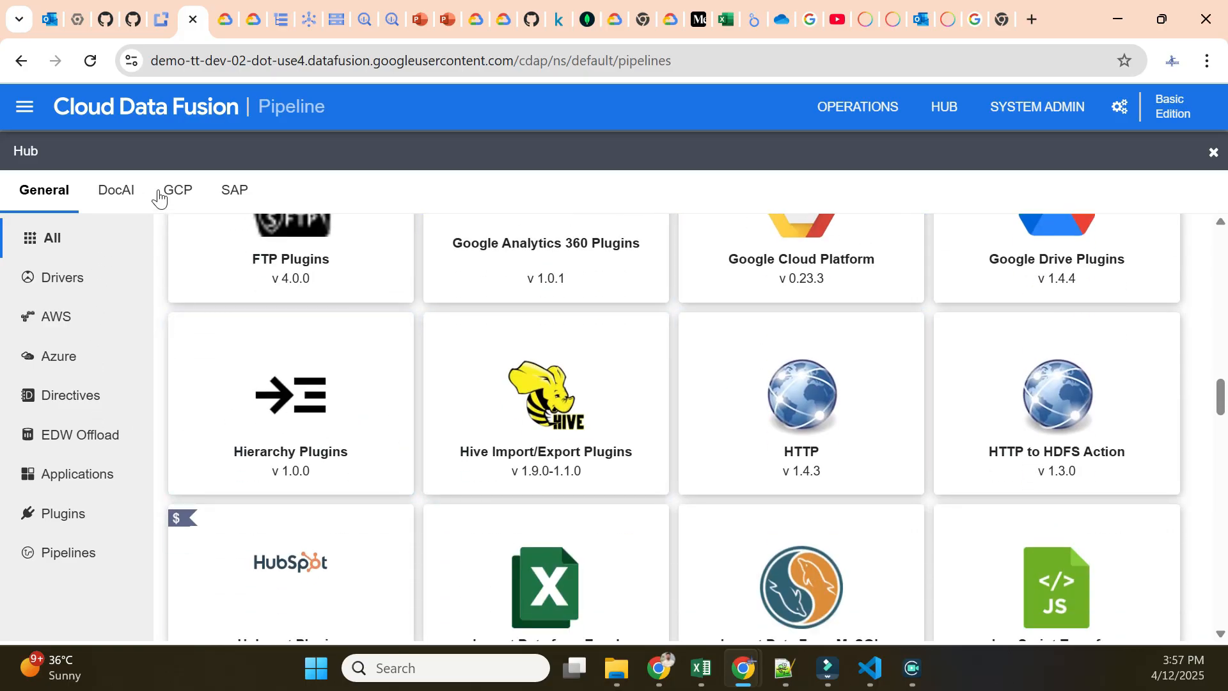
Step: View the GCP collection, then the SAP collection of pipeline templates
{"action": "left_click", "coordinate": [175, 189]}
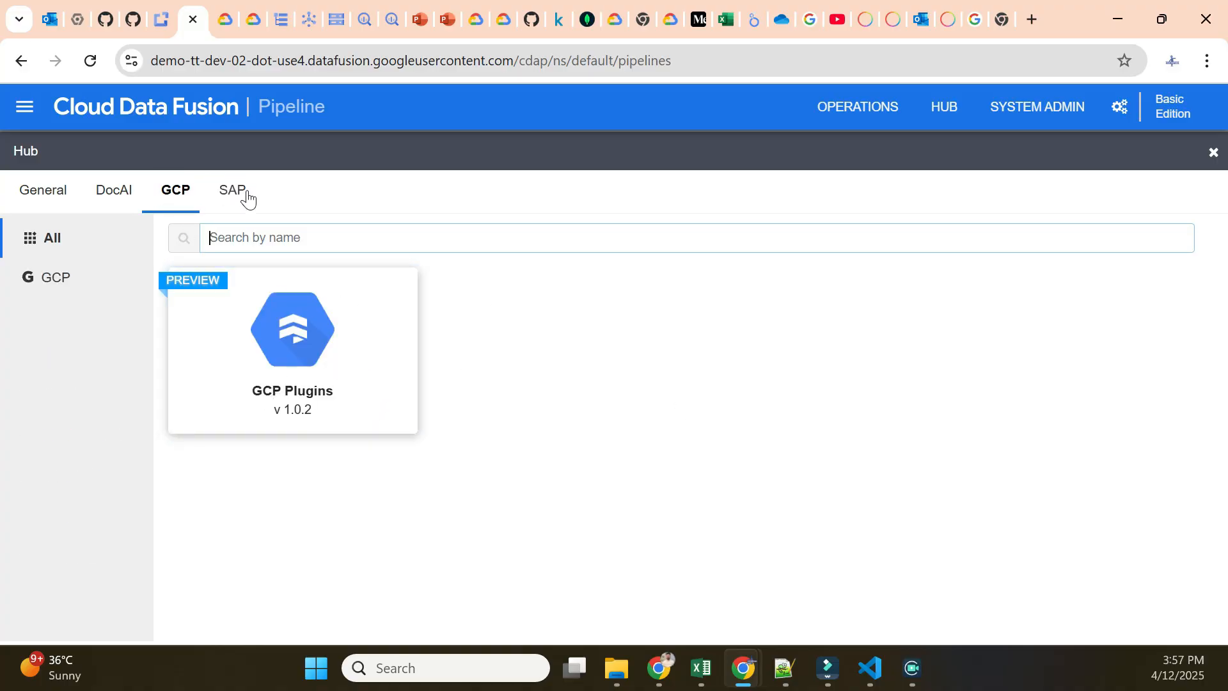
{"action": "left_click", "coordinate": [231, 190]}
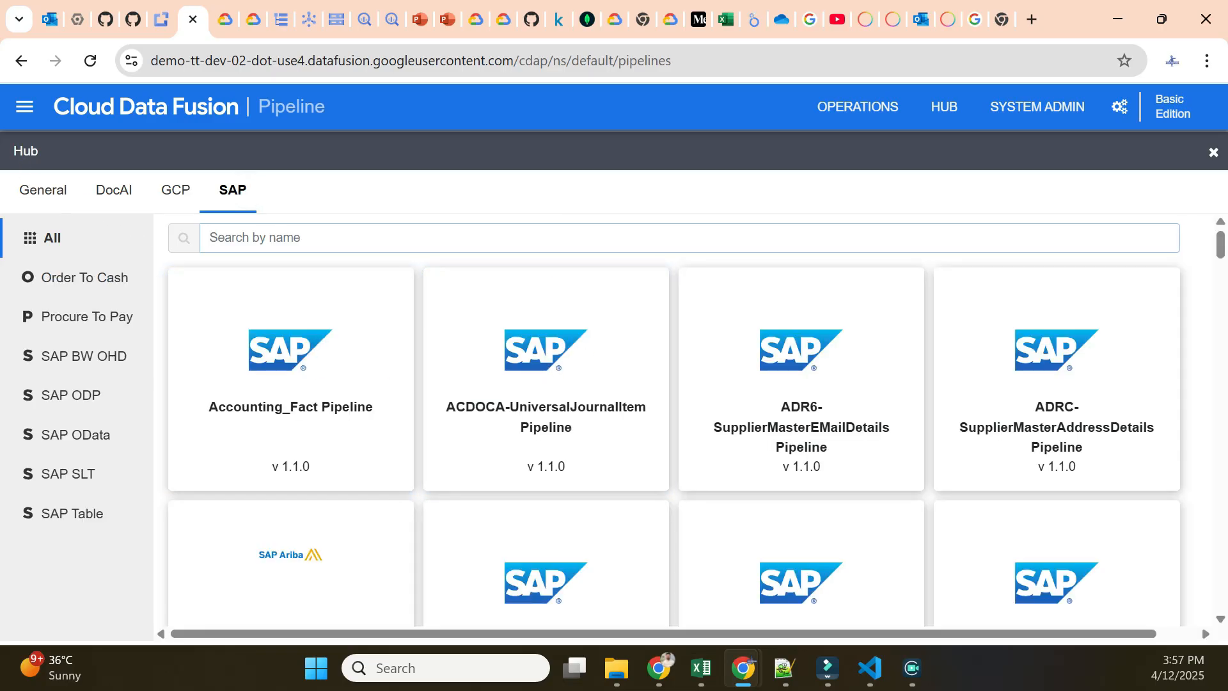
{"action": "mouse_move", "coordinate": [857, 106]}
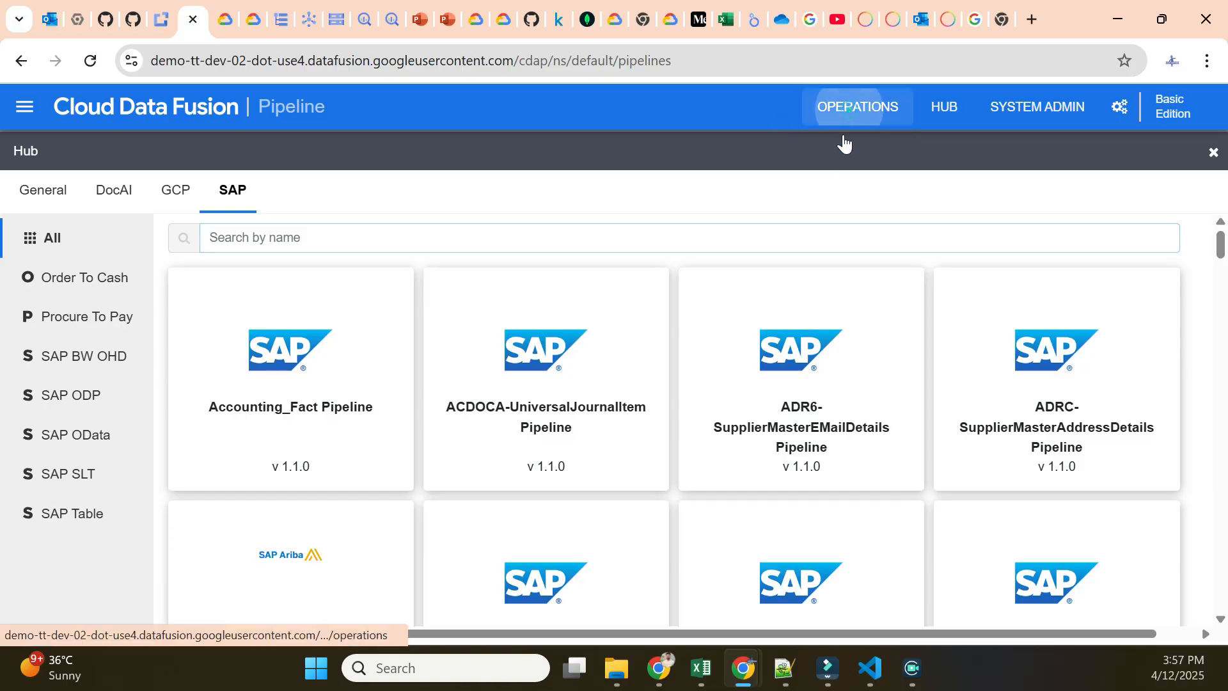
Step: View the Operations jobs page with zero runs, then return to the home page
{"action": "left_click", "coordinate": [856, 106]}
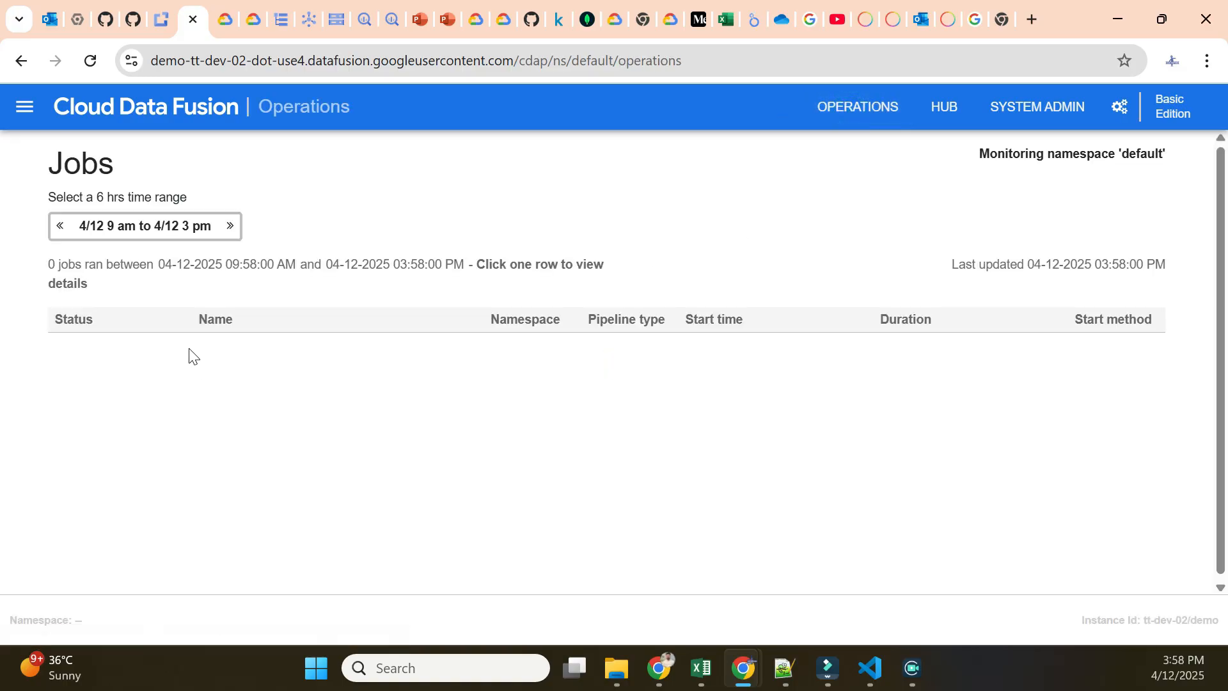
{"action": "mouse_move", "coordinate": [709, 360]}
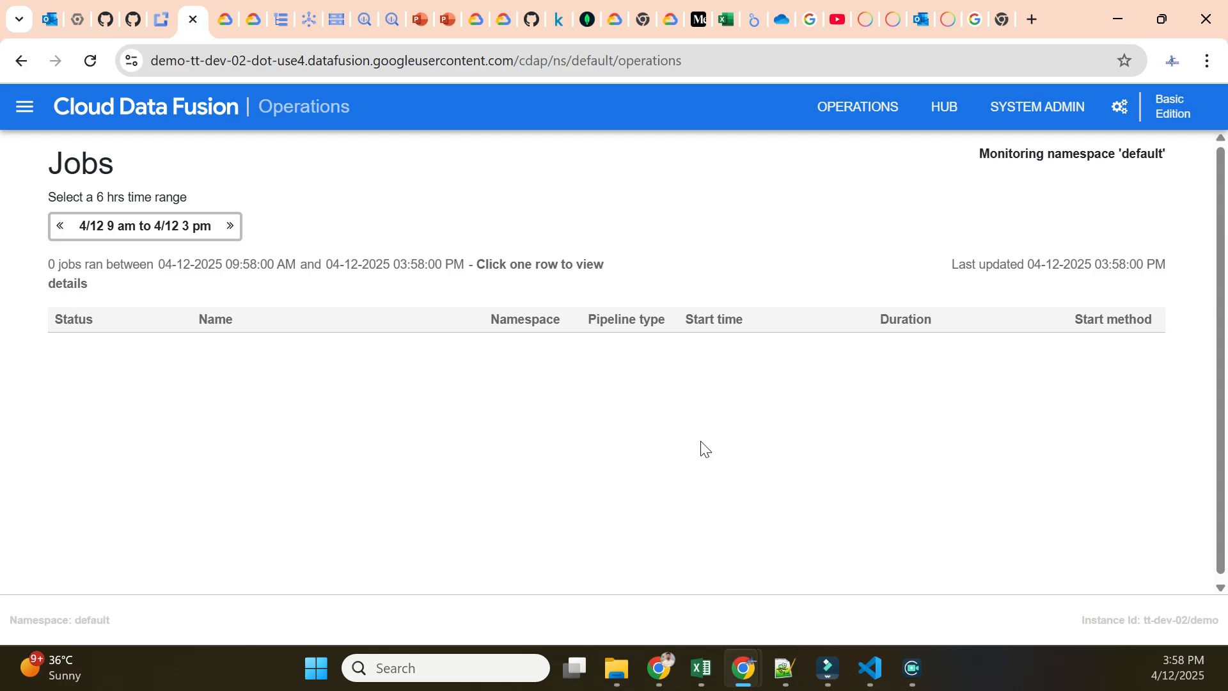
{"action": "mouse_move", "coordinate": [523, 359]}
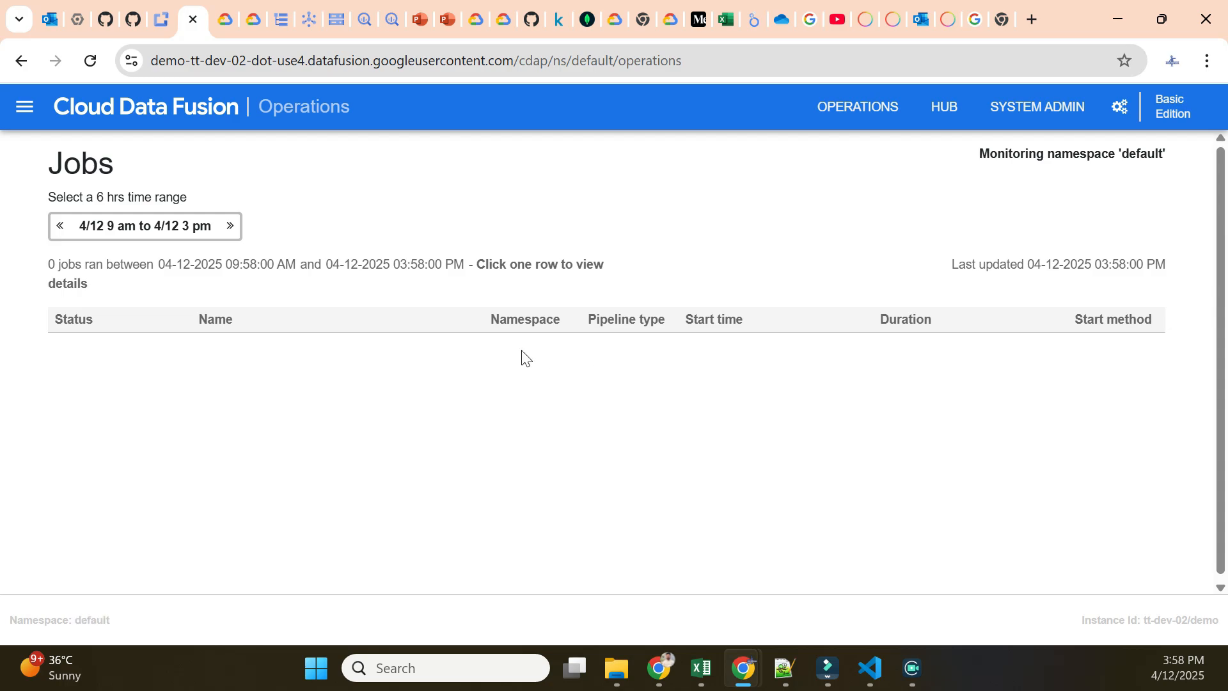
{"action": "left_click", "coordinate": [23, 106]}
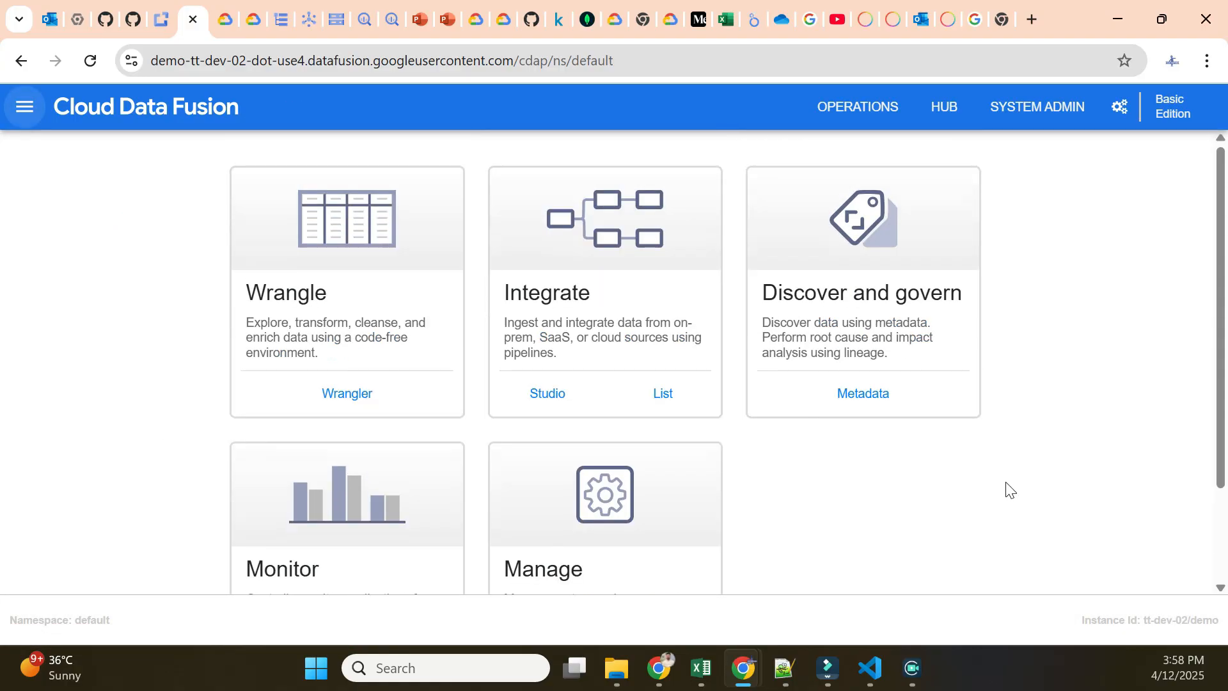
{"action": "scroll", "scroll_direction": "down", "scroll_amount": 3}
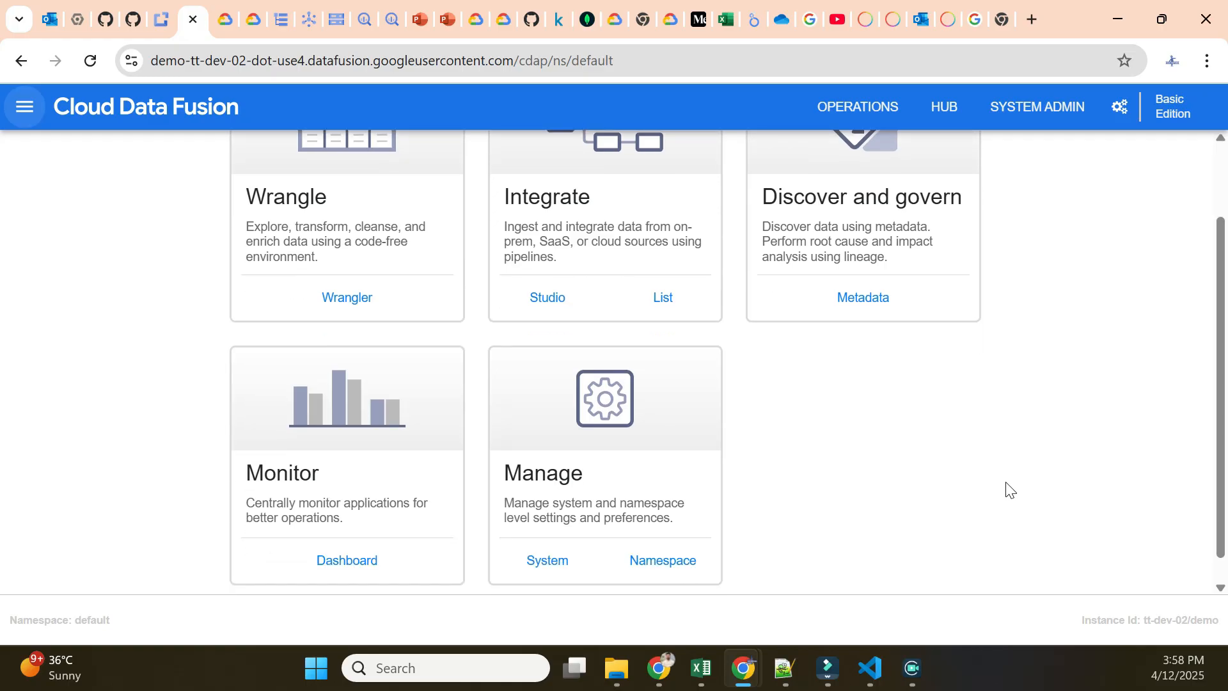
{"action": "scroll", "scroll_direction": "down", "scroll_amount": 3}
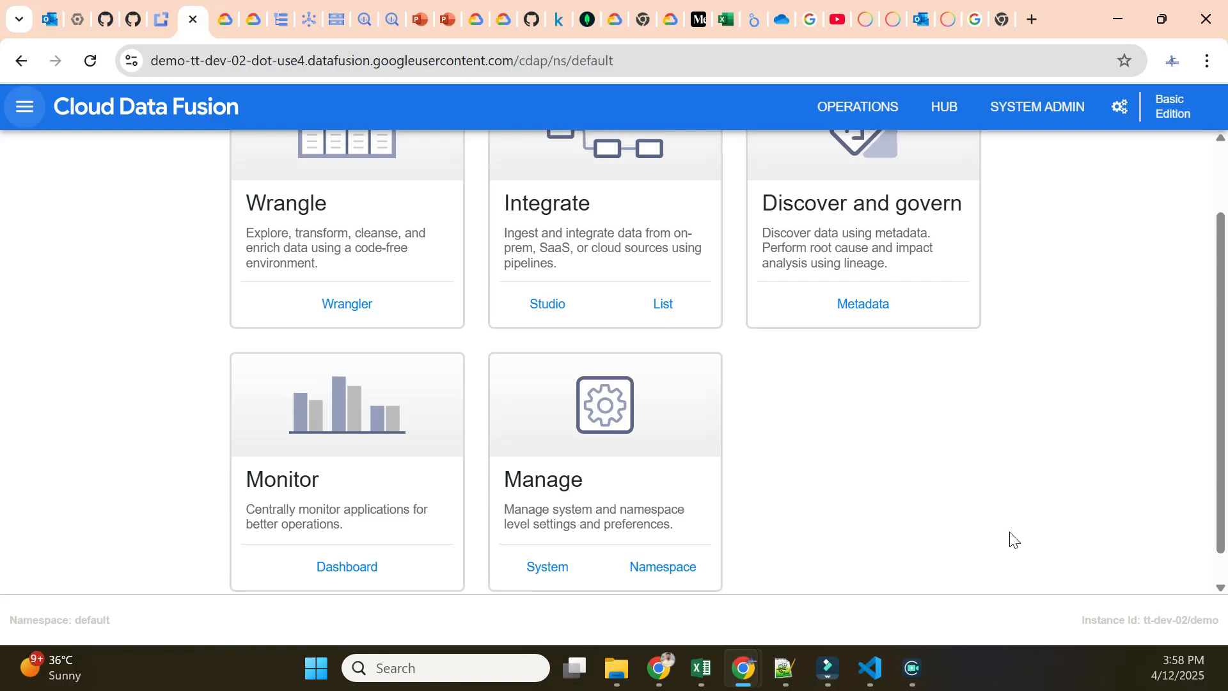
{"action": "scroll", "scroll_direction": "up", "scroll_amount": 3}
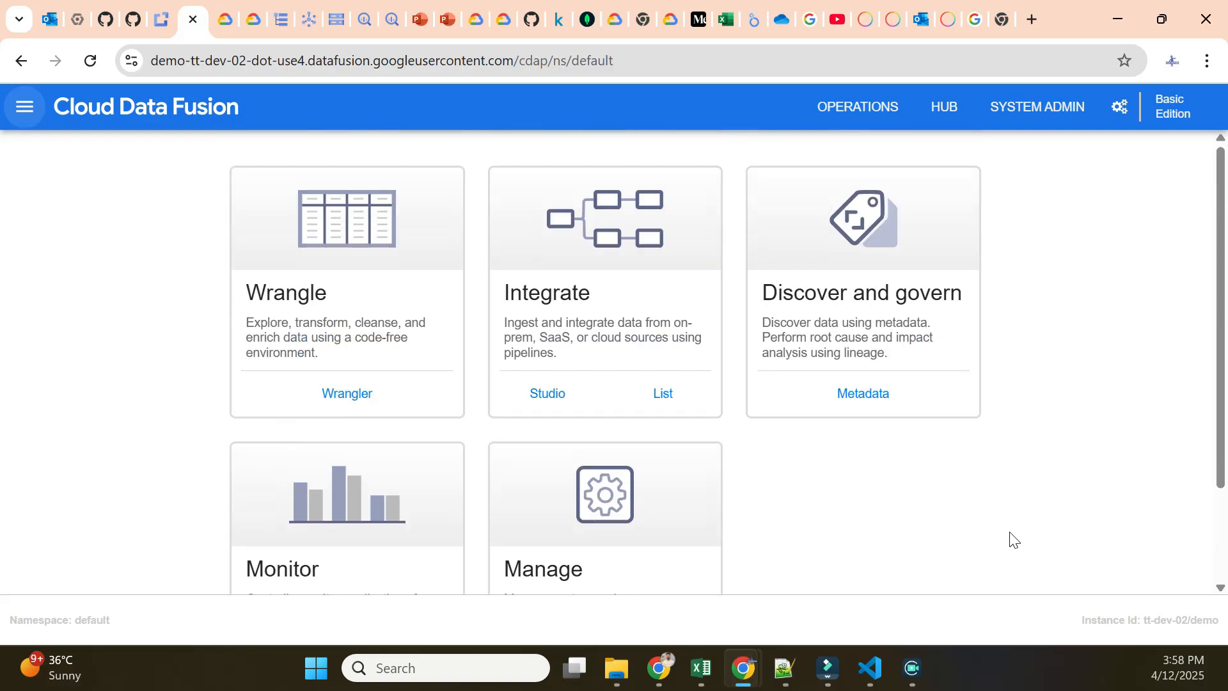